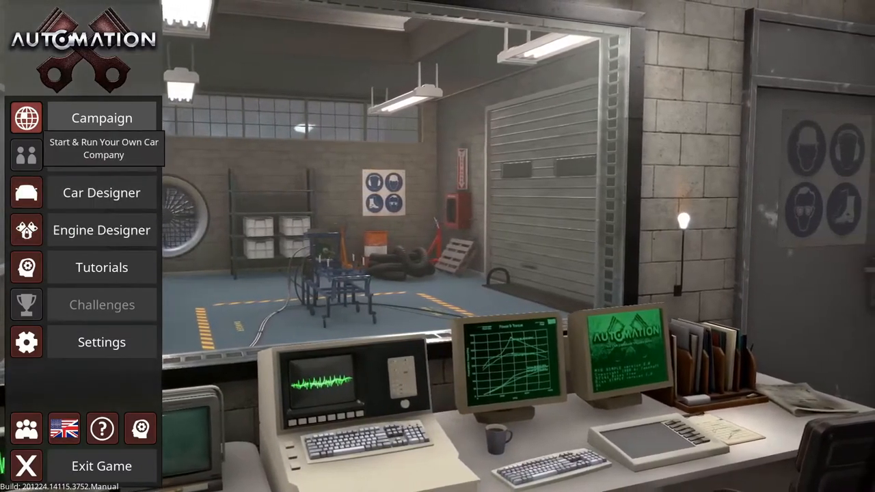
mouse_move(101, 191)
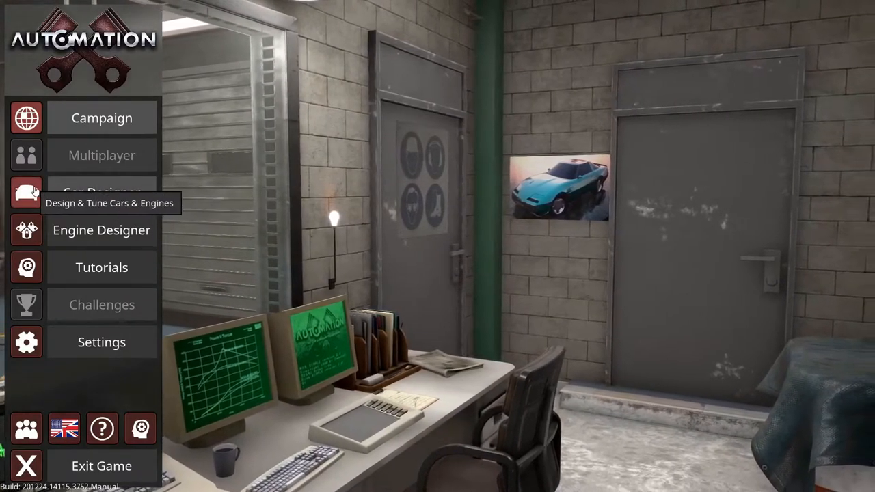
- Enter the Car Designer from the main menu, showing the empty car manager
left_click(101, 192)
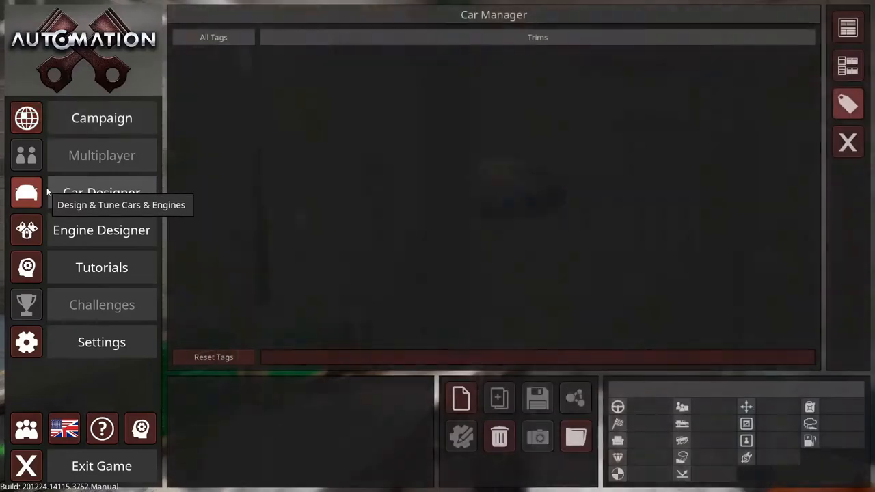
mouse_move(590, 137)
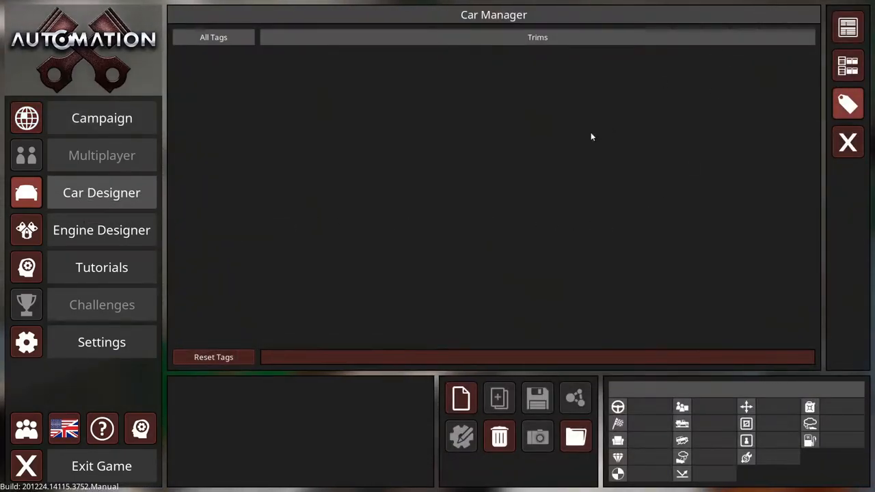
- Start a new car model and browse down the body catalogue
left_click(101, 191)
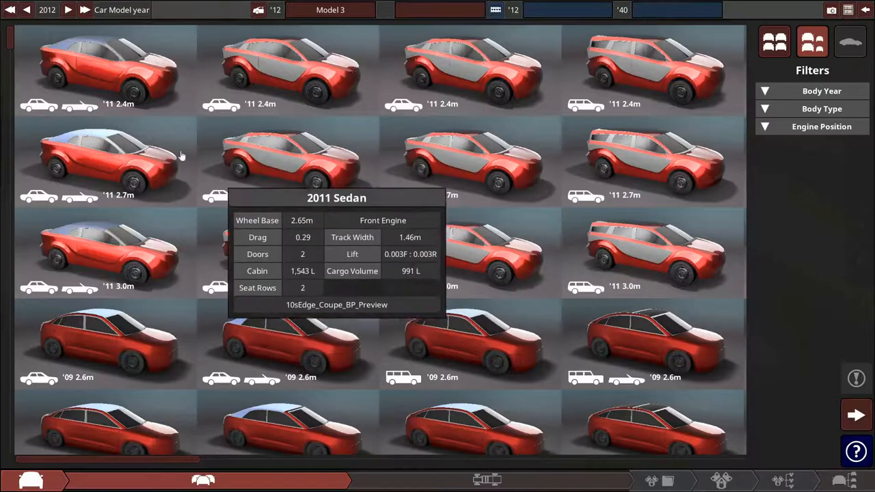
scroll("down", 3)
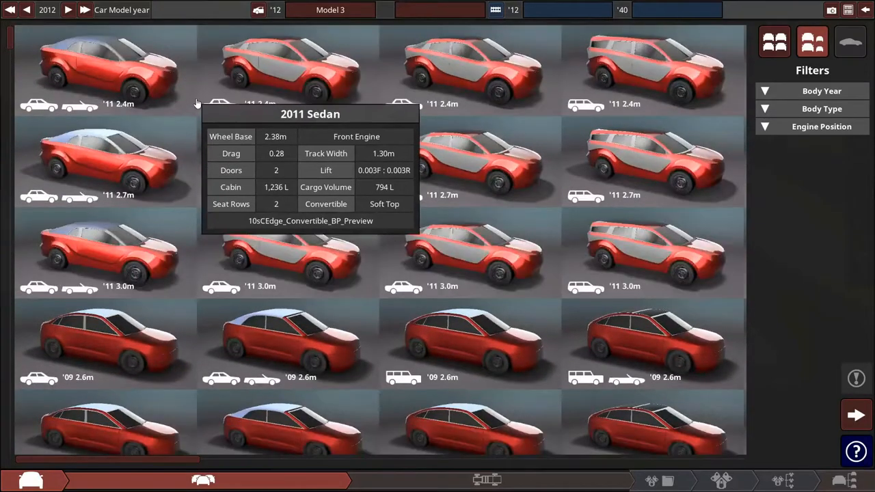
mouse_move(98, 22)
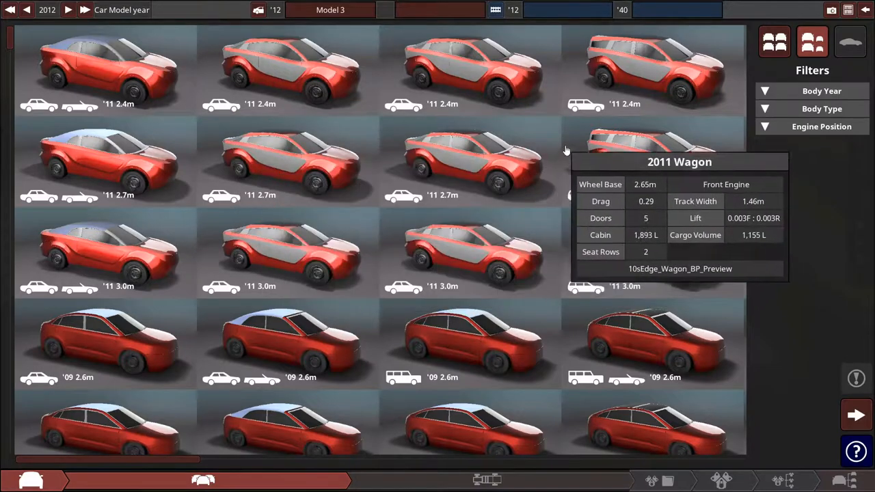
mouse_move(85, 10)
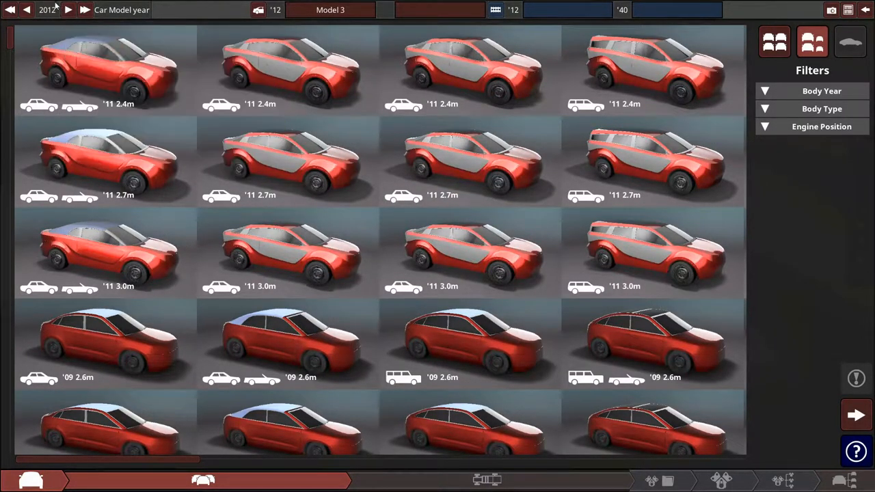
mouse_move(11, 10)
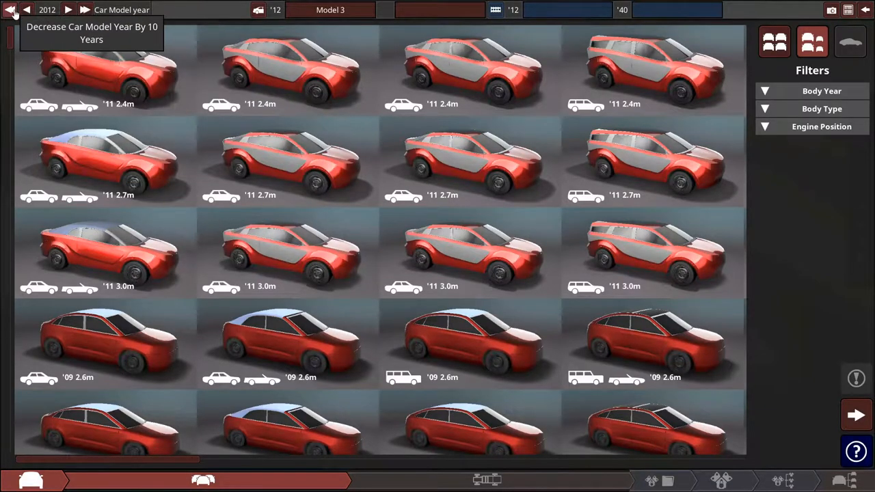
- Step the model year back four decades to 1972 and browse the 1960s–70s bodies
left_click(11, 9)
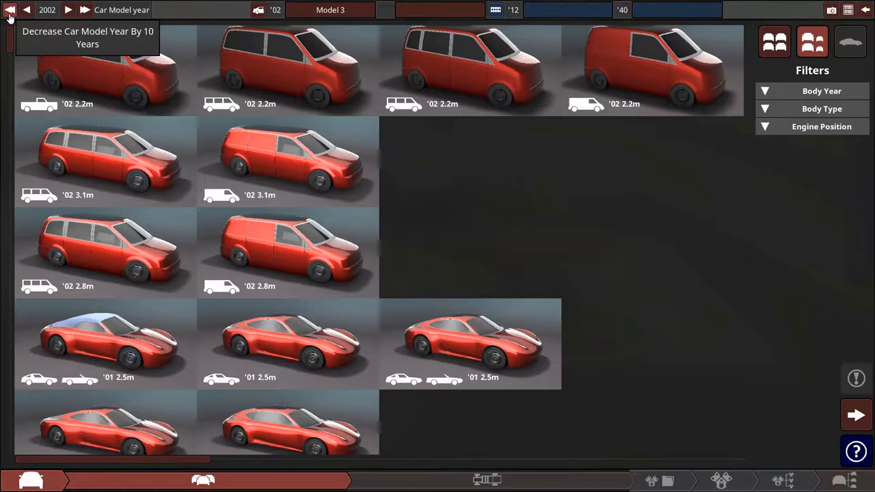
left_click(10, 10)
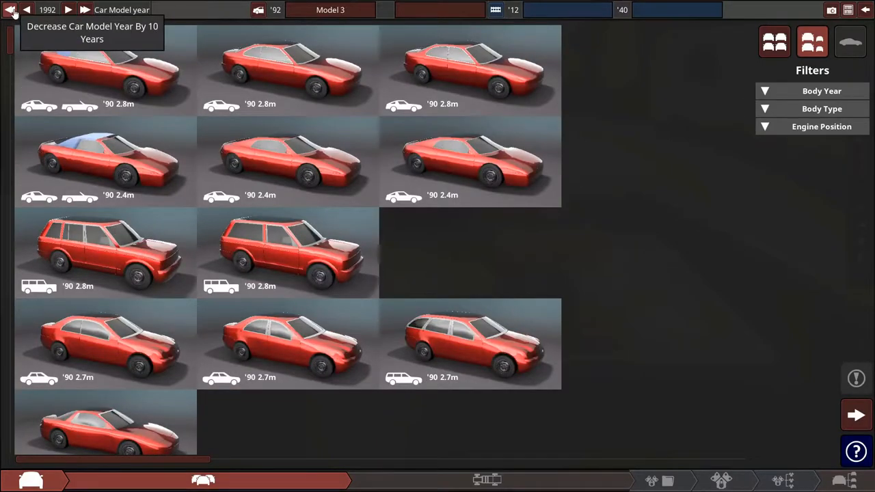
left_click(11, 9)
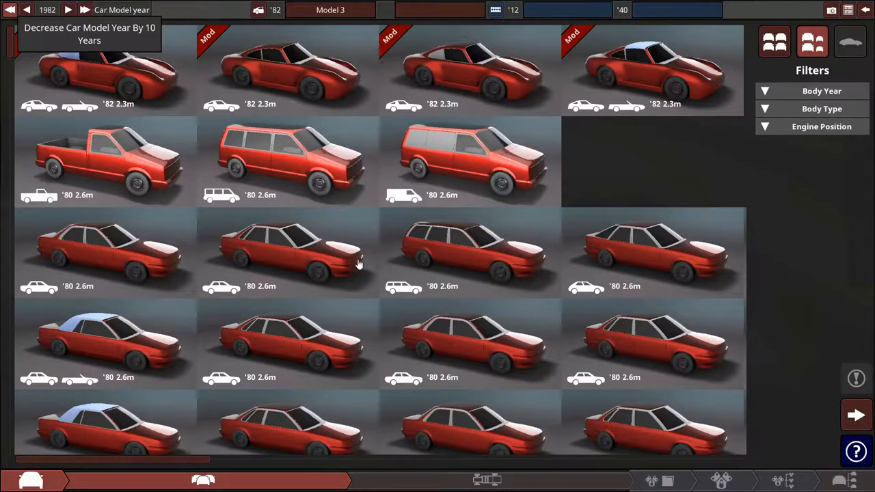
left_click(11, 10)
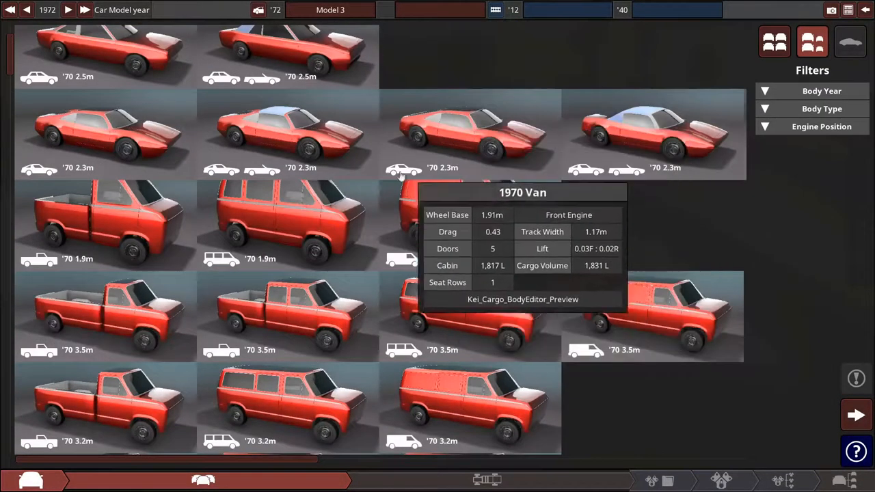
scroll("down", 3)
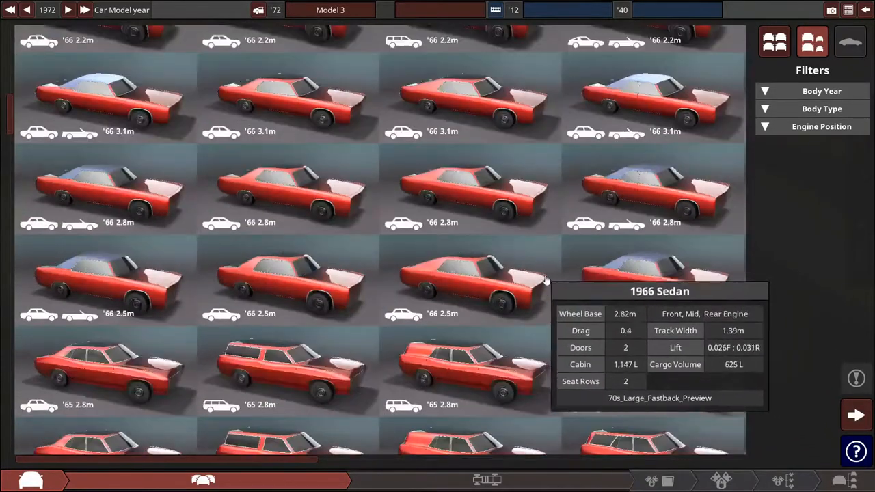
scroll("down", 3)
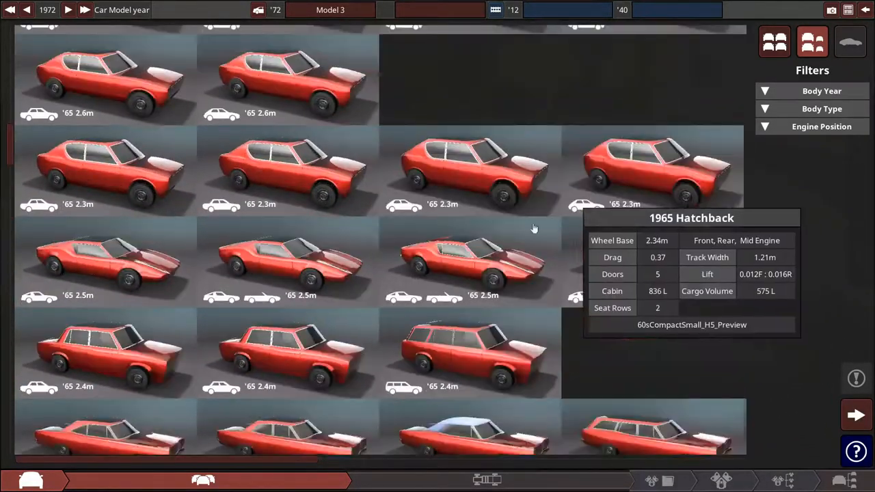
mouse_move(604, 274)
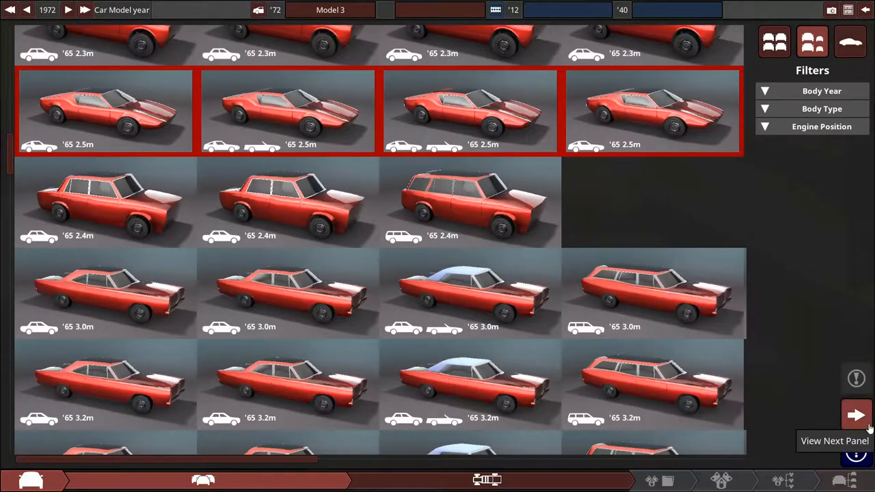
- Advance to chassis setup, compare fibreglass and aluminium, and keep aluminium body panels
left_click(855, 415)
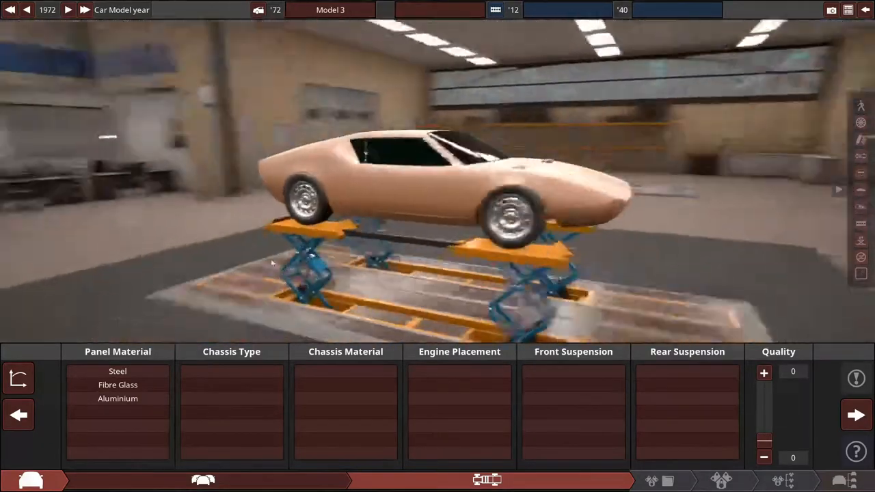
left_click(117, 386)
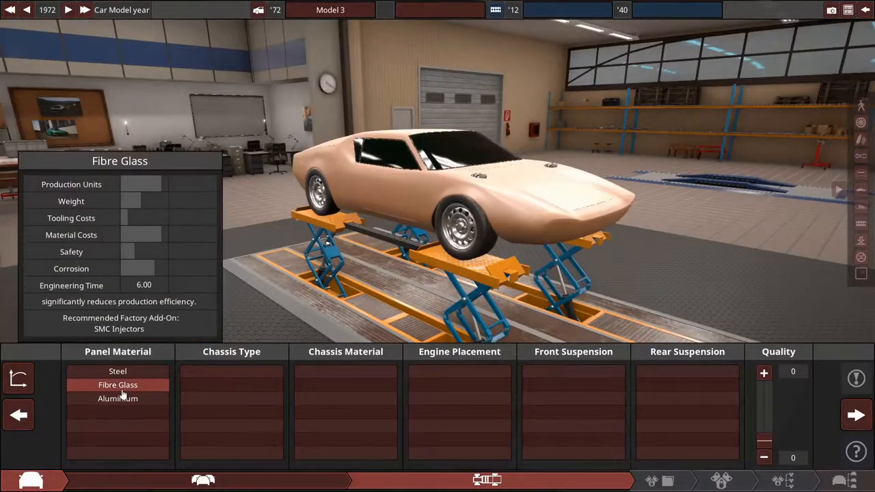
left_click(118, 399)
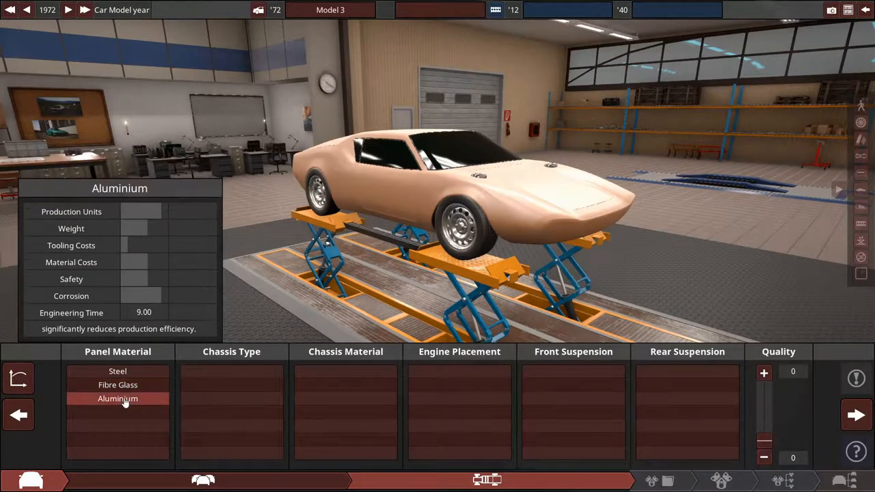
left_click(118, 386)
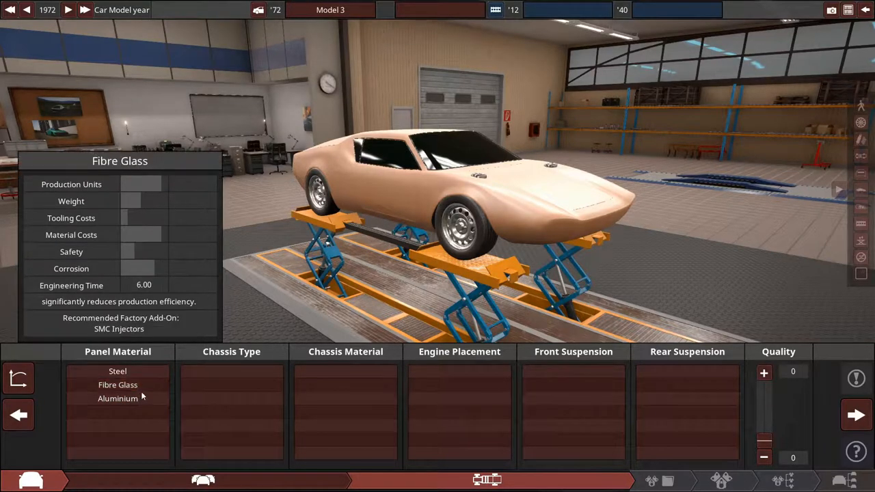
left_click(118, 385)
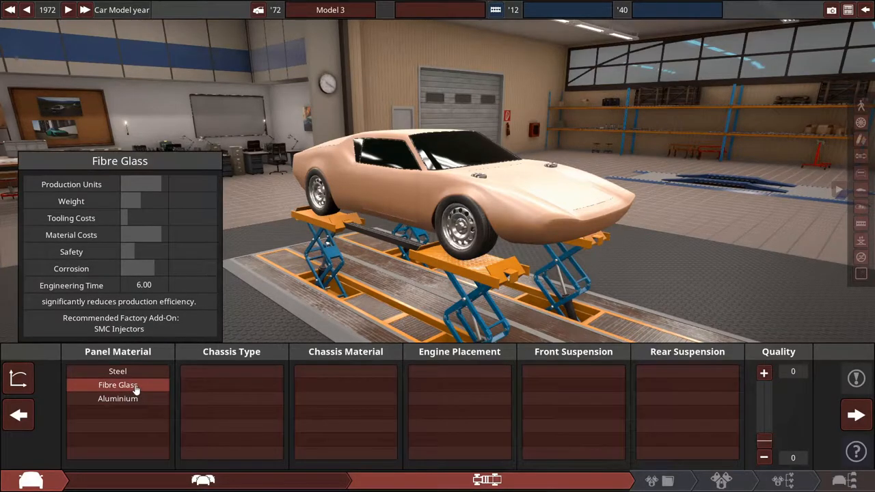
left_click(117, 399)
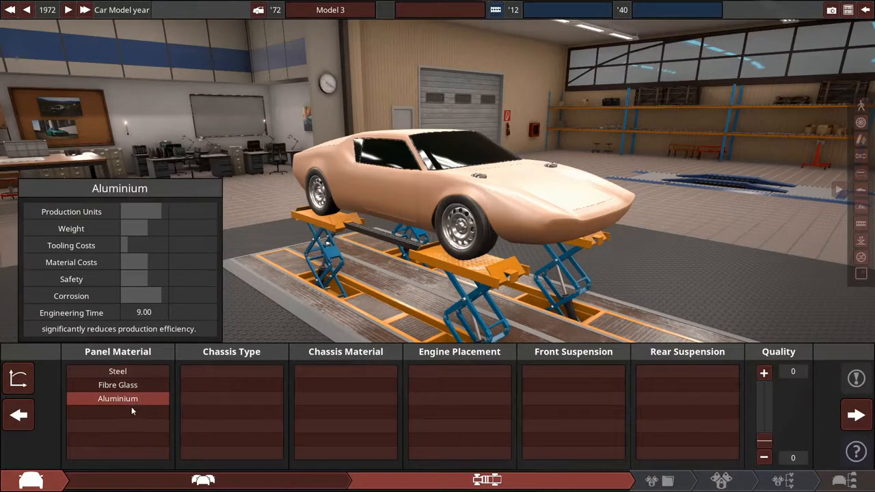
left_click(118, 399)
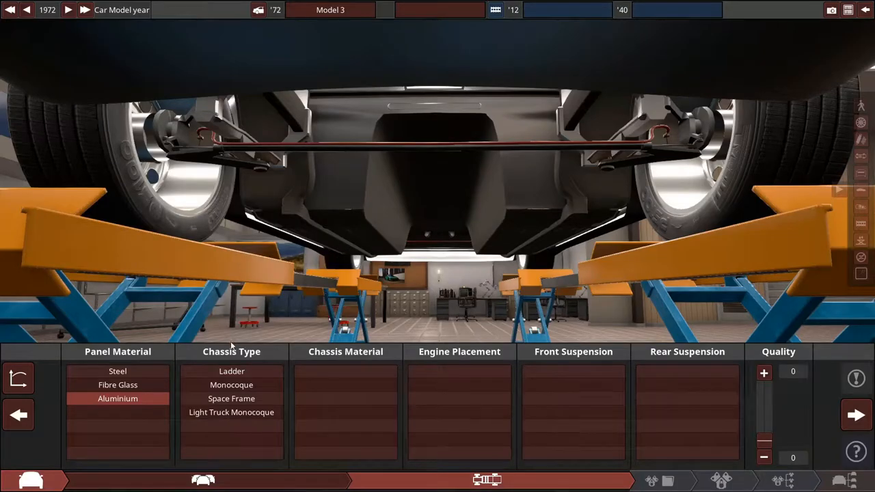
- Compare ladder, monocoque and space frame, settling on a monocoque in galvanised steel
left_click(231, 372)
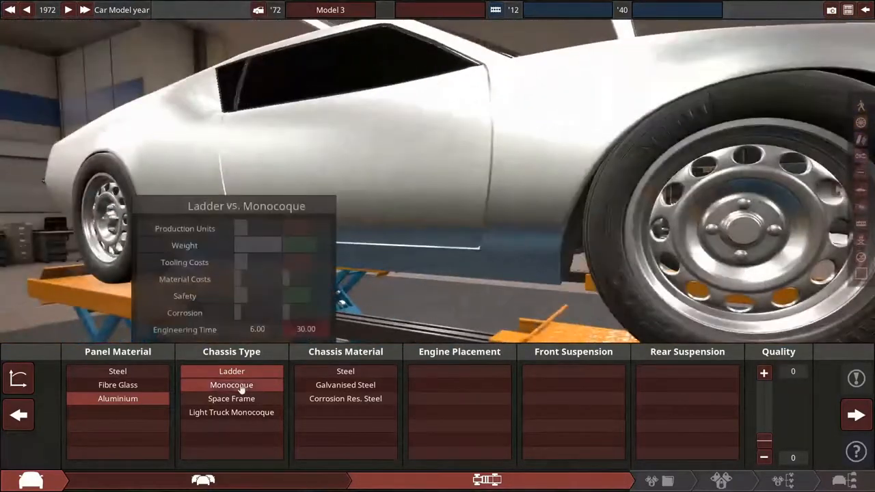
left_click(233, 371)
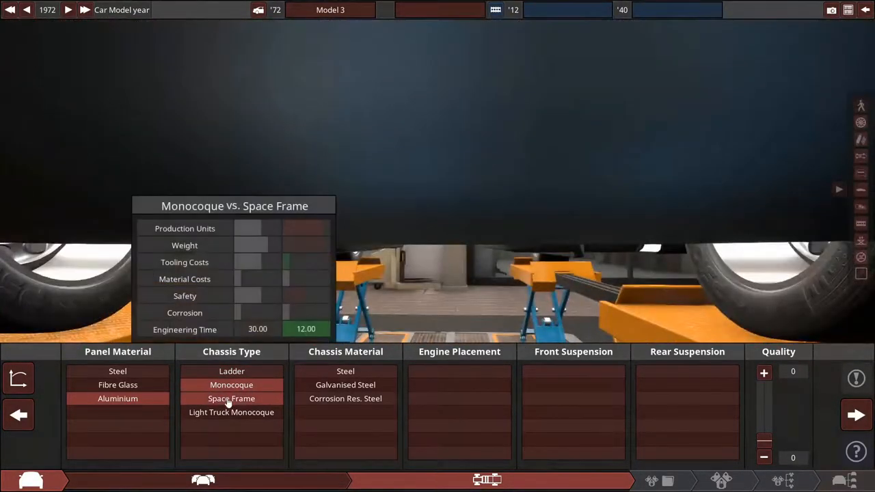
left_click(231, 399)
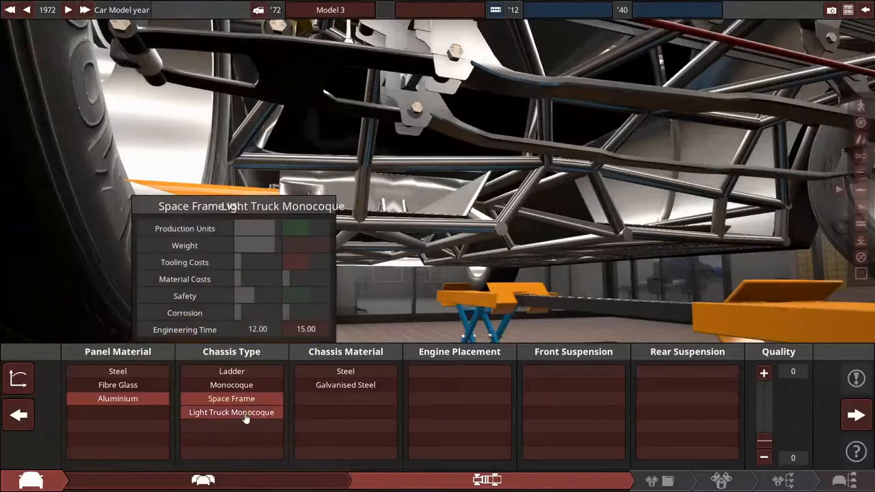
left_click(231, 413)
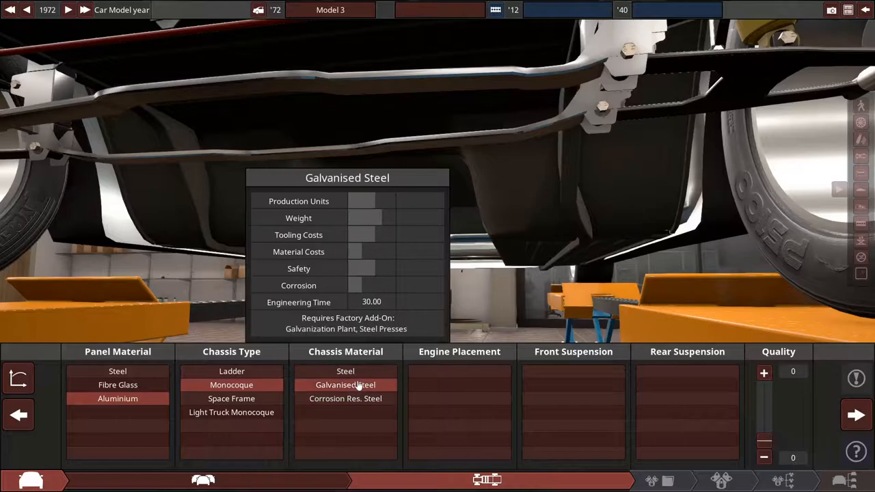
left_click(345, 386)
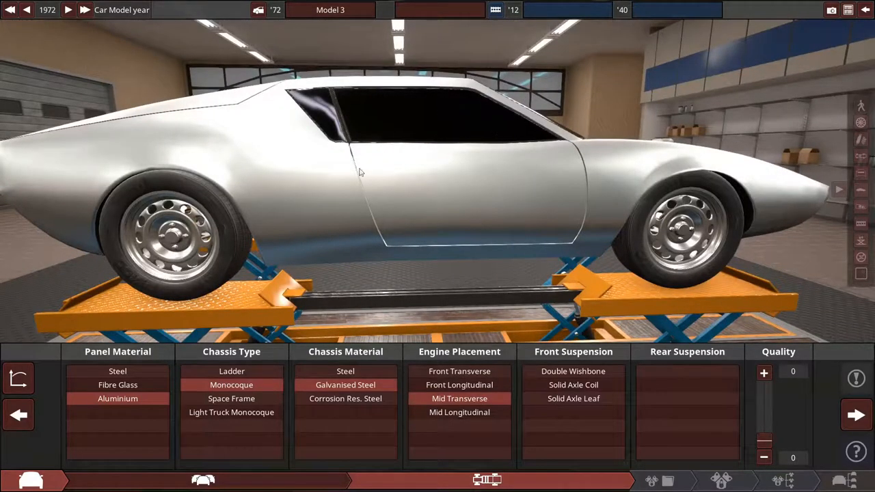
mouse_move(192, 267)
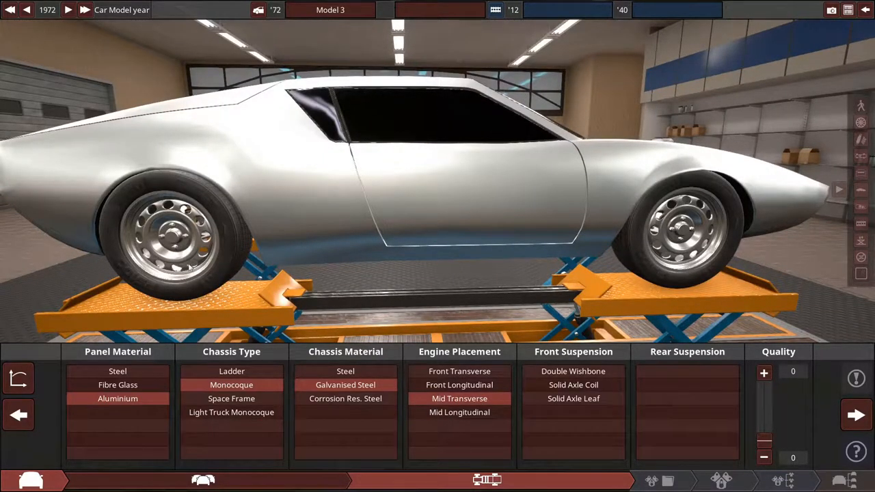
mouse_move(335, 190)
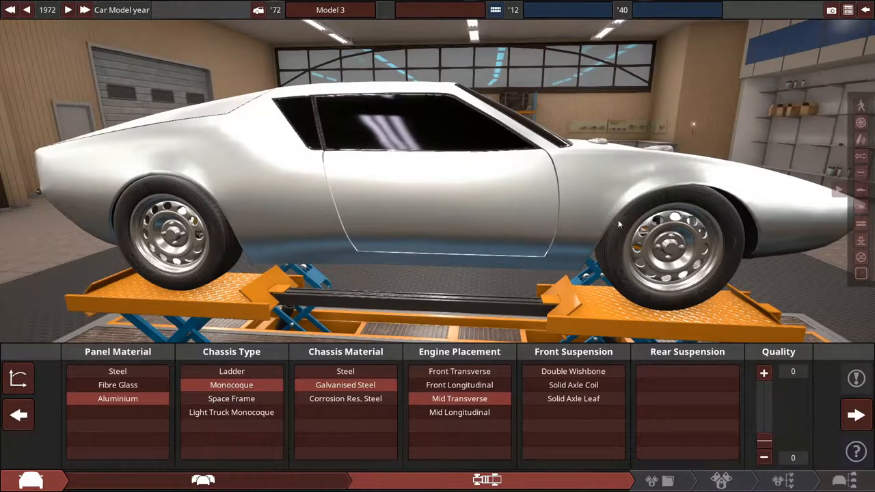
mouse_move(536, 150)
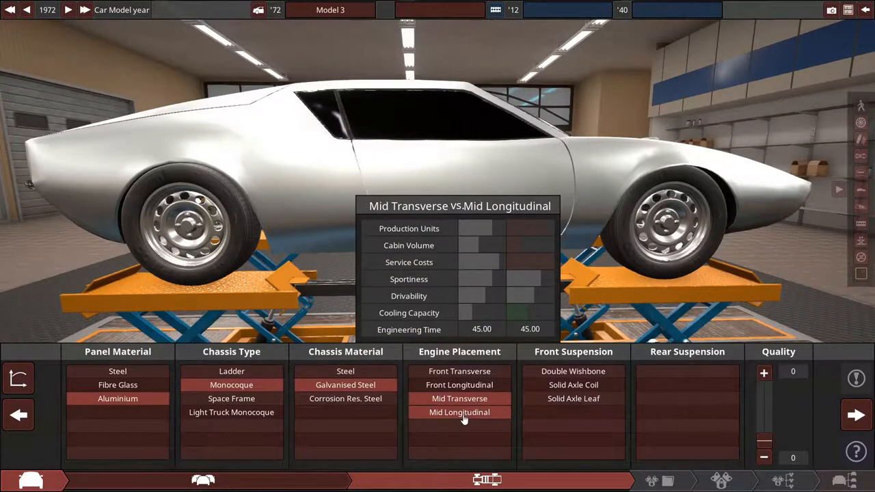
- Place the engine mid longitudinal
left_click(459, 413)
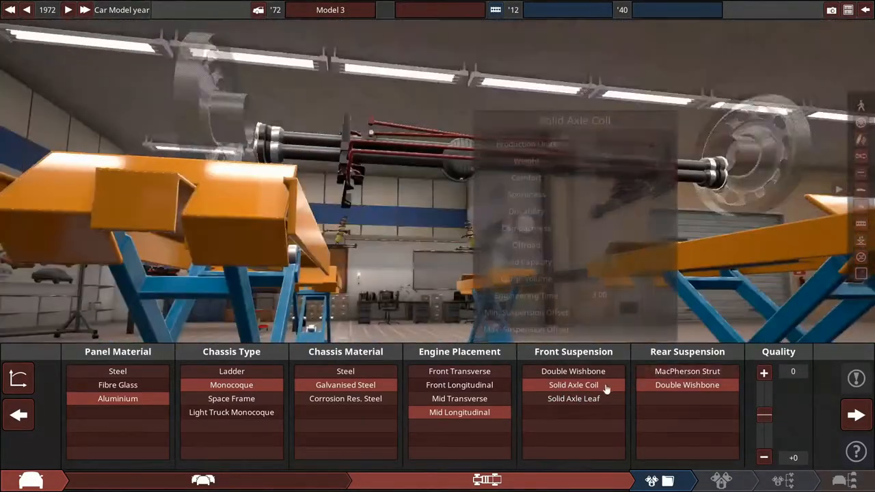
- Try solid axle front suspension, then switch the front to double wishbone
left_click(686, 372)
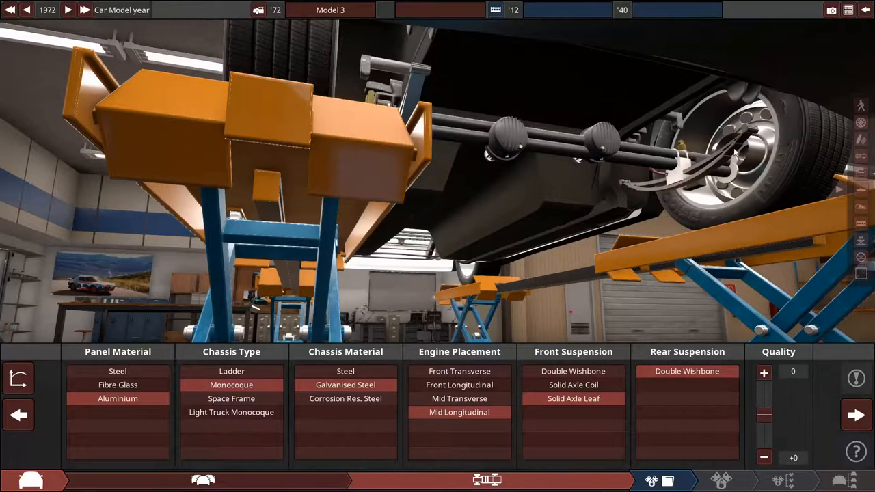
mouse_move(459, 413)
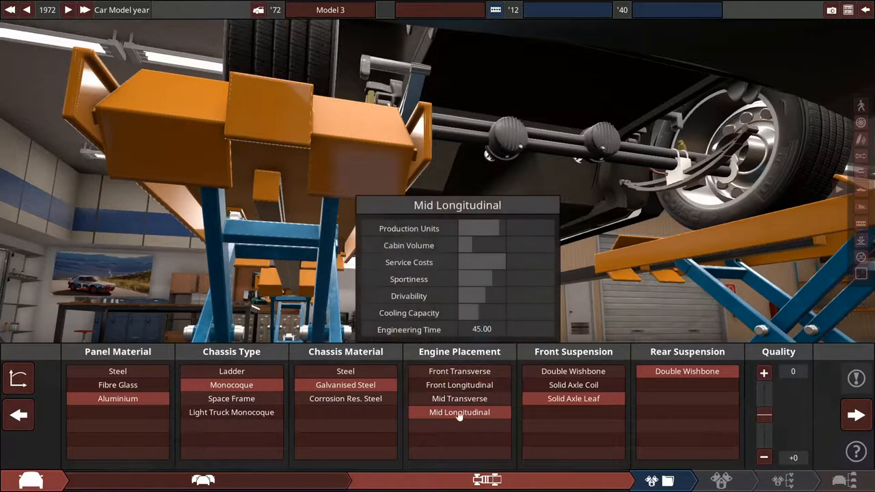
mouse_move(574, 385)
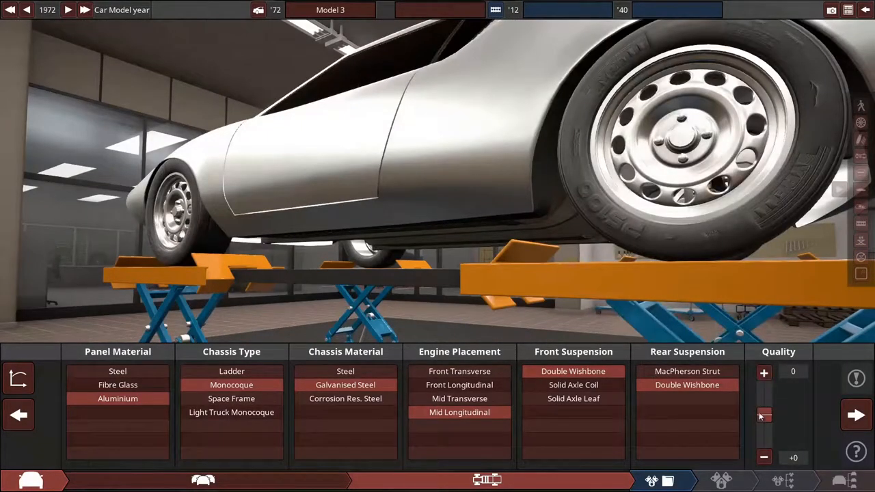
left_click(762, 372)
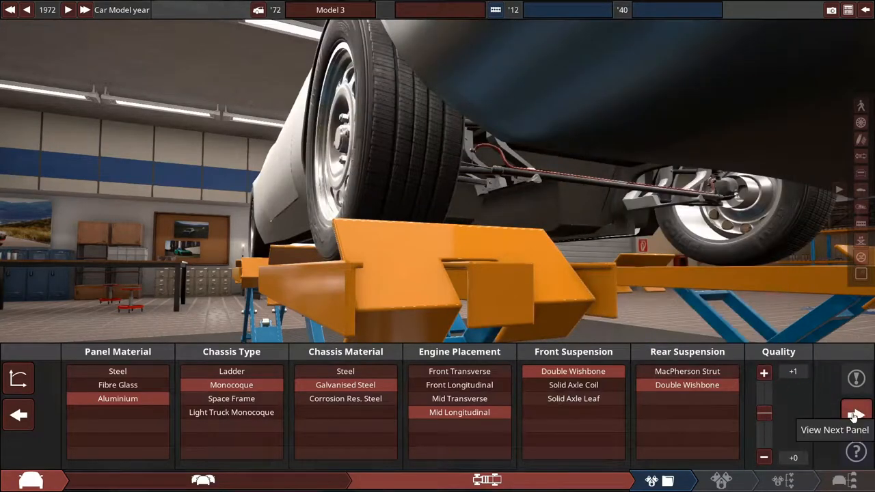
- Advance from chassis setup to the engine selection screen
left_click(856, 415)
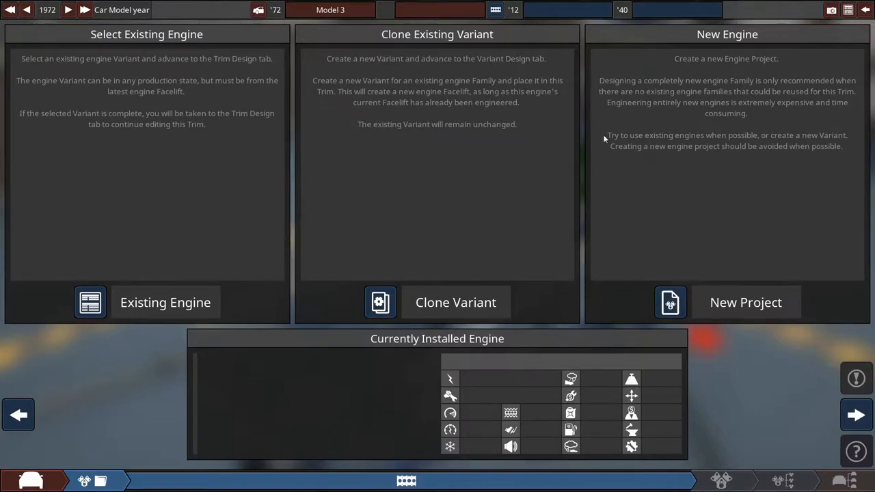
mouse_move(718, 134)
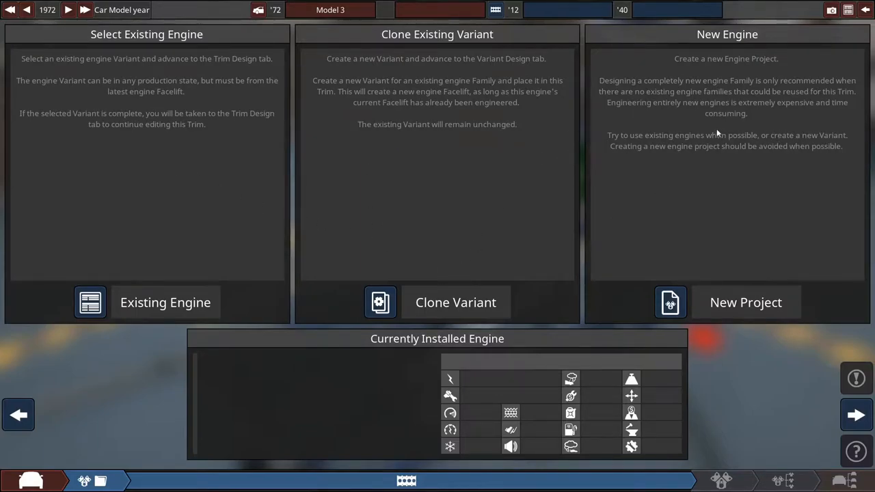
mouse_move(763, 213)
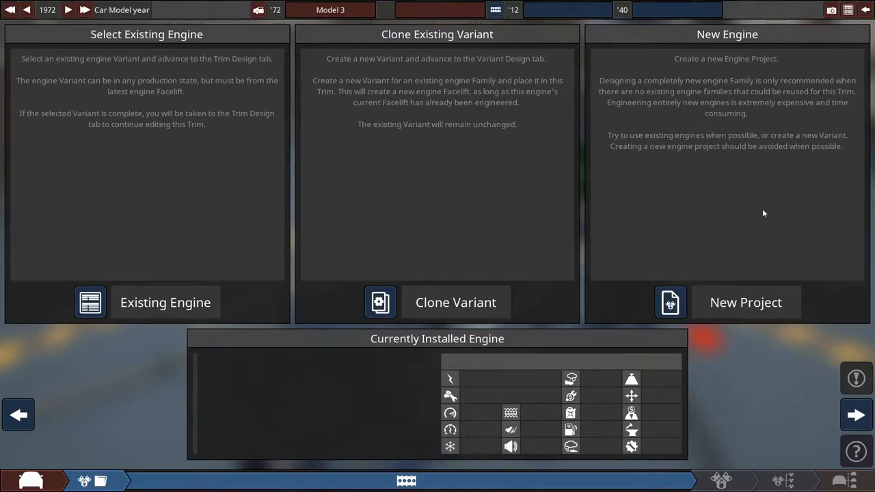
mouse_move(628, 249)
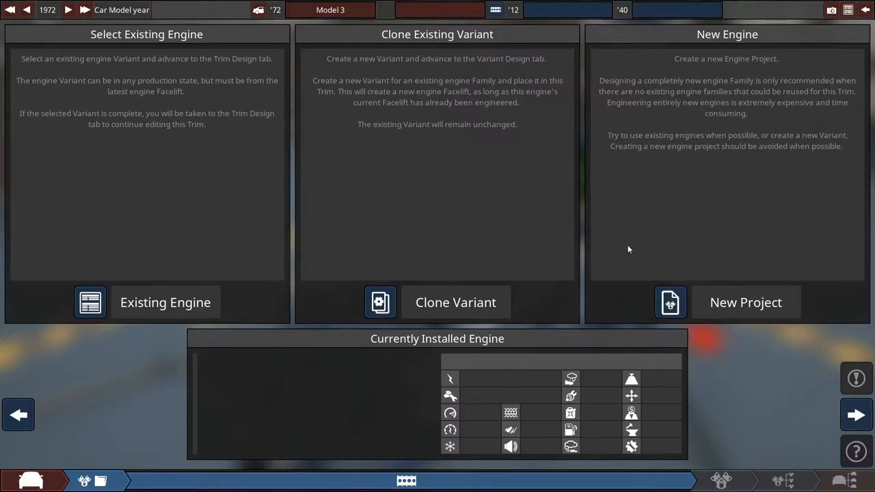
mouse_move(649, 233)
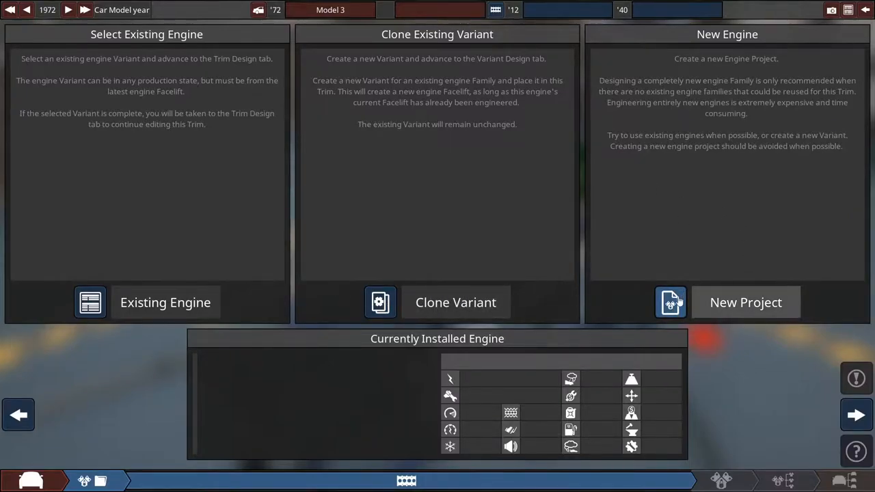
- Create a new engine project named family 'v8', variant '4l'
left_click(745, 302)
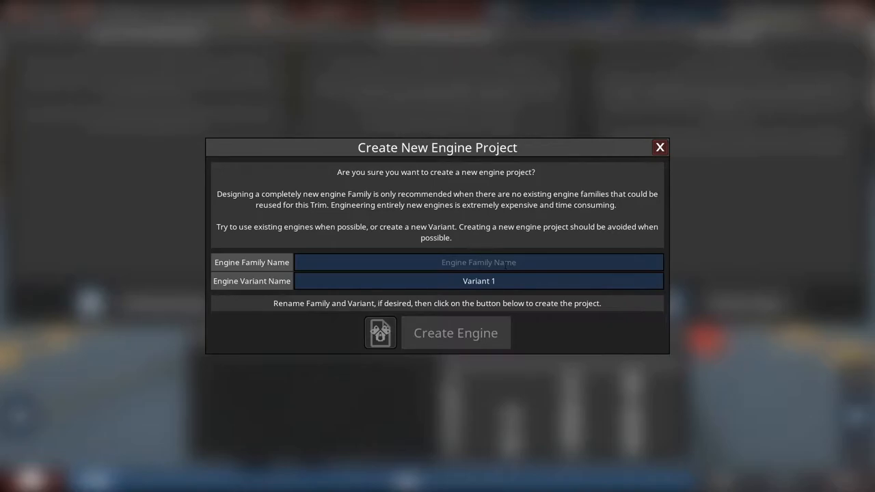
type("v8")
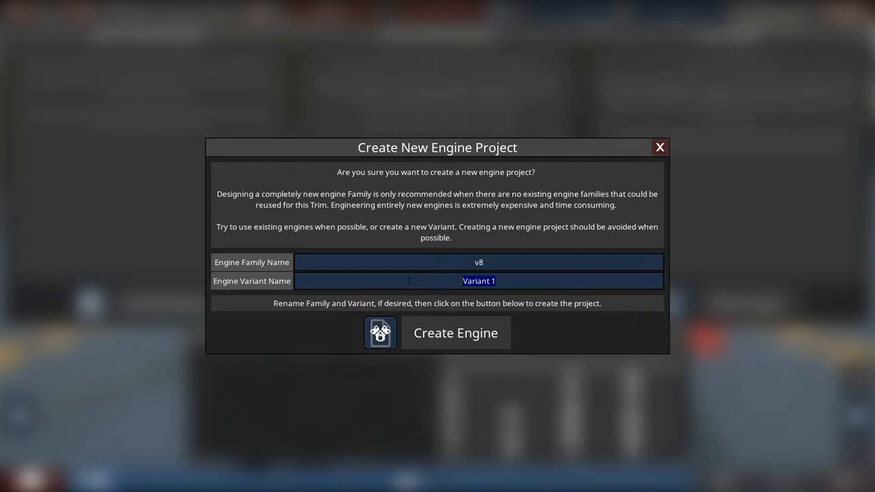
type("4l")
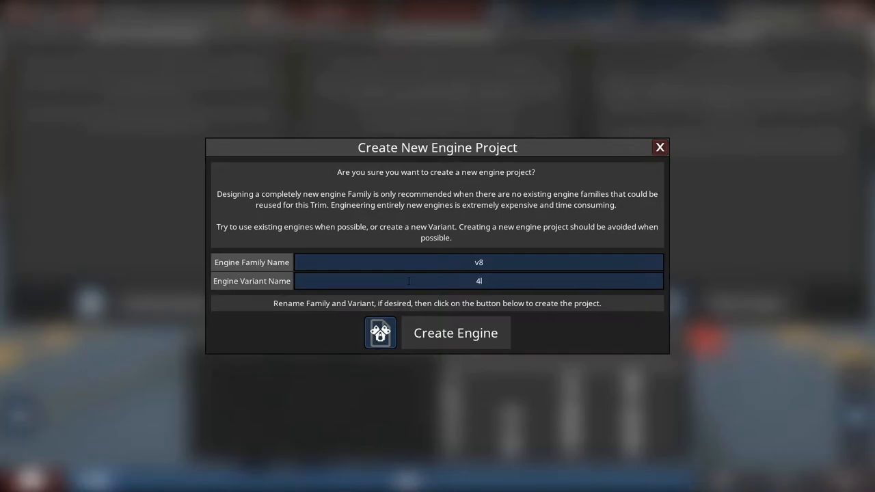
left_click(456, 334)
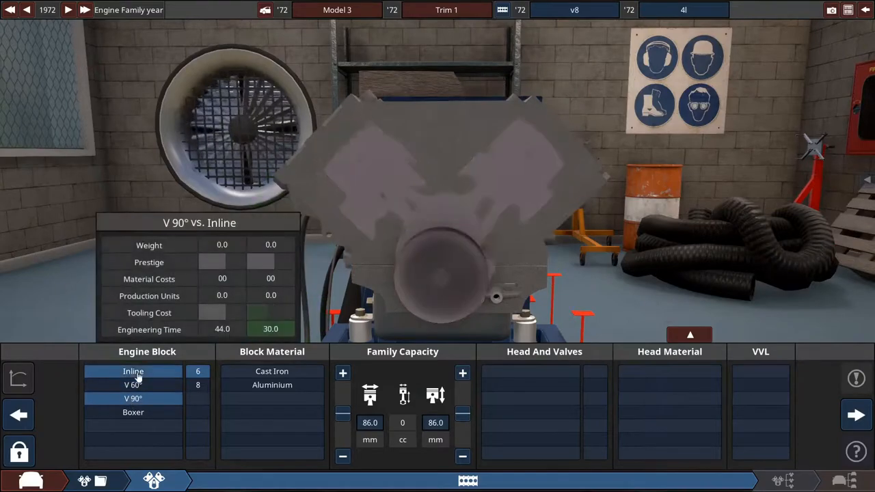
- Compare V 60°, V 90° and boxer, settling on a V 90° eight-cylinder aluminium block
left_click(134, 371)
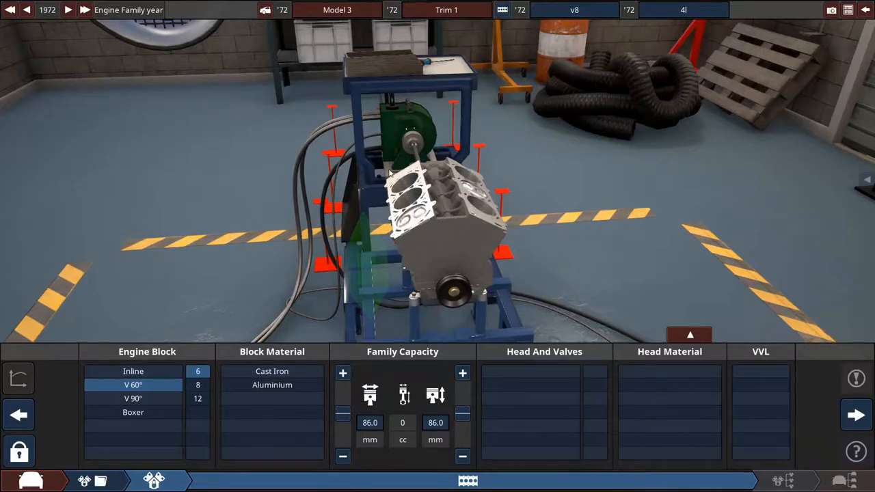
left_click(134, 399)
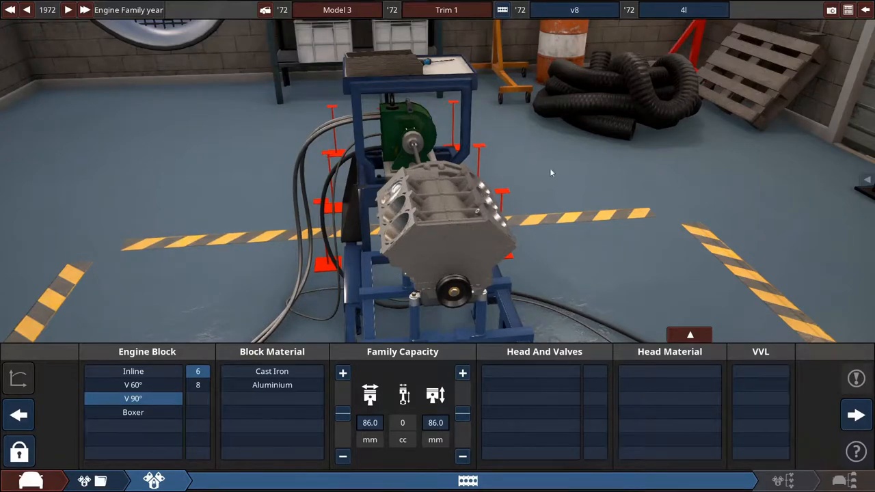
left_click(134, 413)
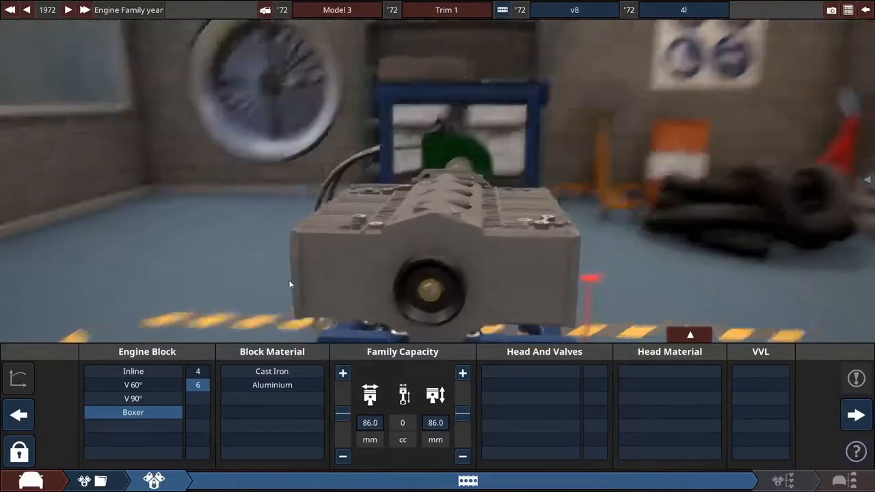
left_click(272, 372)
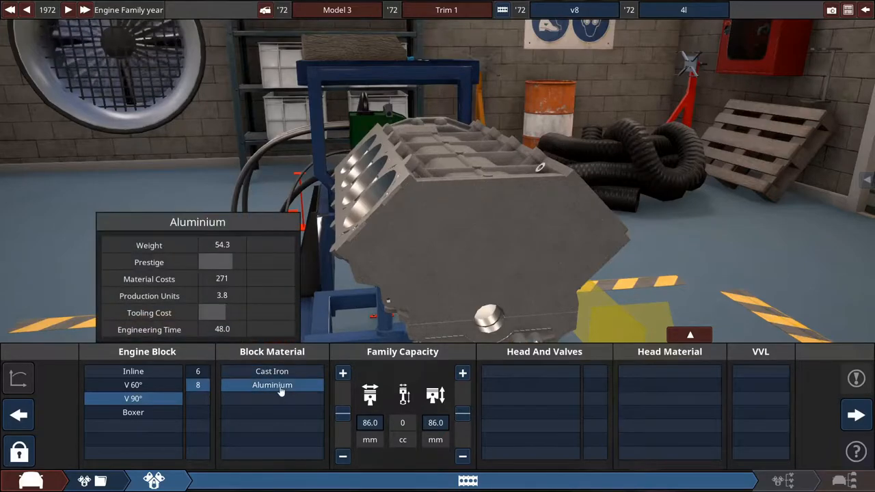
mouse_move(301, 385)
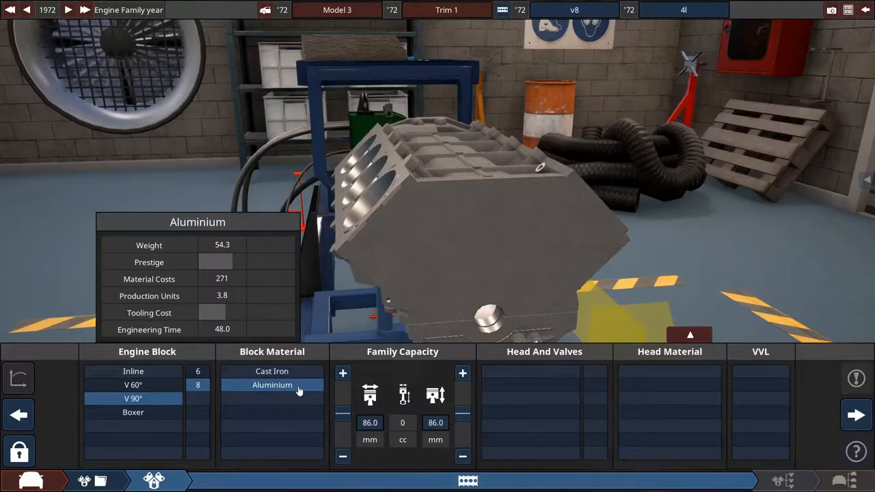
left_click(272, 385)
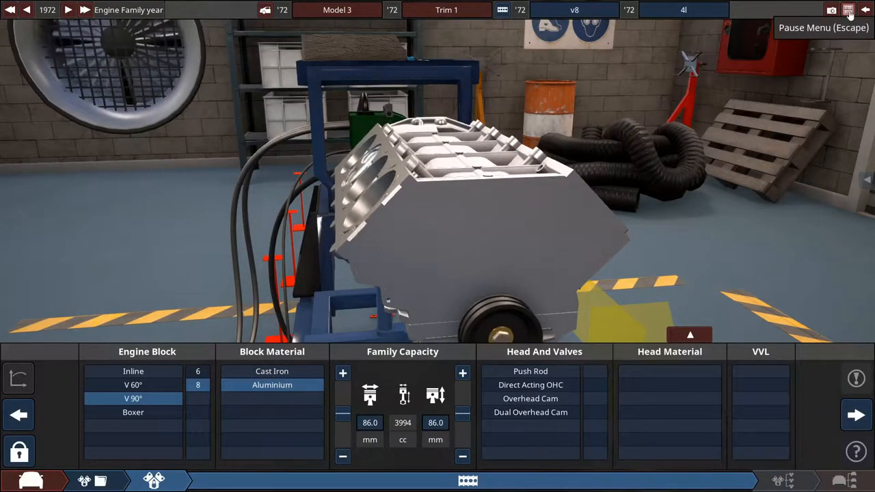
left_click(847, 10)
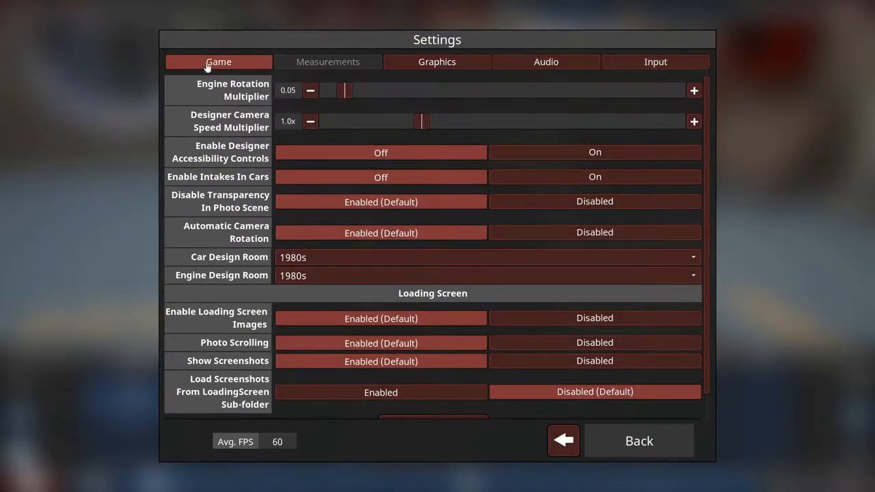
scroll("down", 3)
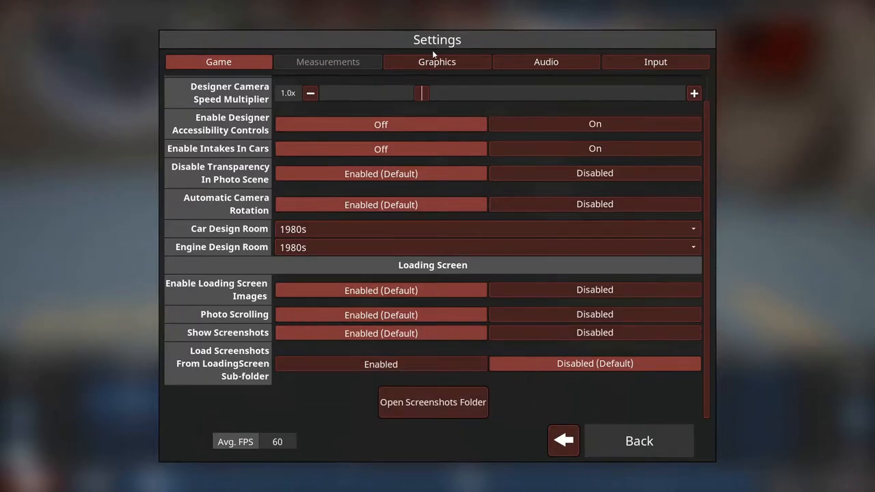
mouse_move(328, 61)
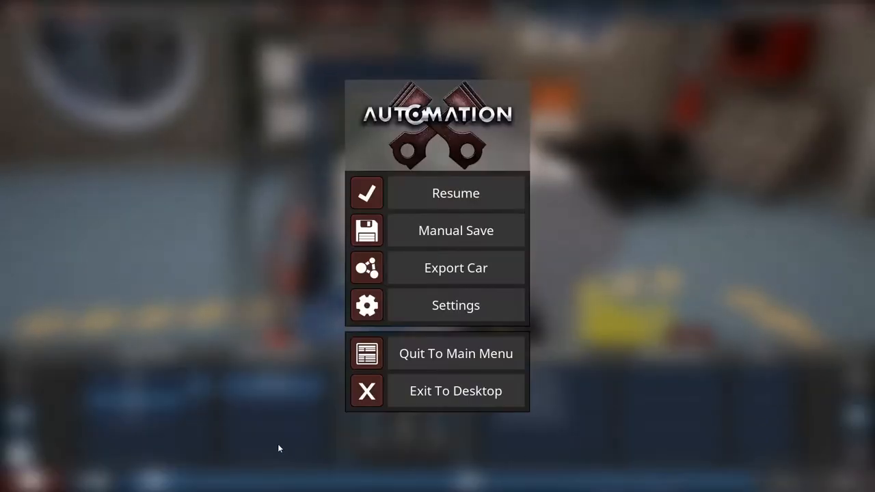
left_click(455, 193)
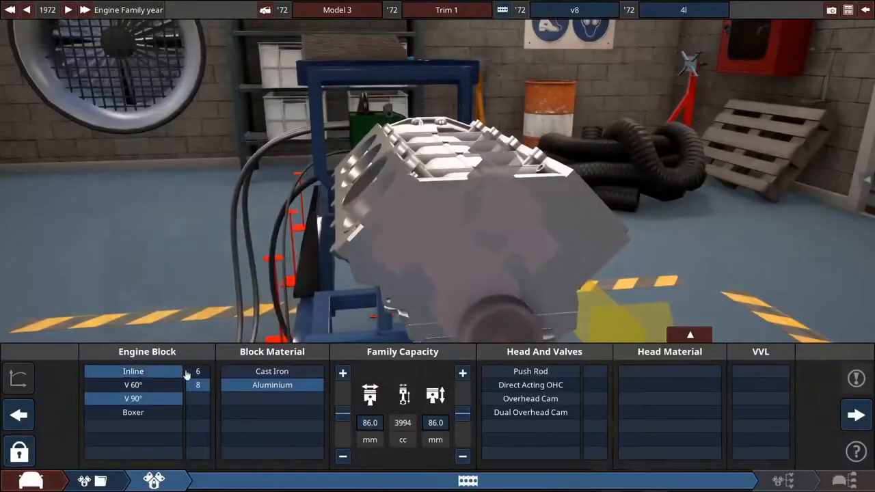
left_click(132, 399)
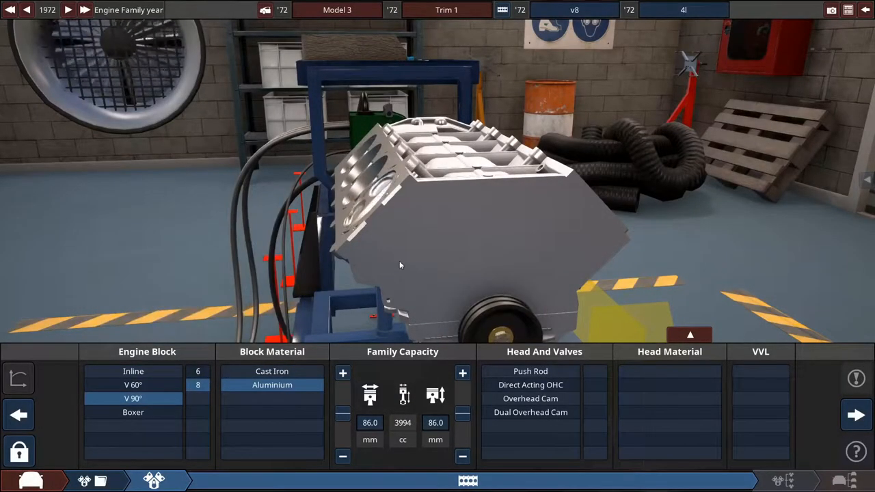
- Select a push rod 2-valve head with aluminium head material
left_click(530, 371)
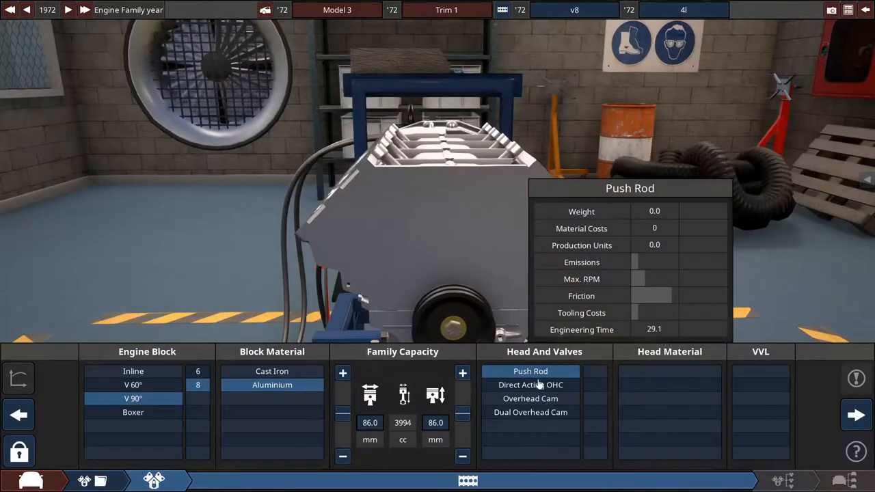
left_click(531, 399)
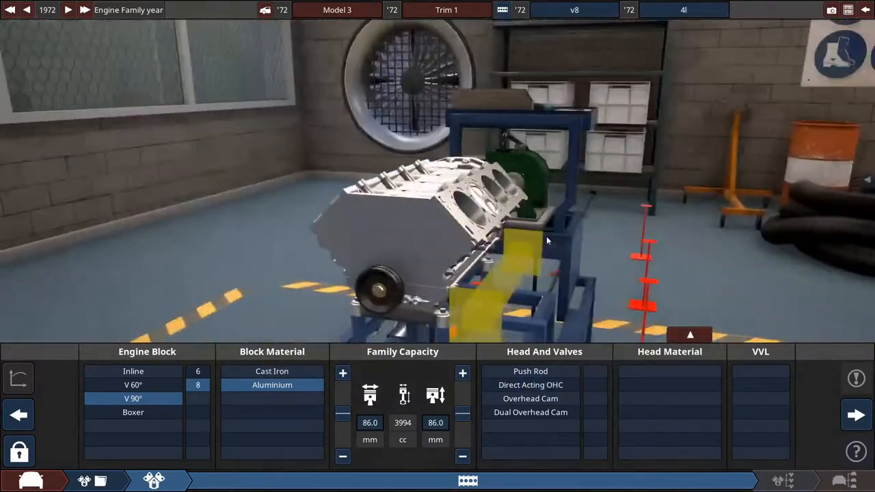
left_click(530, 371)
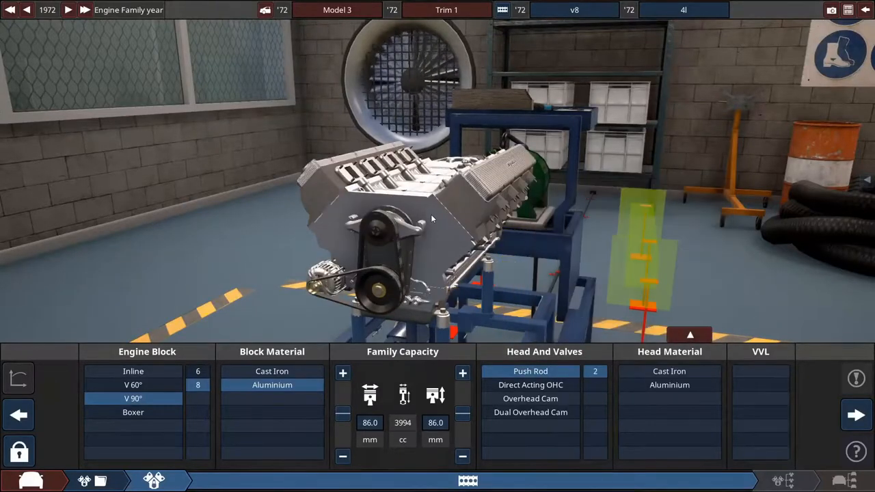
left_click(669, 386)
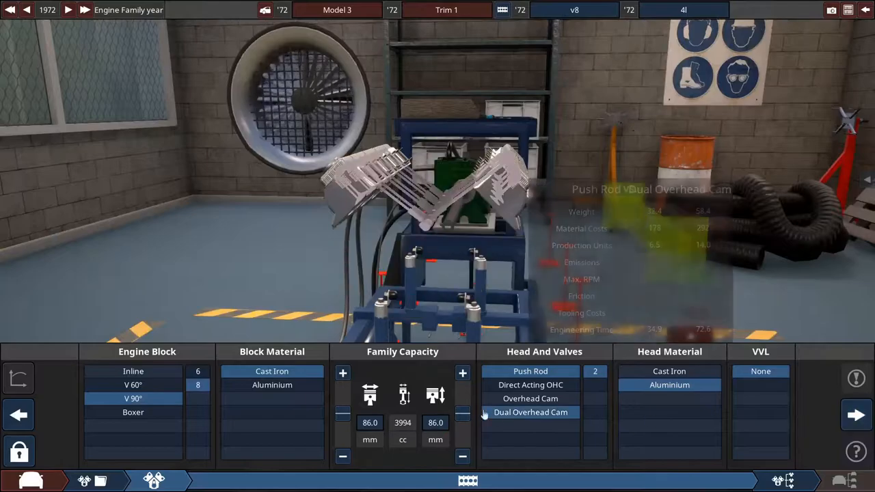
mouse_move(530, 386)
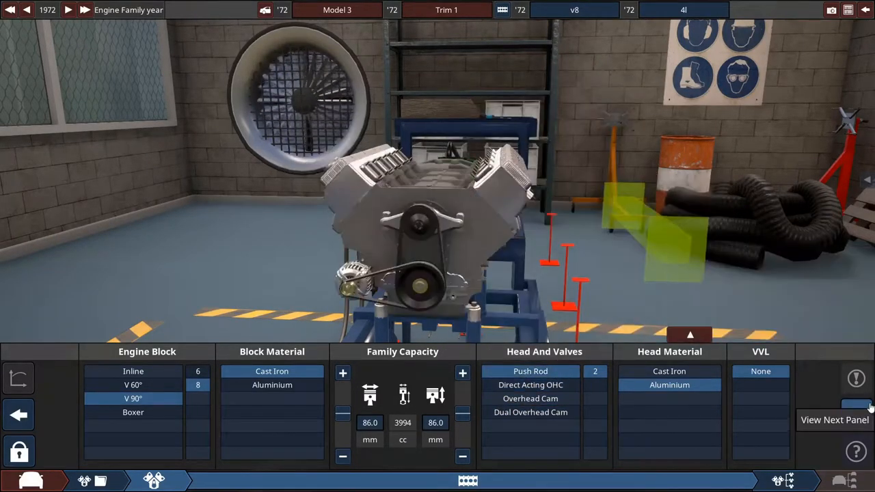
- Compare the cast iron and forged steel flat-plane cranks in the variant's bottom end
left_click(834, 410)
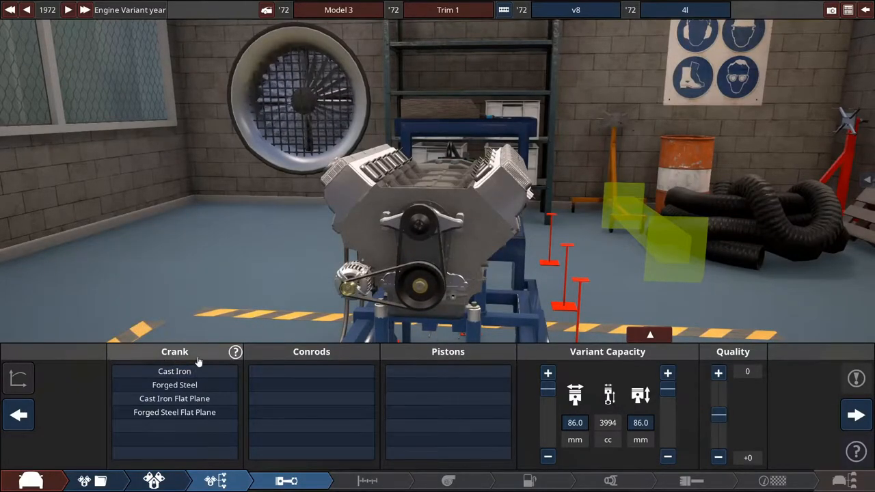
left_click(174, 399)
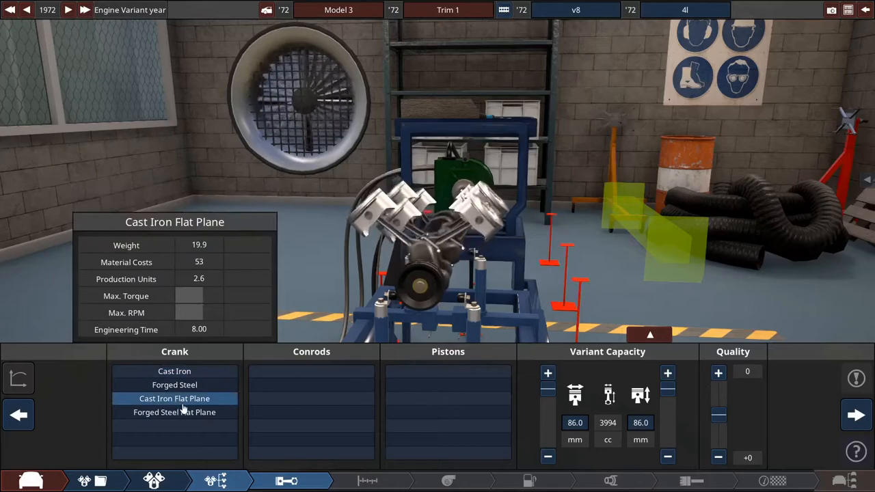
left_click(175, 413)
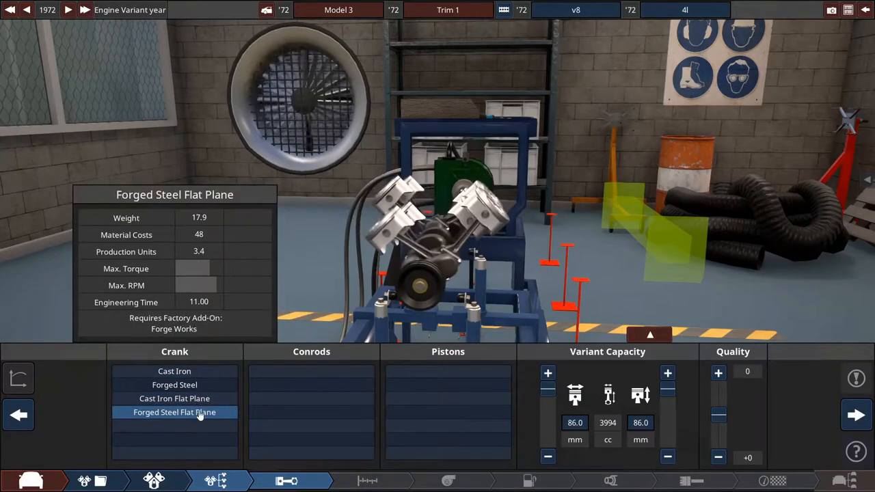
left_click(175, 399)
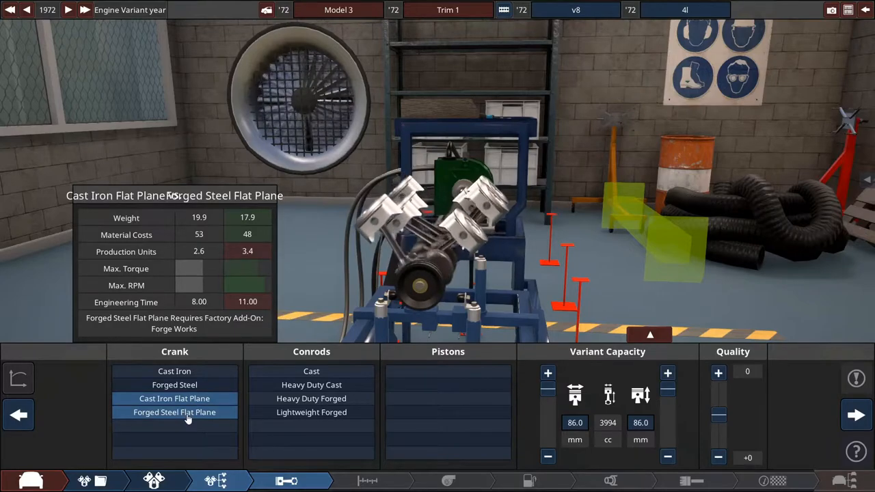
left_click(175, 412)
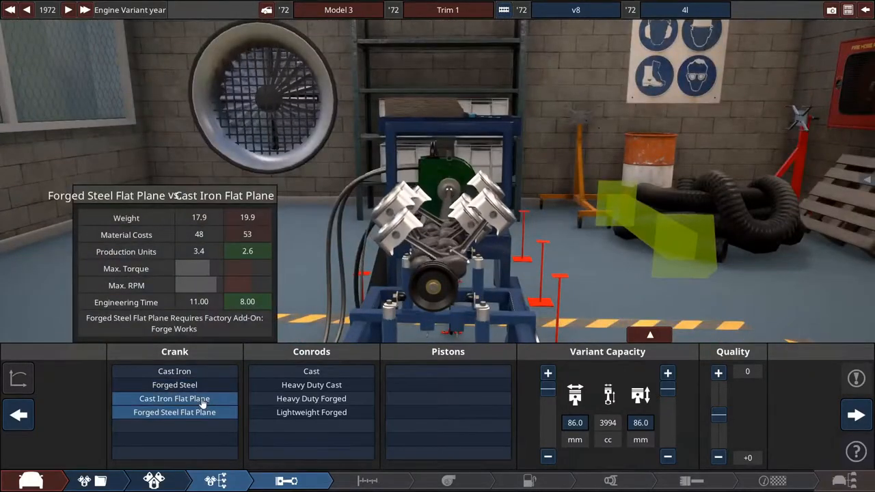
left_click(175, 413)
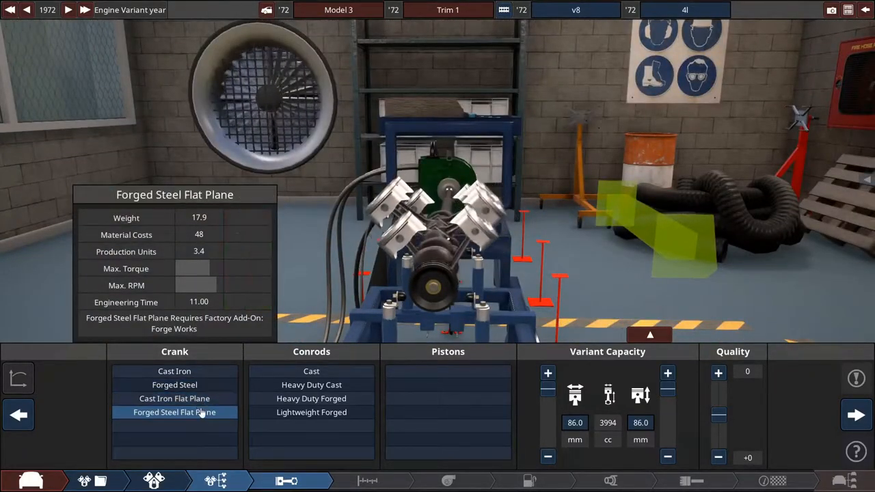
left_click(175, 399)
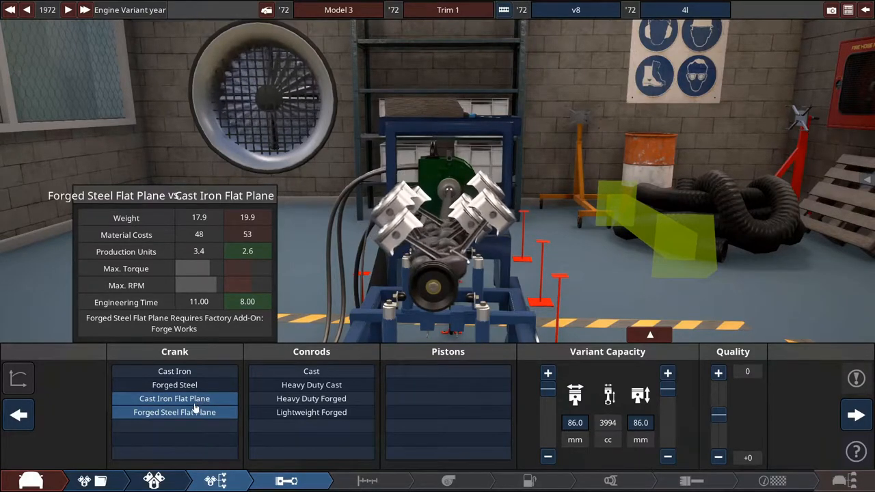
- Try lightweight forged conrods and forged pistons, then head back to the engine family panel
left_click(175, 411)
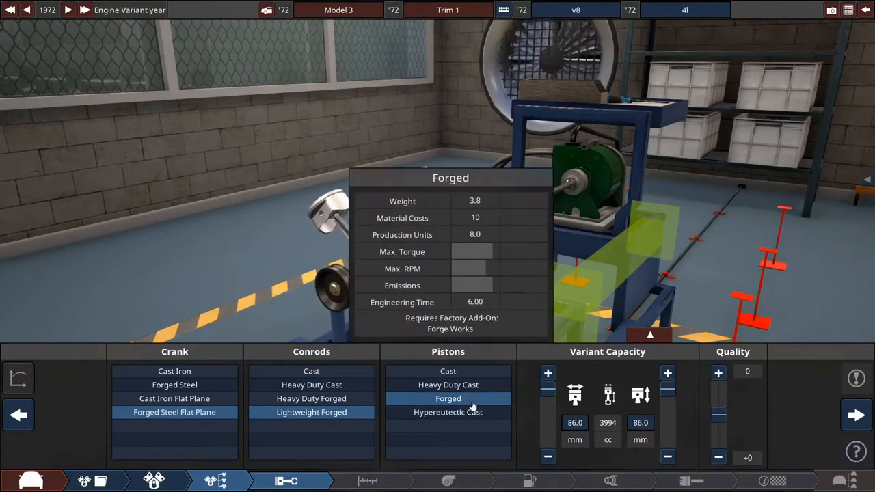
left_click(312, 385)
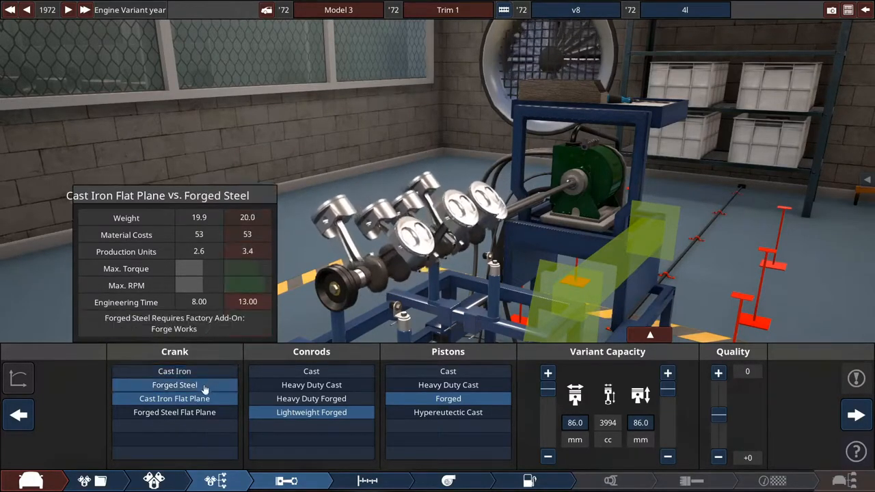
mouse_move(123, 280)
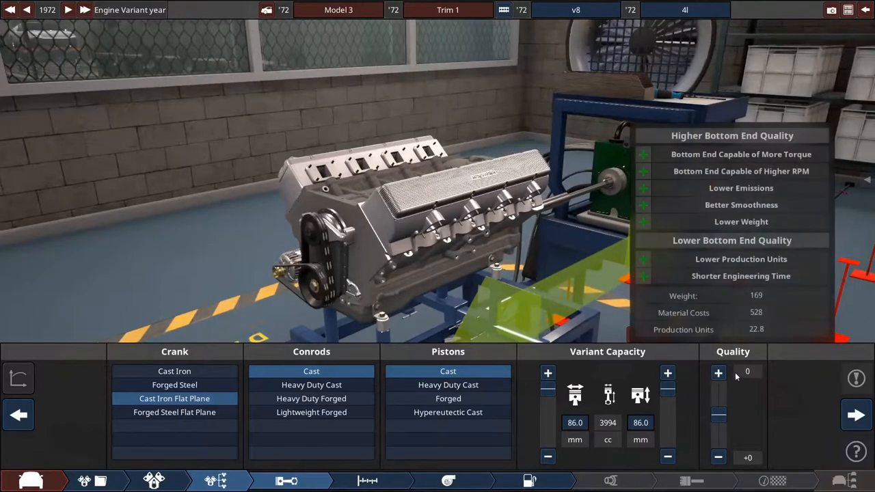
left_click(717, 371)
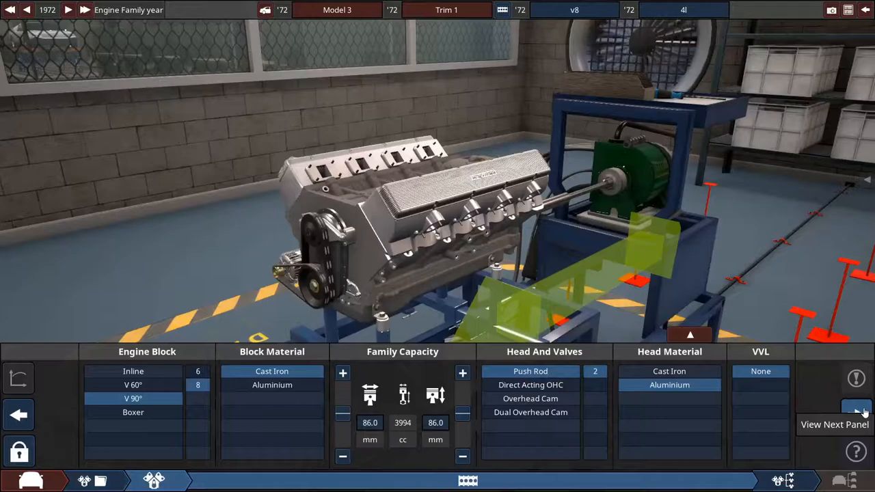
- Set the top-end cam profile to 40, keep natural aspiration and advance to the fuel system panel
left_click(856, 410)
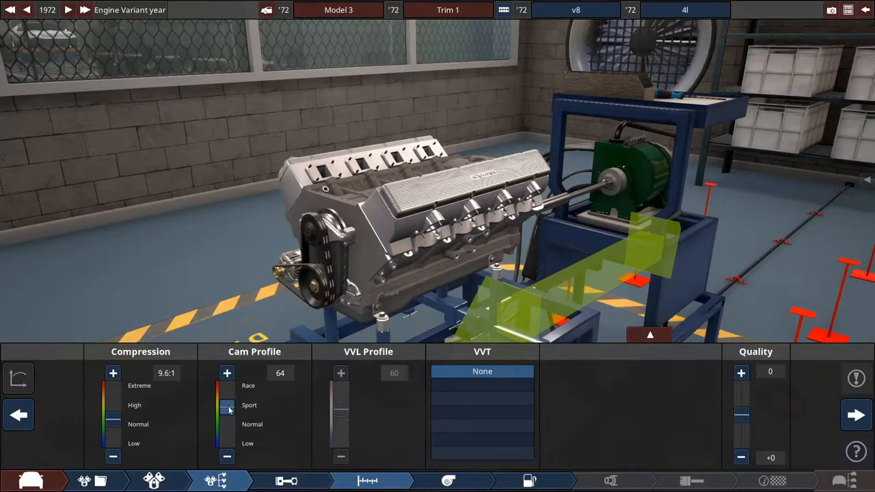
left_click_drag(227, 404, 227, 422)
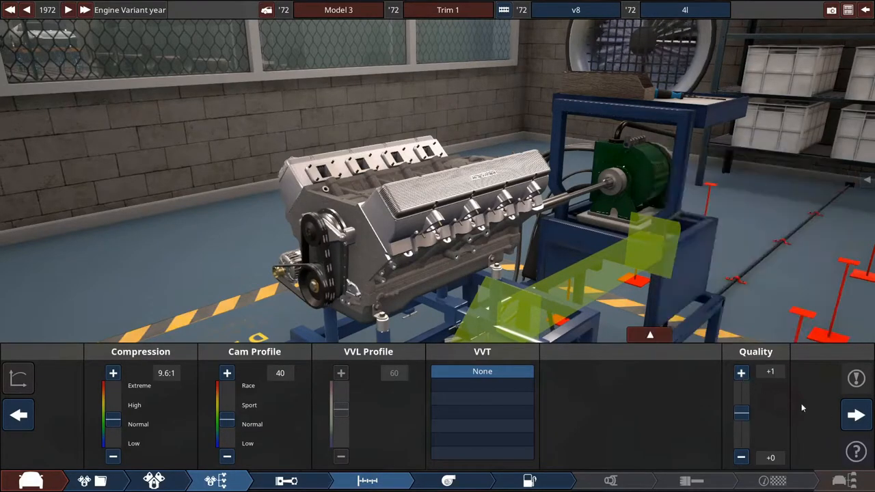
left_click(856, 415)
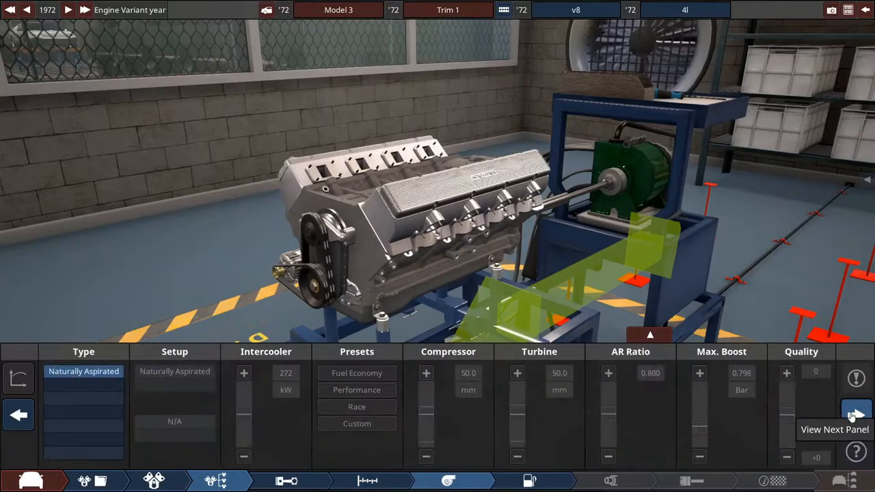
left_click(855, 415)
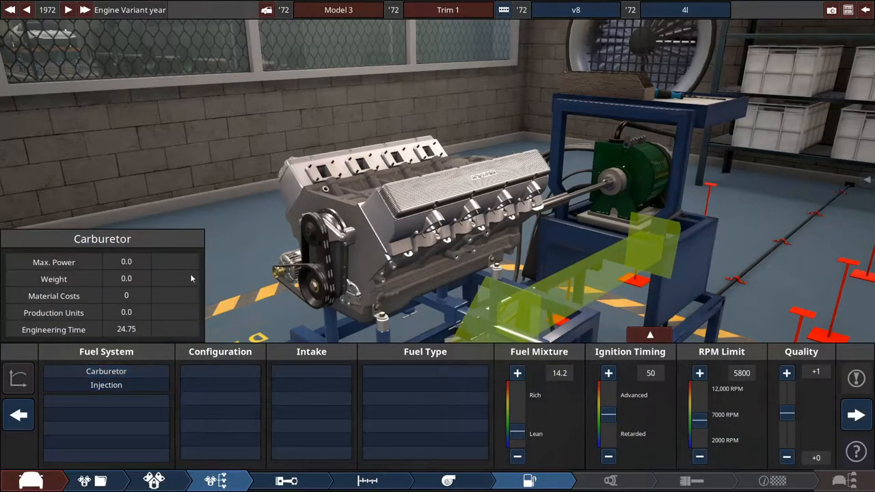
- Fit twin carburetors with a performance intake on Regular 91 RON, then proceed to exhaust setup
left_click(106, 385)
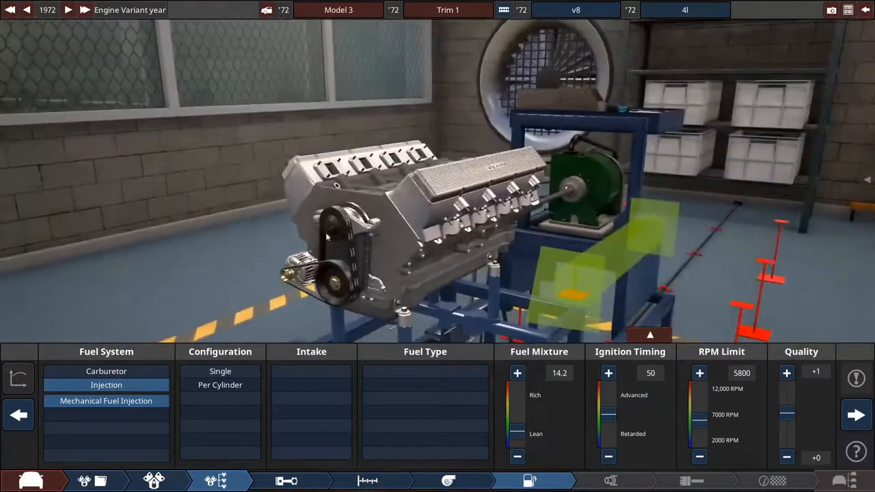
left_click(107, 372)
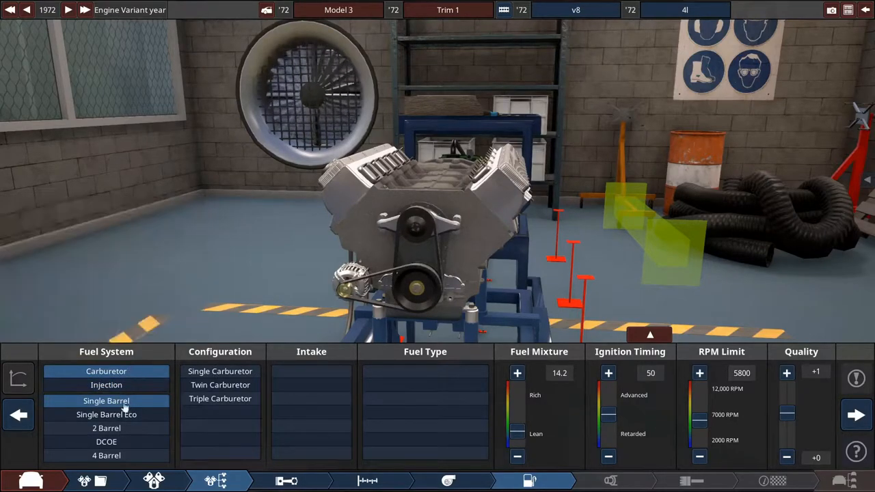
mouse_move(107, 457)
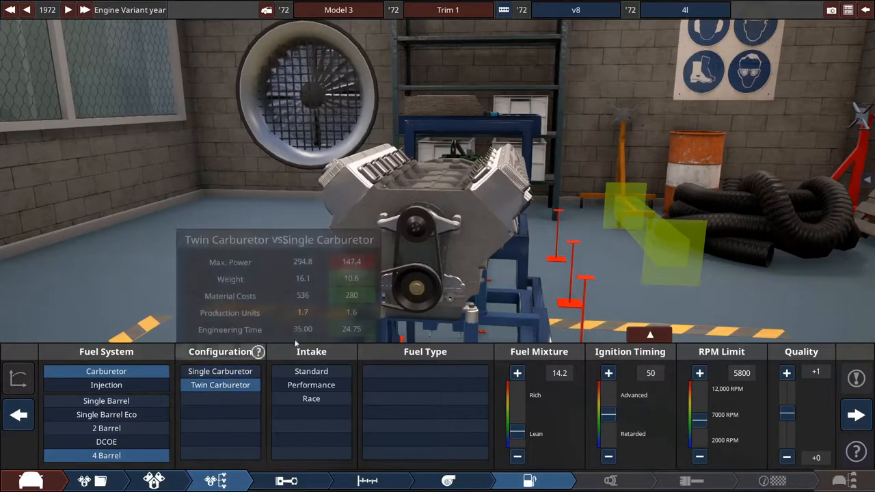
left_click(312, 371)
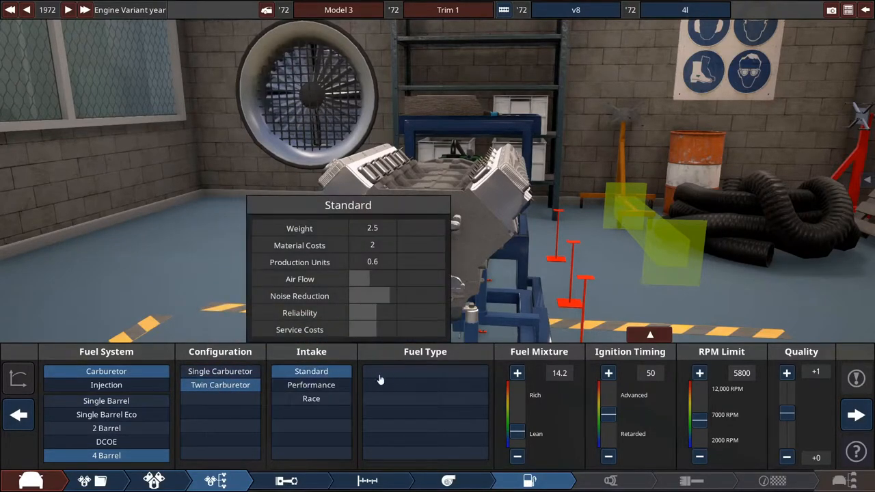
left_click(312, 385)
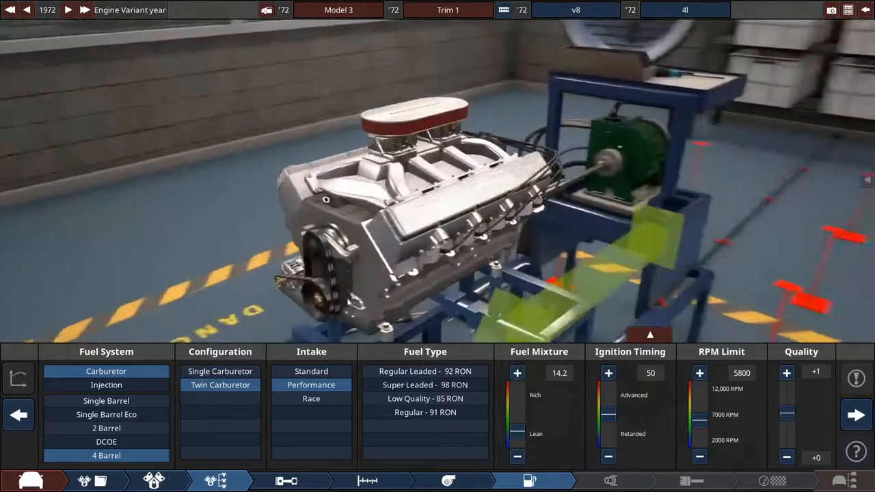
left_click(425, 412)
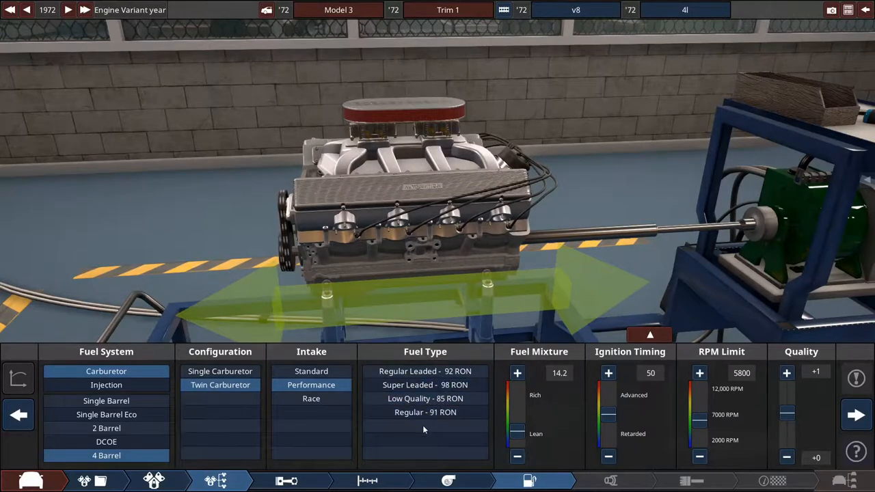
left_click(425, 413)
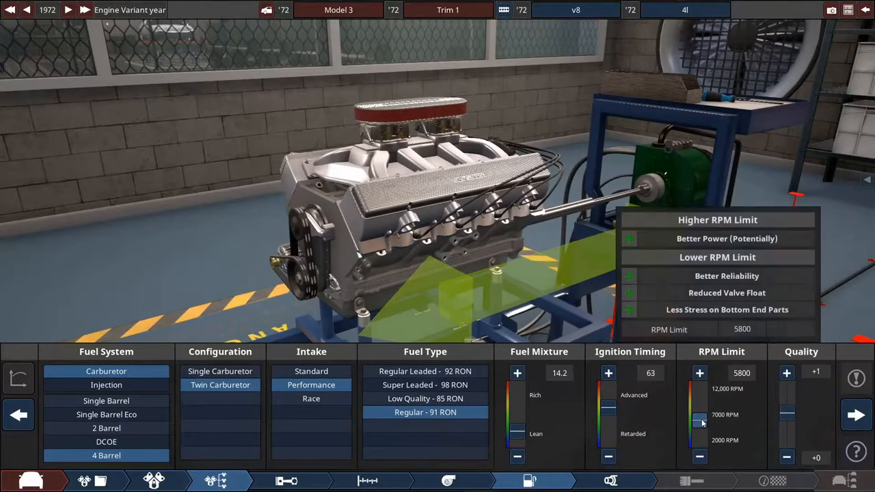
left_click(609, 481)
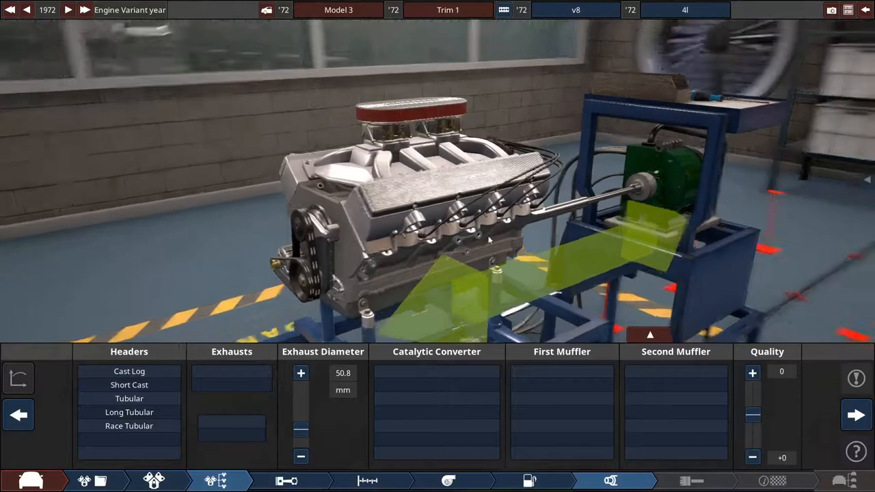
- Choose tubular headers with dual exhausts and widen the exhaust diameter to about 102 mm
left_click_drag(478, 205, 273, 307)
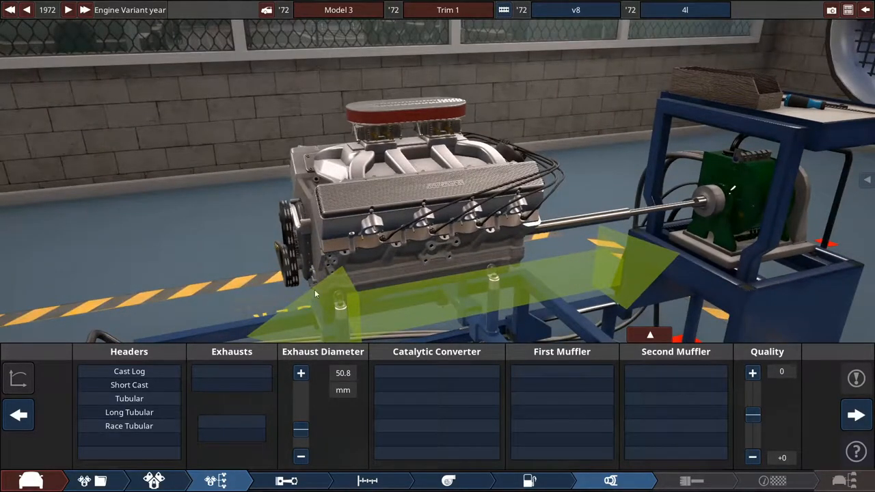
left_click(129, 370)
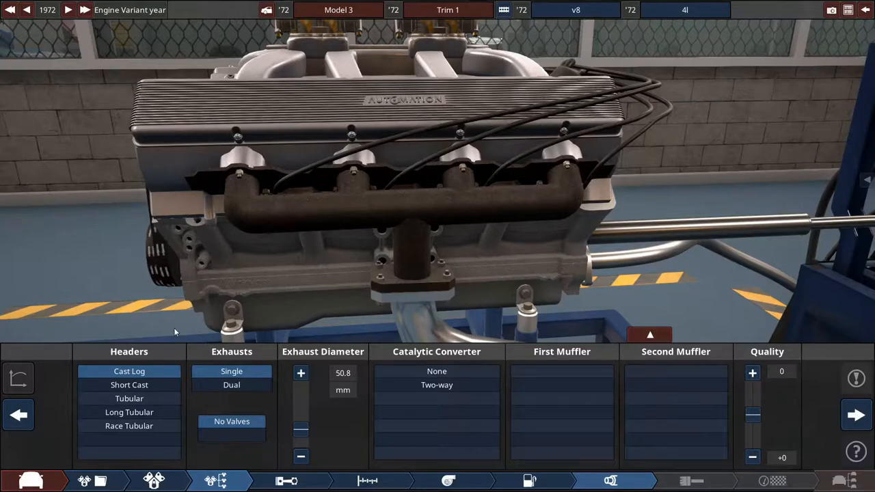
left_click(128, 386)
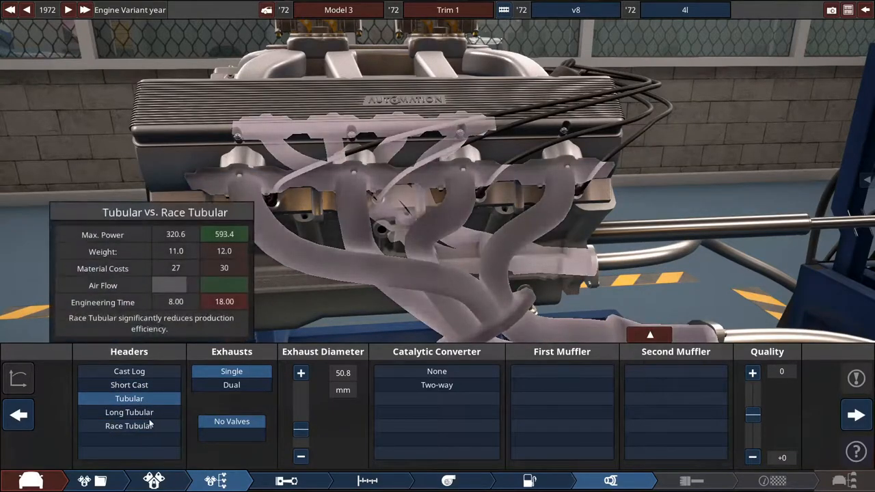
left_click(128, 425)
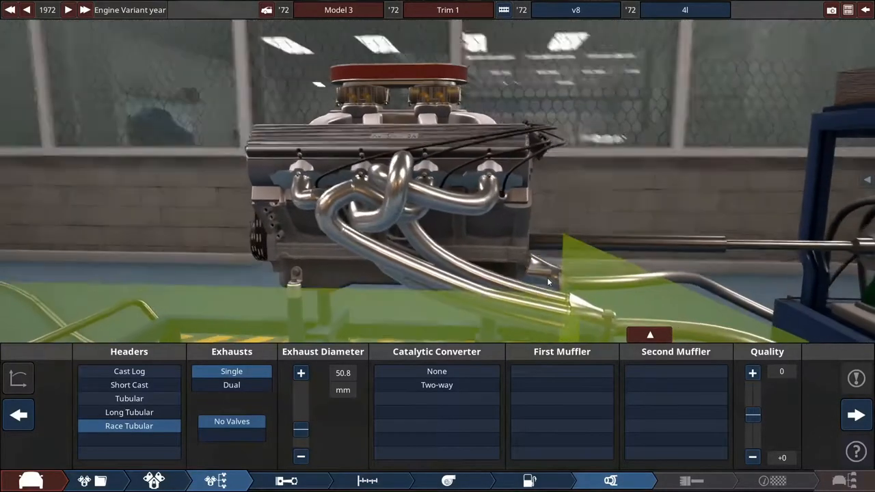
mouse_move(128, 399)
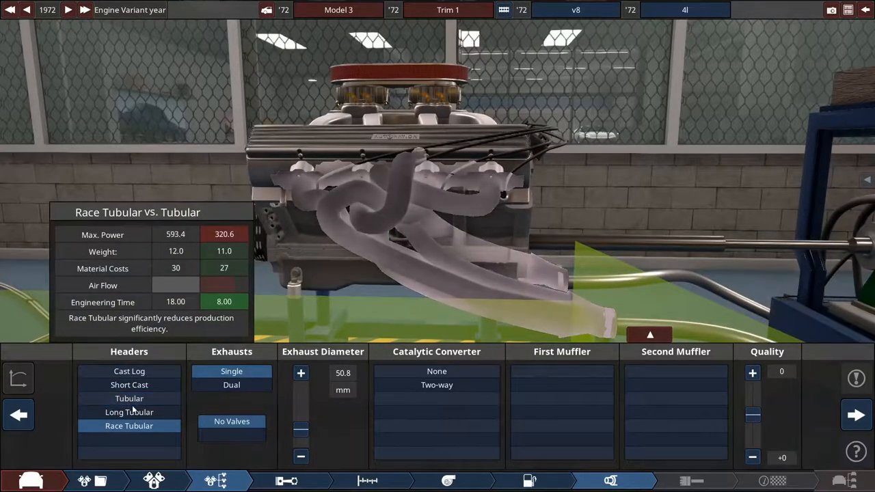
left_click(129, 412)
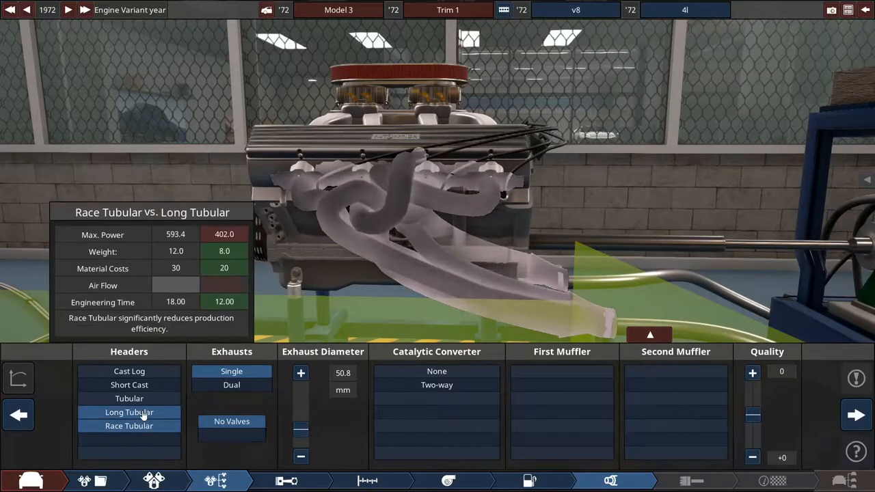
left_click(128, 399)
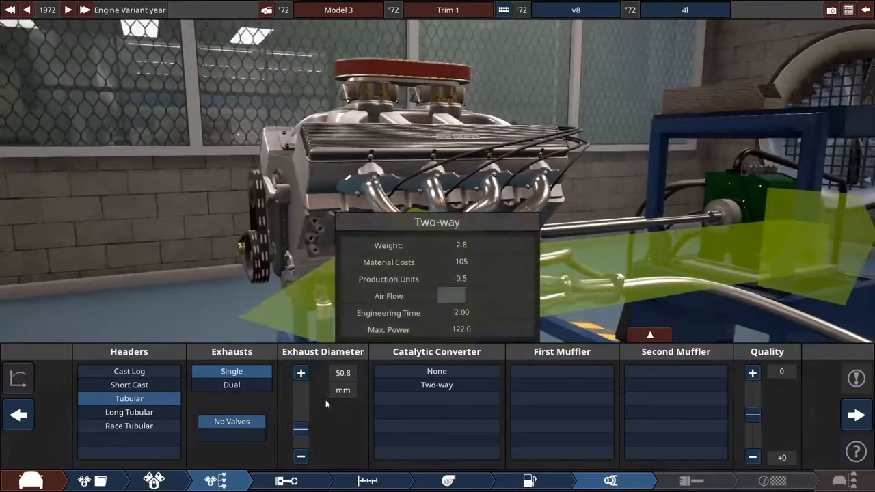
left_click(231, 385)
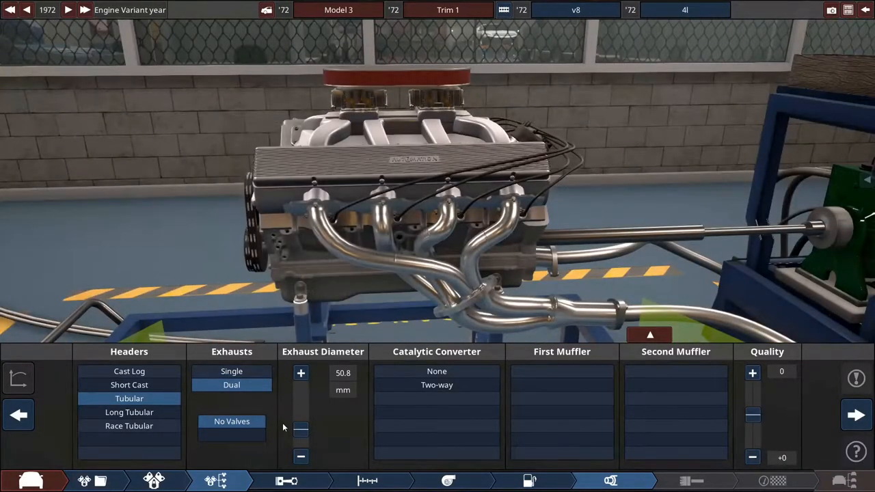
left_click_drag(301, 429, 300, 416)
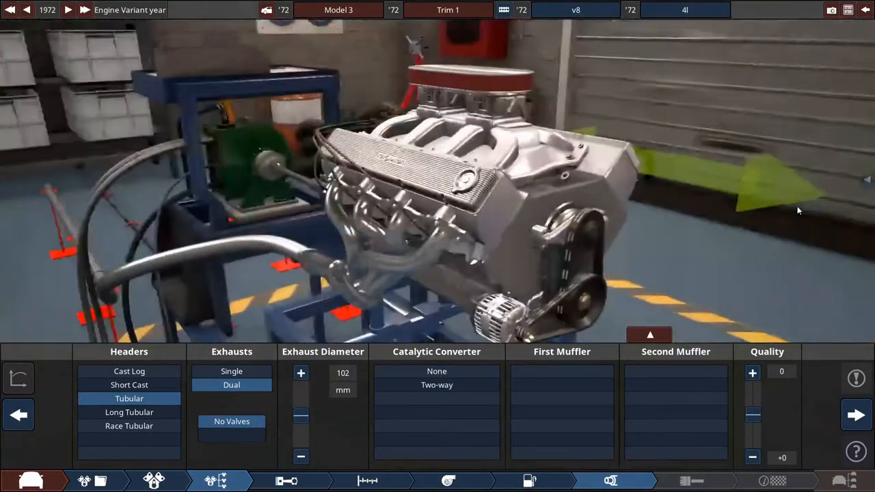
- Set the catalytic converter to none and remove the first muffler
left_click(436, 385)
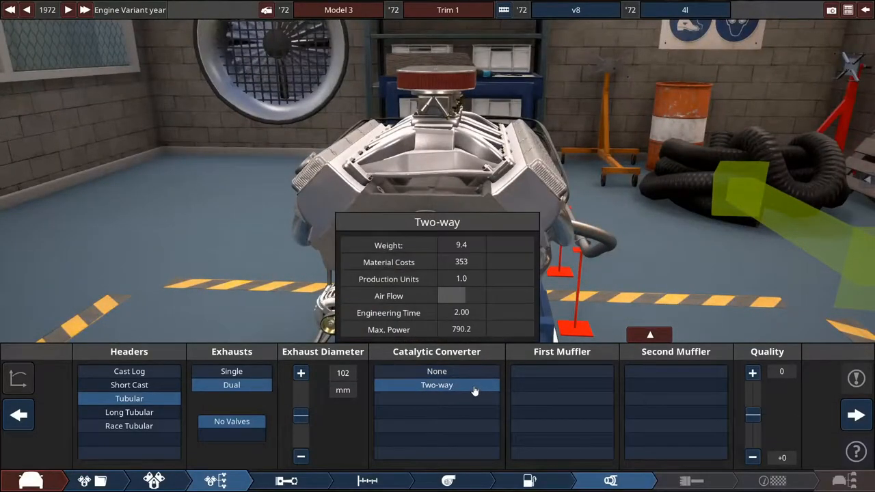
left_click(437, 371)
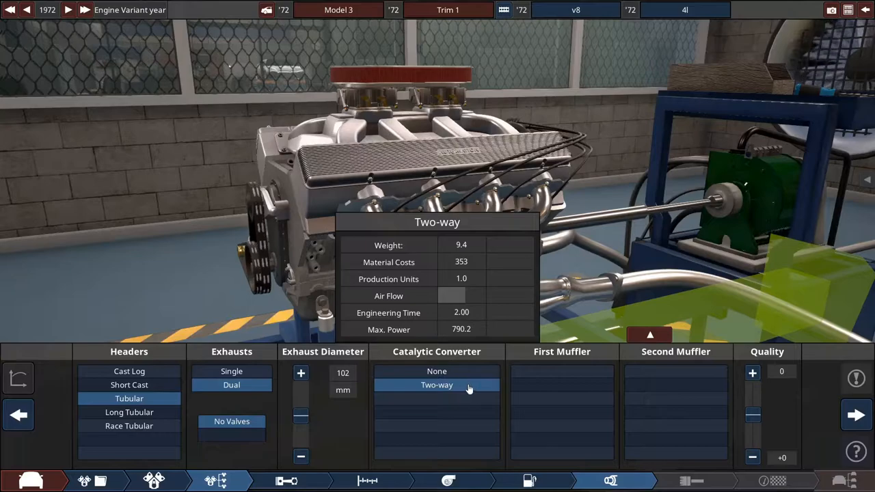
left_click(437, 371)
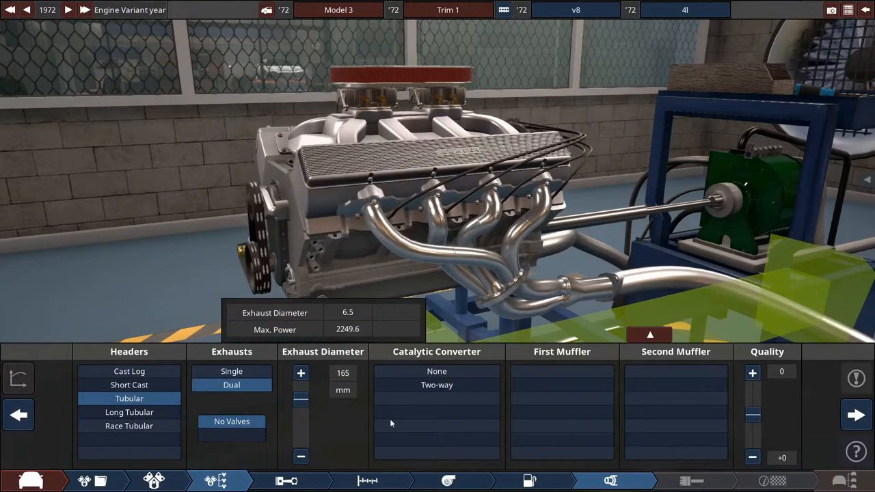
left_click(437, 372)
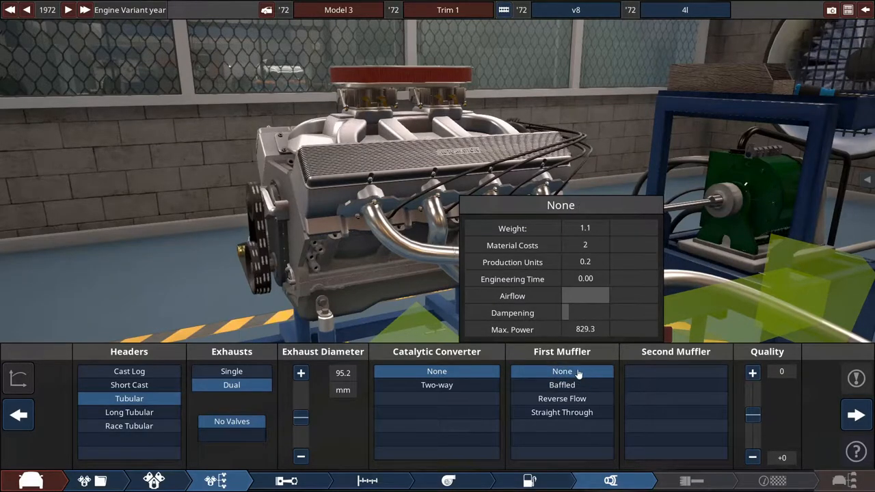
left_click(676, 399)
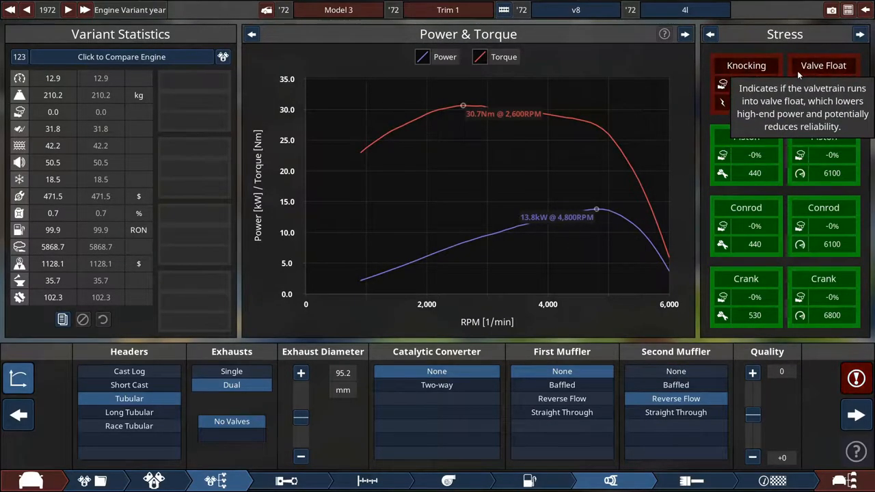
mouse_move(747, 65)
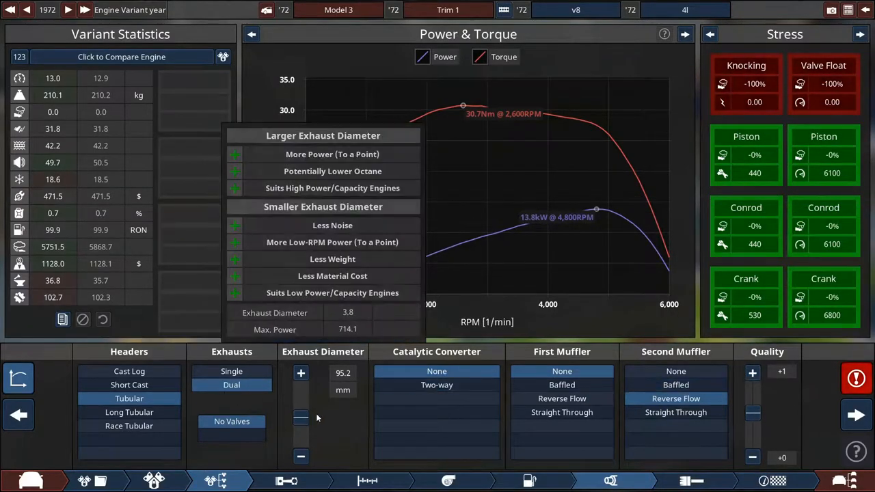
- Widen the exhaust diameter to 203 mm
left_click_drag(300, 417, 300, 399)
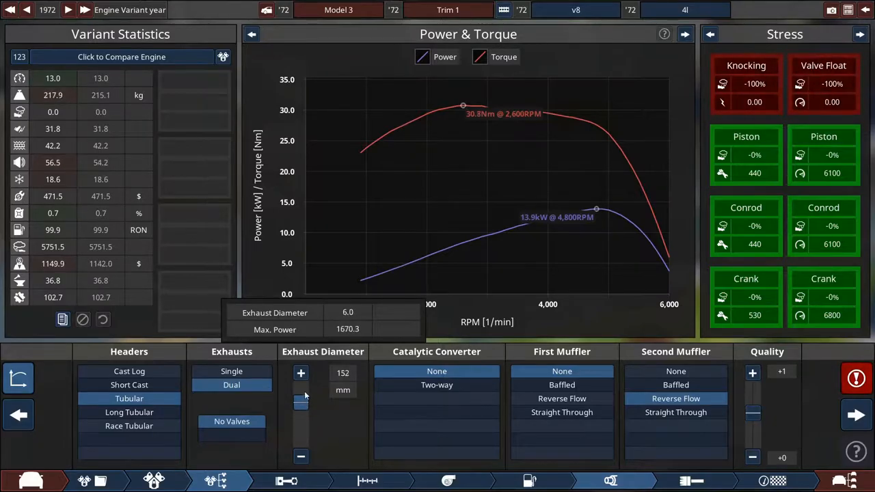
left_click(301, 372)
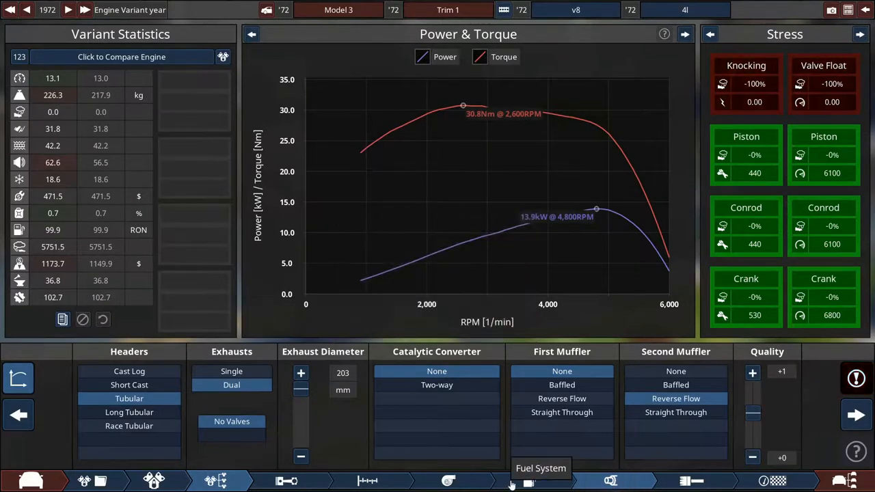
- Richen the fuel mixture to about 13.5 and retard ignition timing to 62
left_click(529, 481)
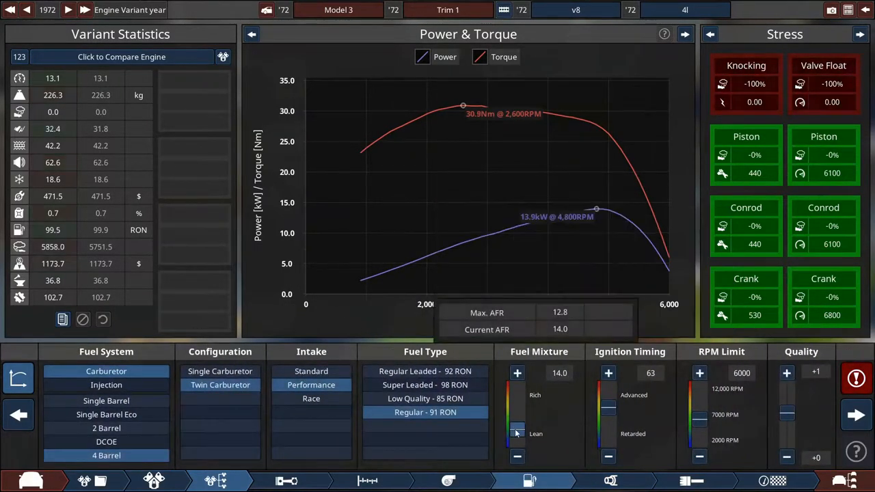
left_click_drag(516, 433, 518, 417)
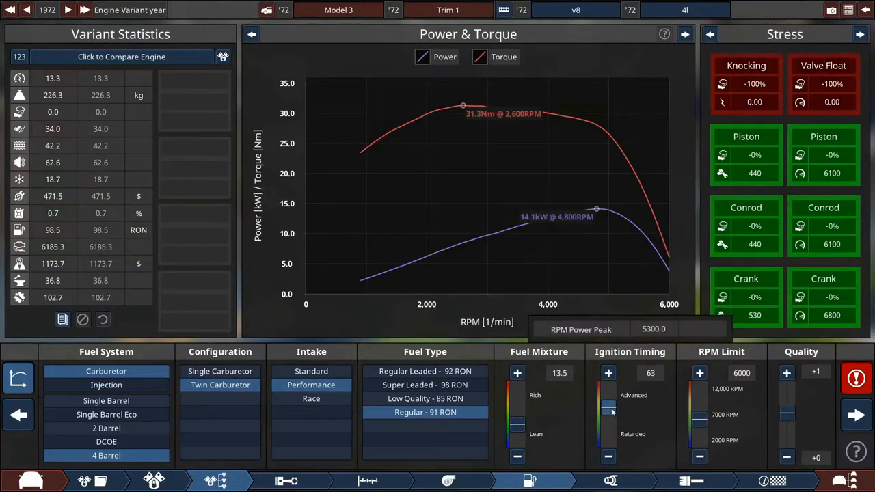
left_click(608, 410)
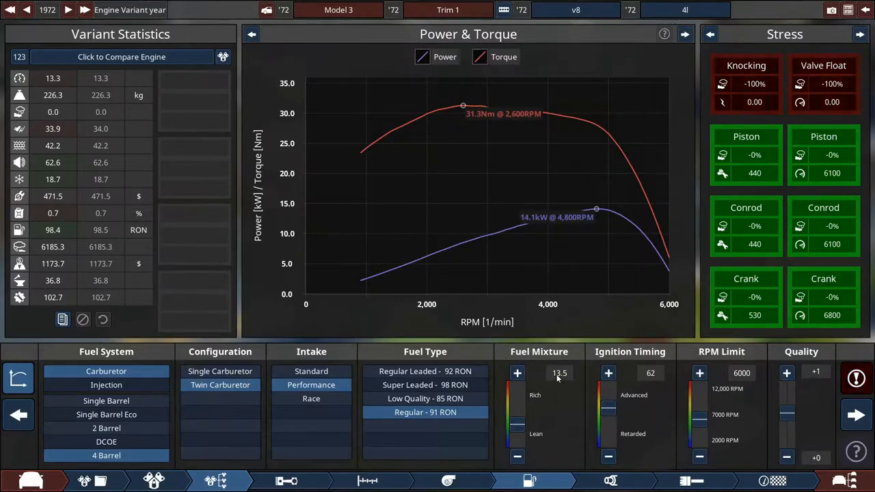
mouse_move(577, 352)
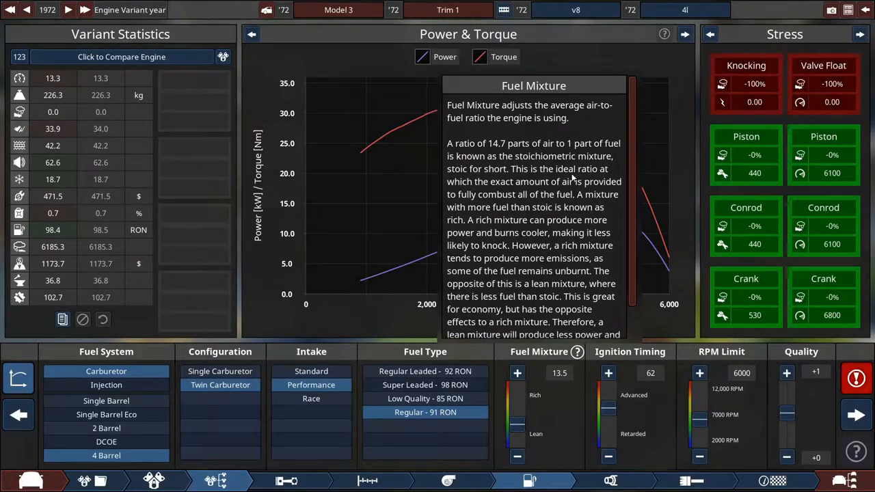
mouse_move(607, 200)
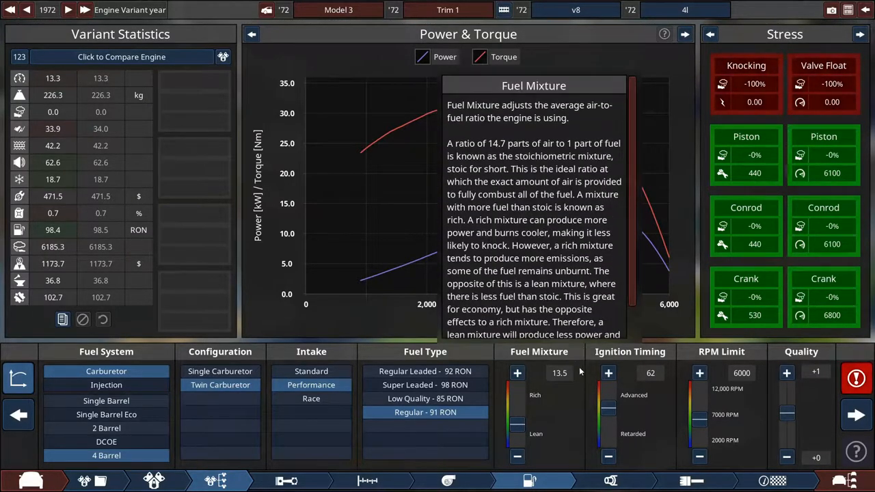
- Bring the RPM limit down to 5200 and richen the mixture to 12.9
left_click_drag(700, 424, 699, 416)
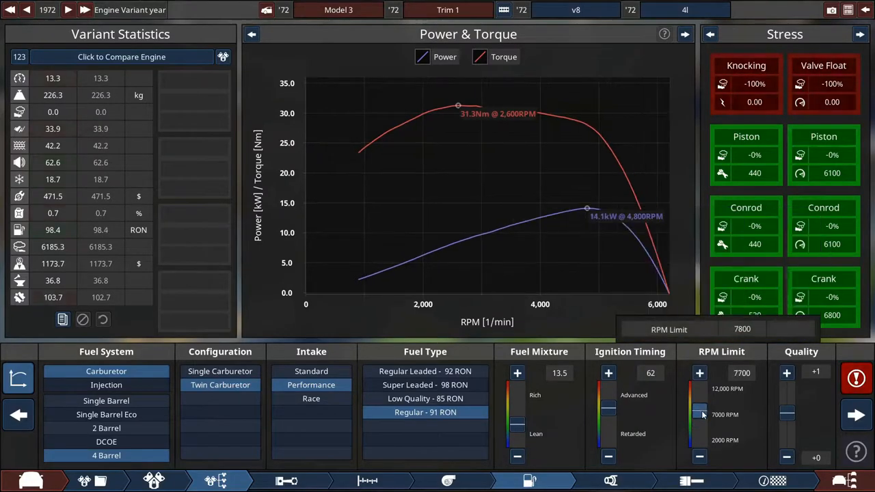
left_click(699, 414)
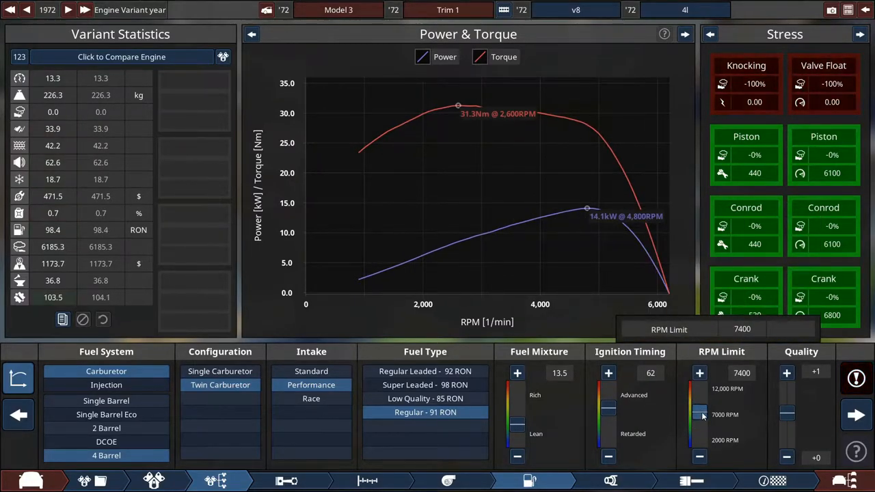
left_click_drag(700, 414, 699, 421)
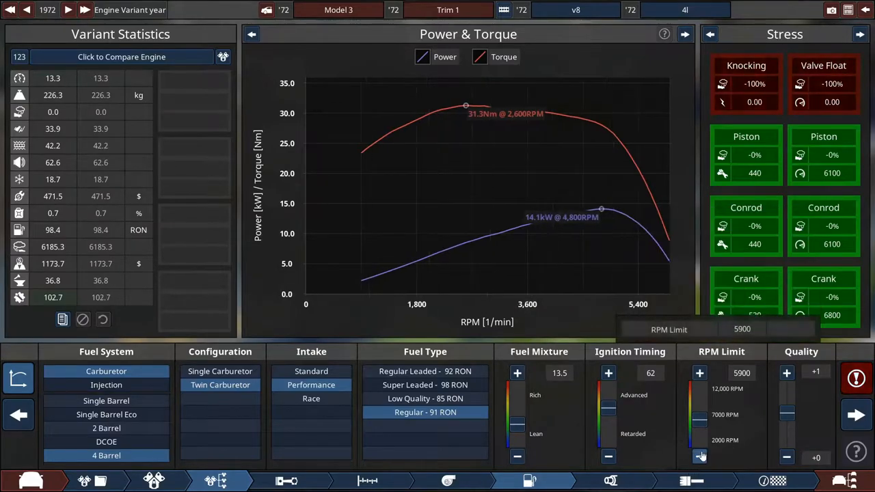
left_click(699, 456)
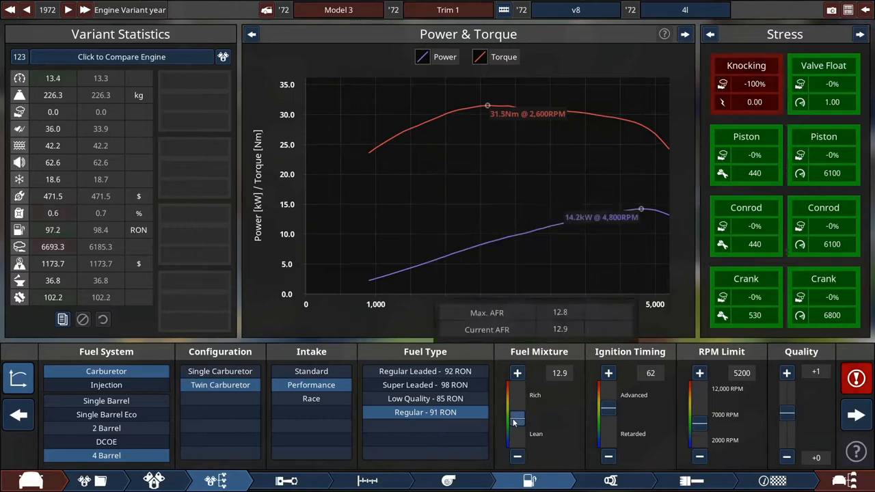
left_click(856, 377)
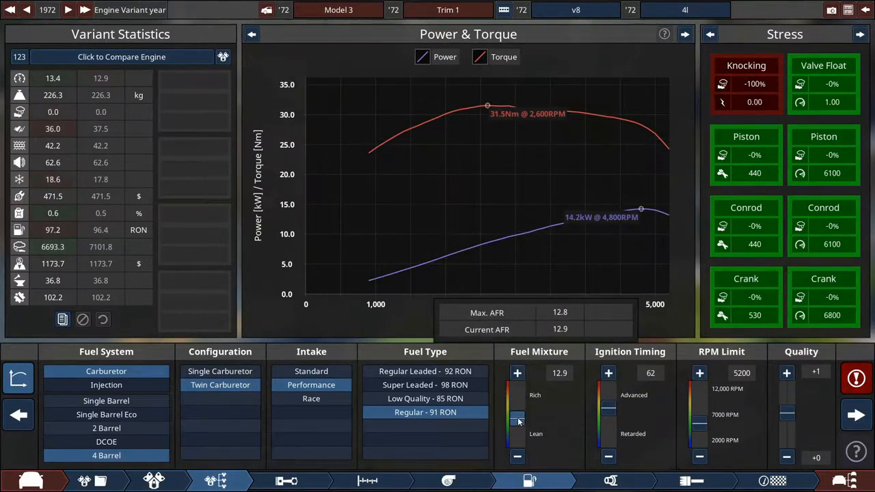
mouse_move(518, 421)
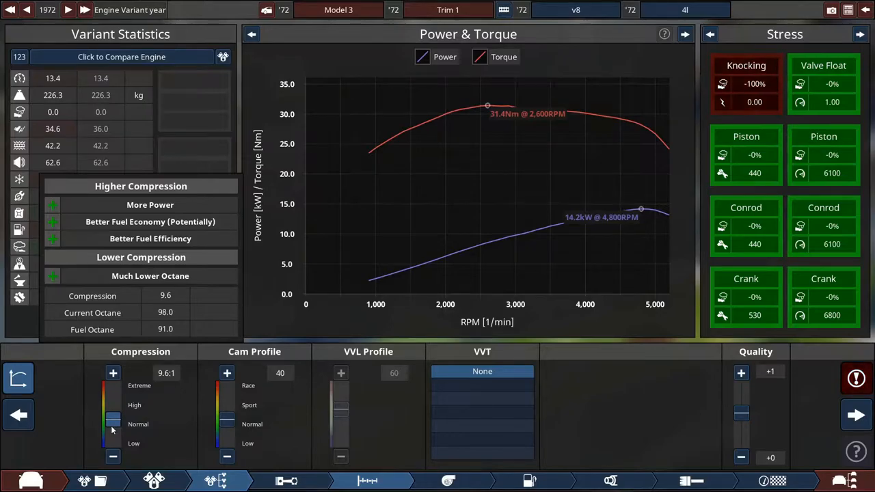
- Pull the compression ratio down to 7.8:1 in the Top End panel
left_click_drag(112, 424, 112, 432)
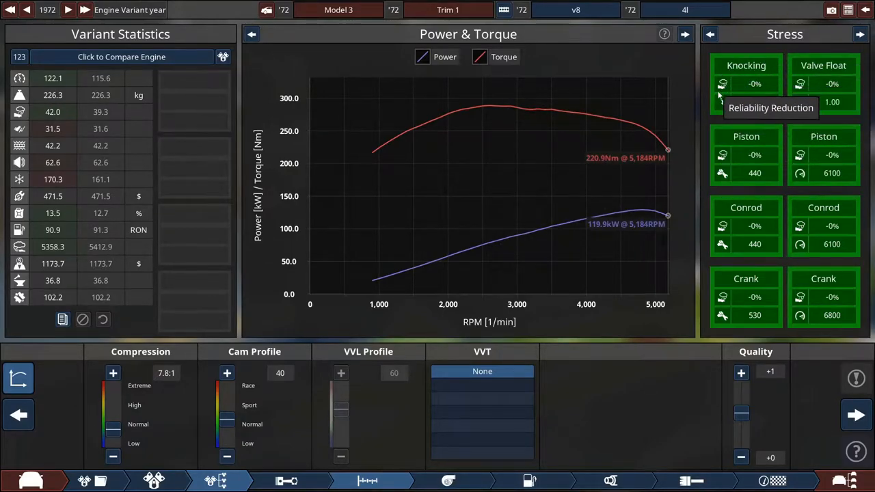
mouse_move(746, 65)
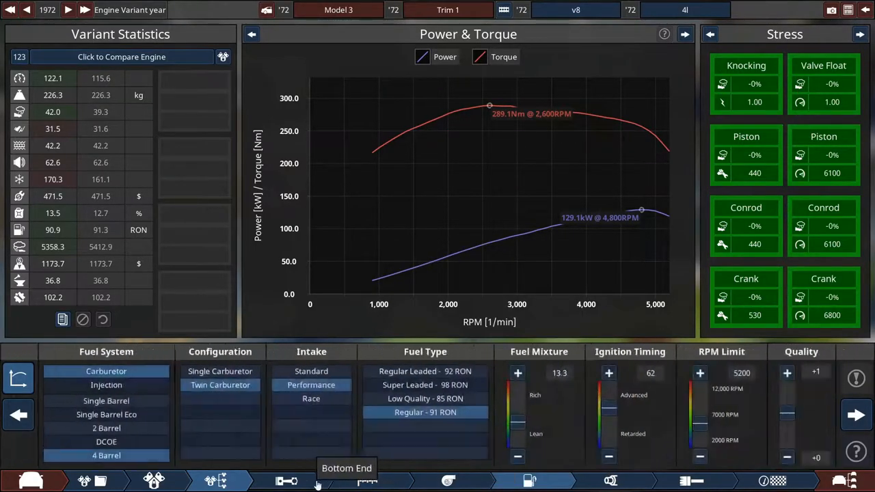
- Return to the block settings, reset and orbit the camera to view the V8's internals
left_click(286, 481)
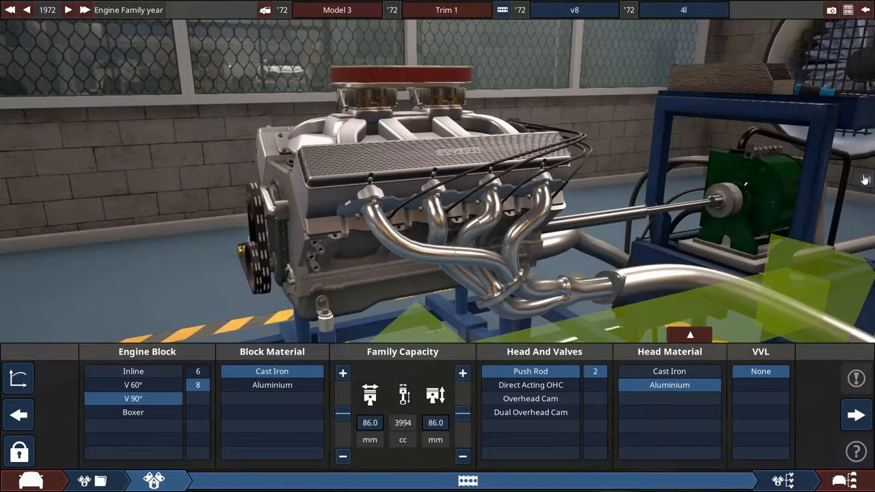
mouse_move(861, 71)
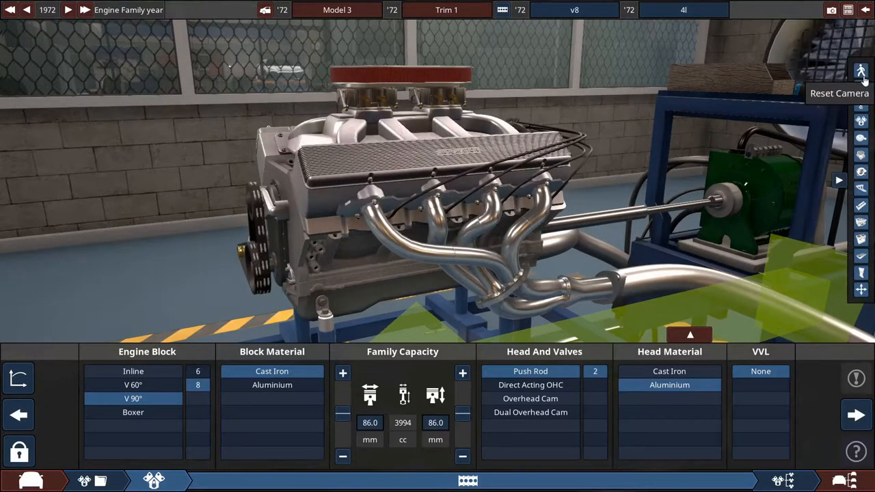
left_click(861, 120)
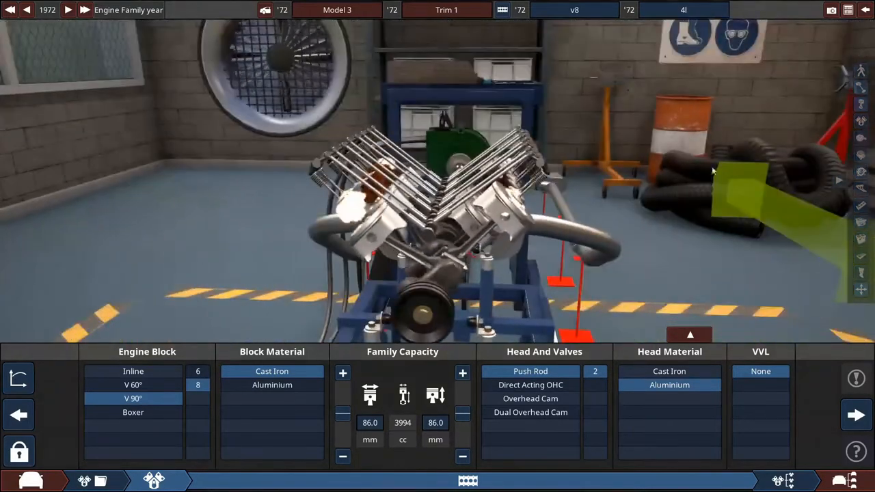
left_click_drag(711, 171, 485, 219)
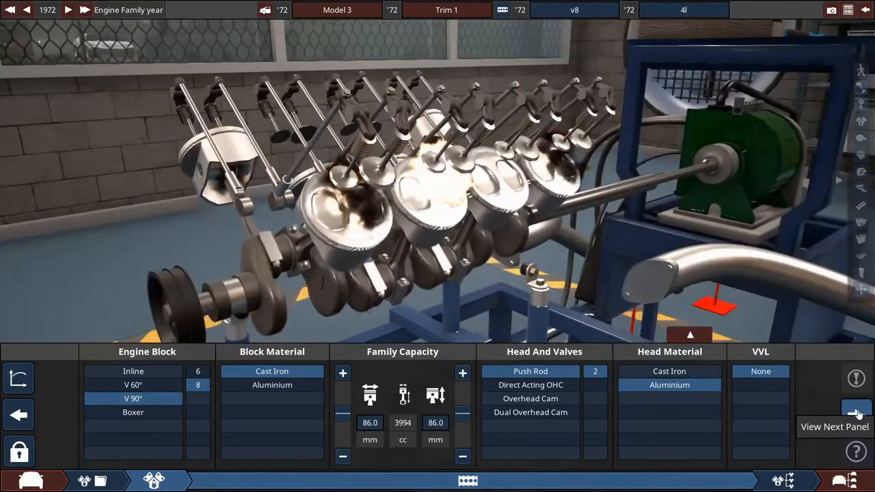
left_click(855, 413)
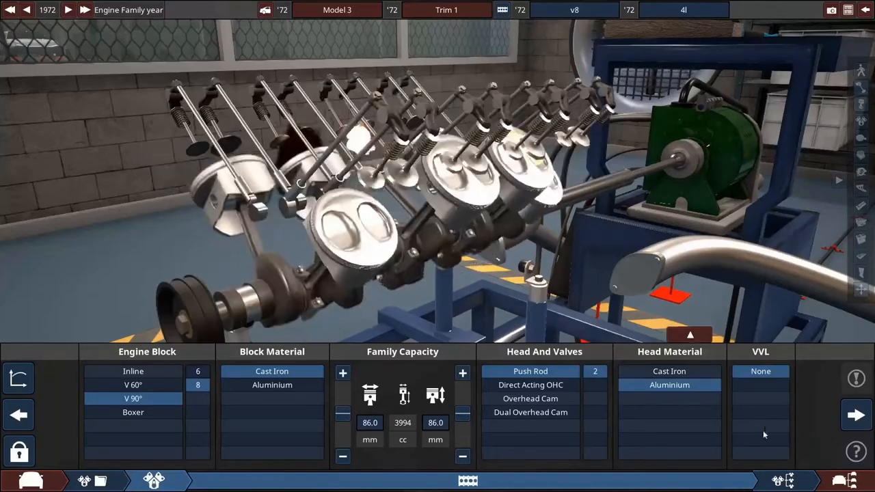
- Step forward through Bottom End and Top End back to the Fuel System panel
left_click(856, 415)
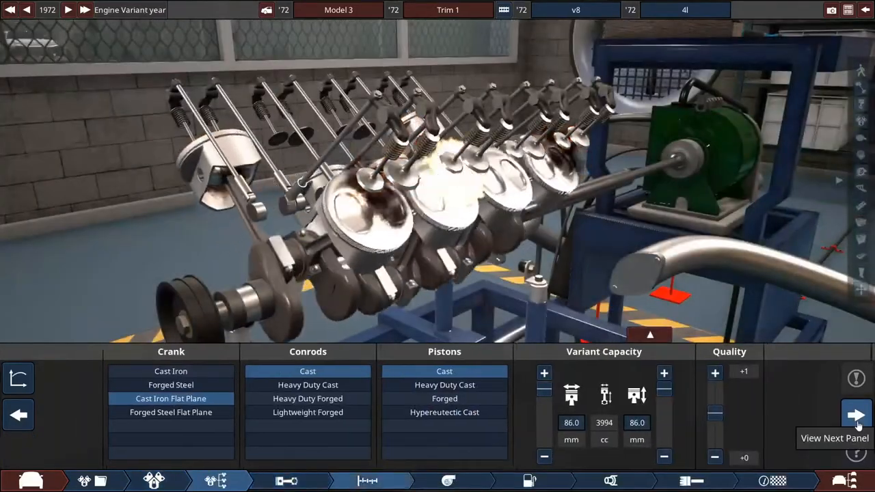
left_click(856, 415)
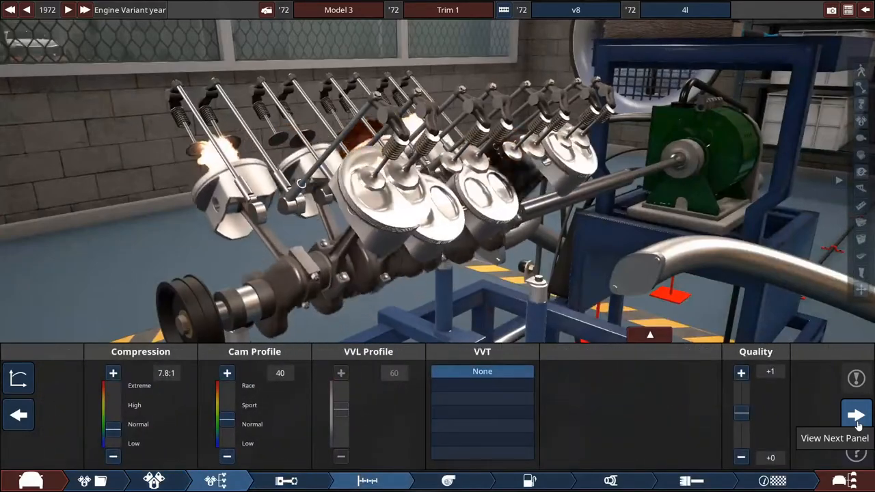
left_click(856, 416)
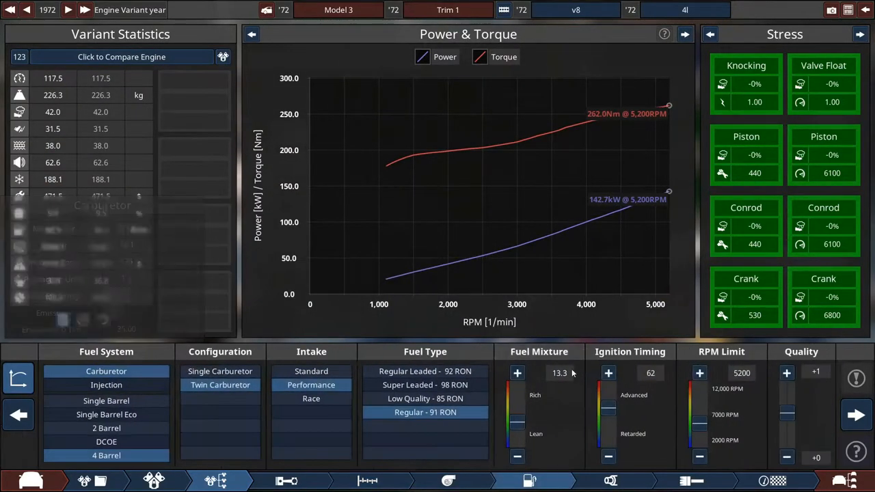
- Advance ignition timing to 66, compare race vs performance intake, and choose 2-barrel carburetors over 4-barrel
left_click(607, 372)
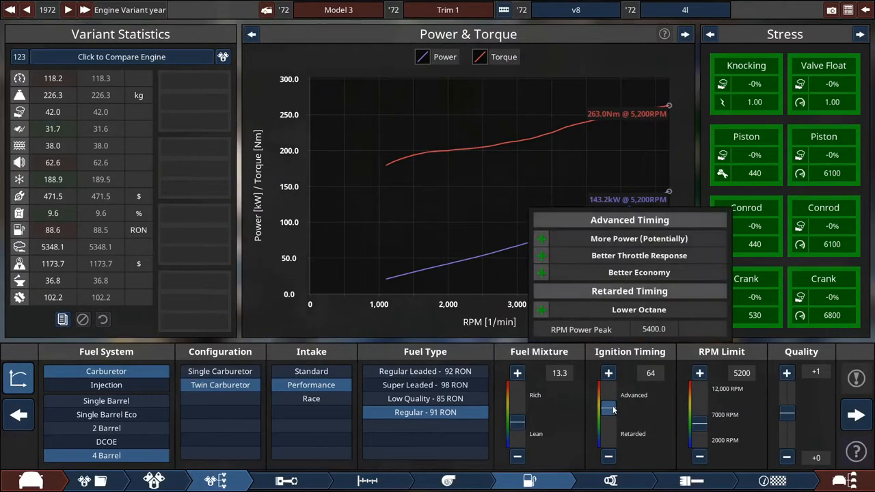
left_click(607, 372)
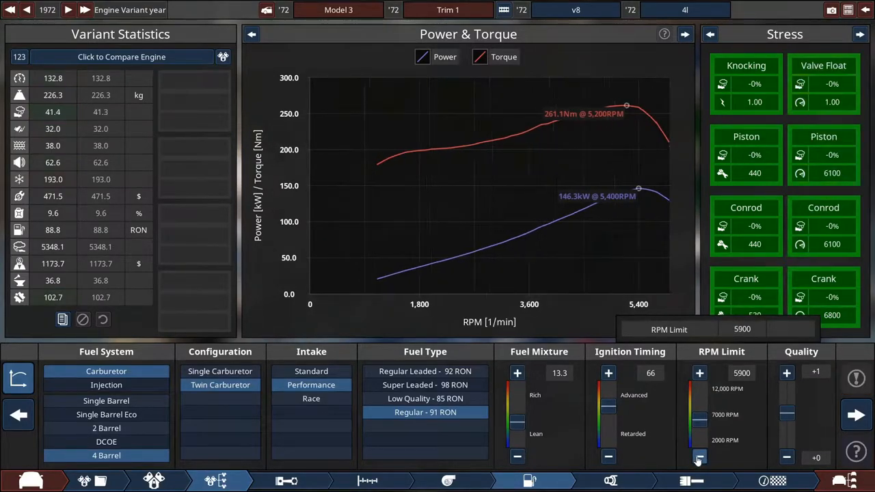
left_click(311, 399)
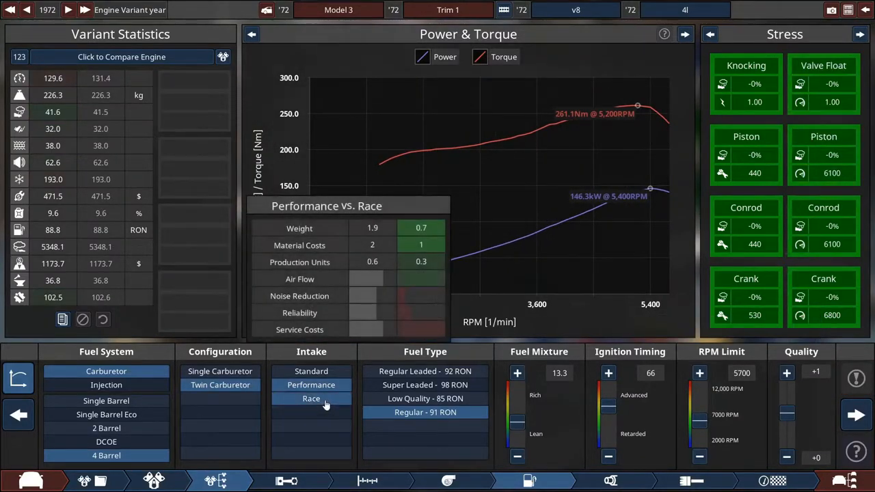
left_click(311, 372)
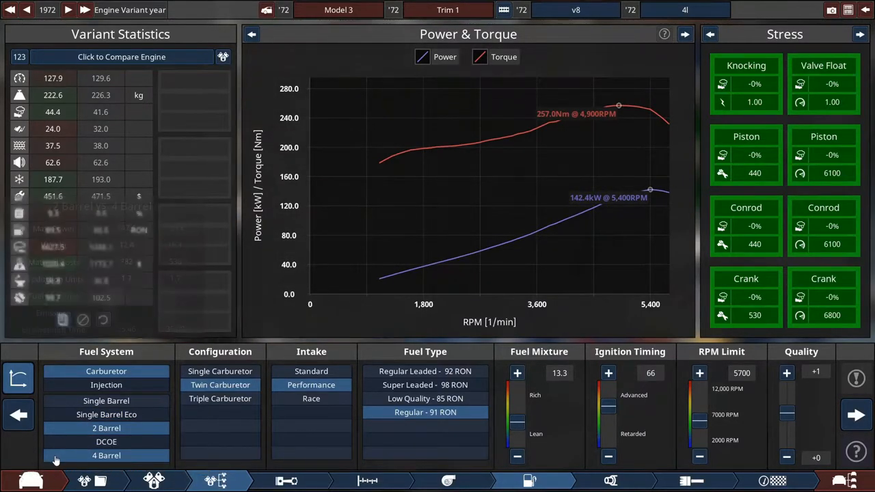
left_click(107, 428)
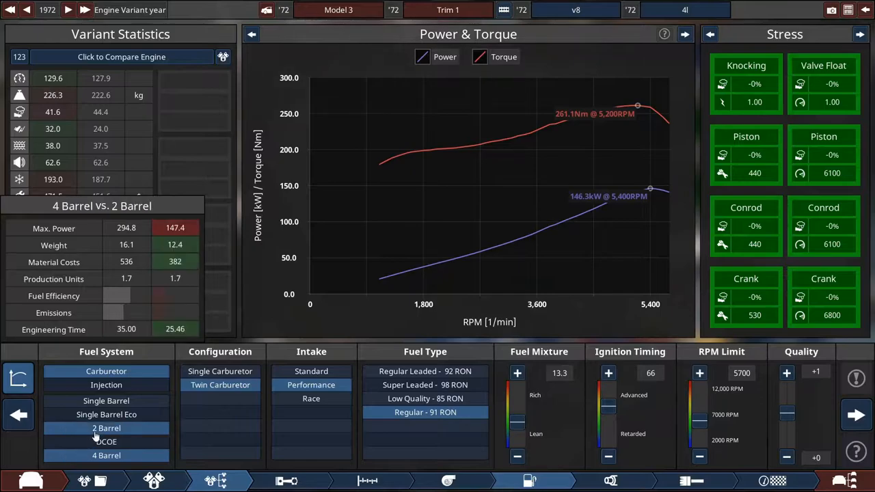
left_click(220, 399)
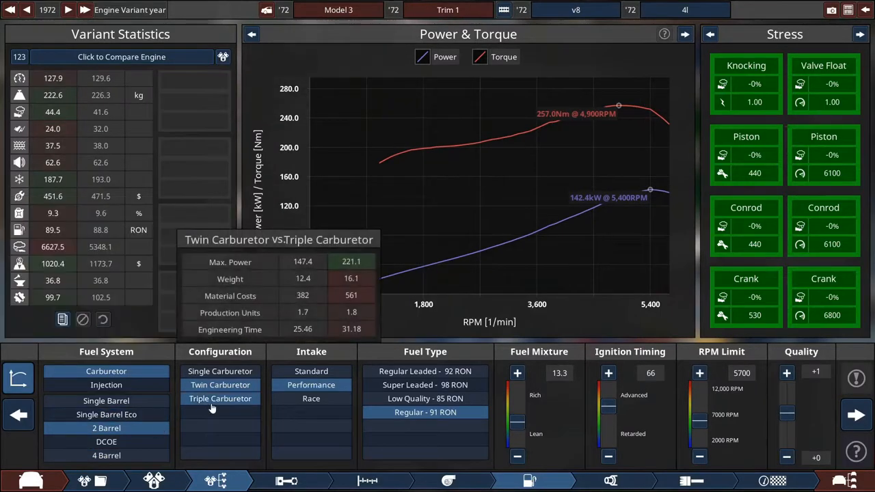
- Trial single, triple and single-barrel carburetor setups, then settle on twin 2-barrel carburetors
left_click(219, 399)
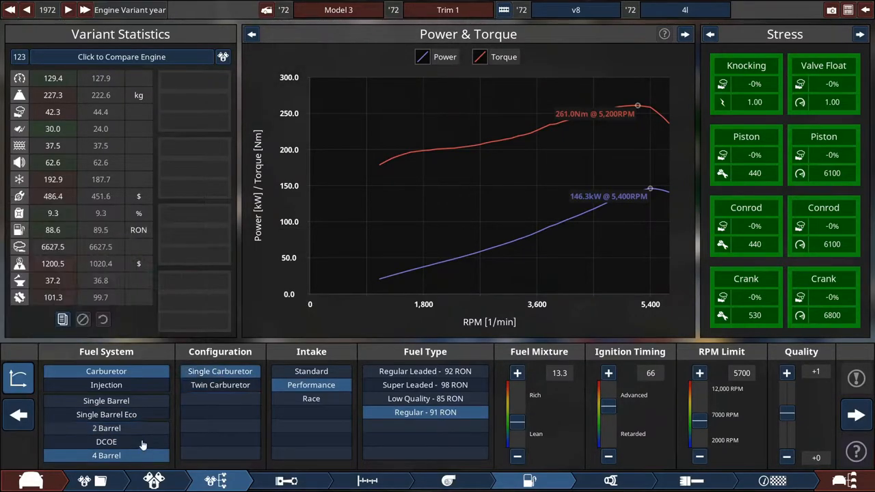
left_click(107, 428)
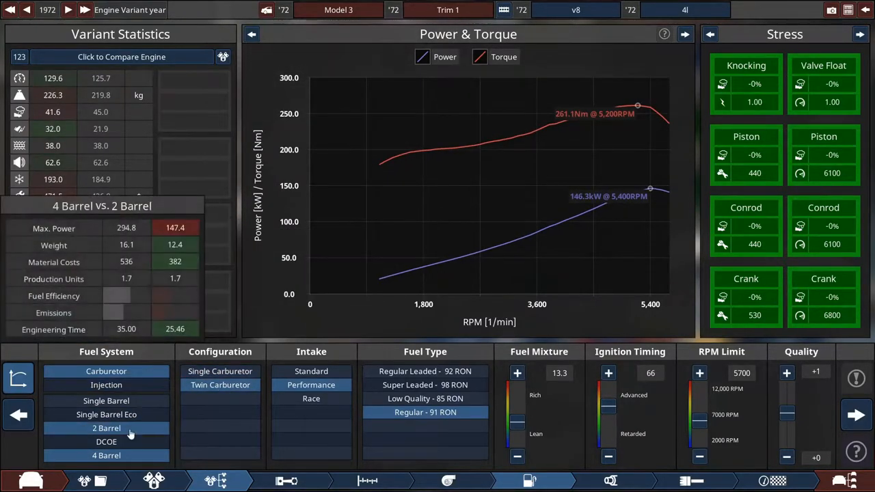
left_click(220, 399)
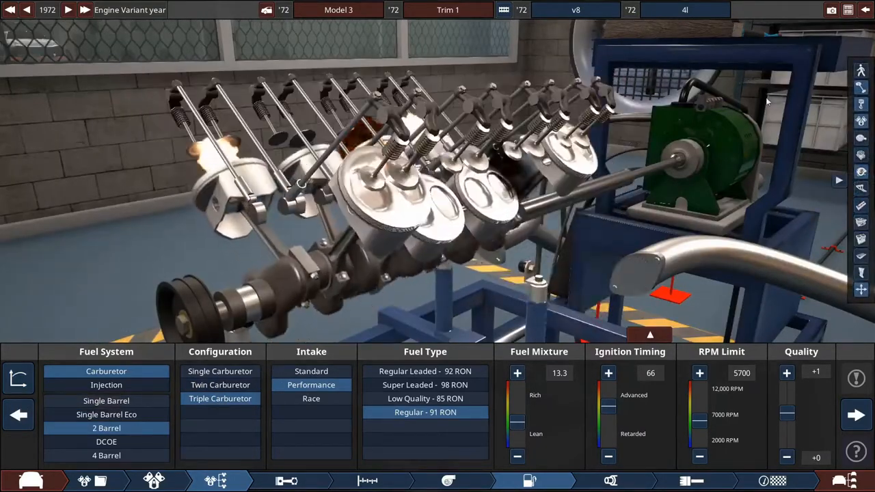
left_click(860, 69)
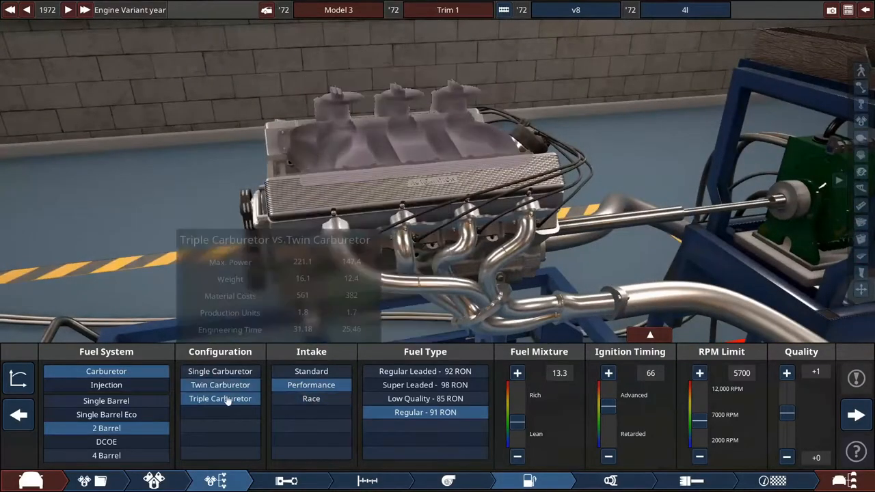
left_click(220, 384)
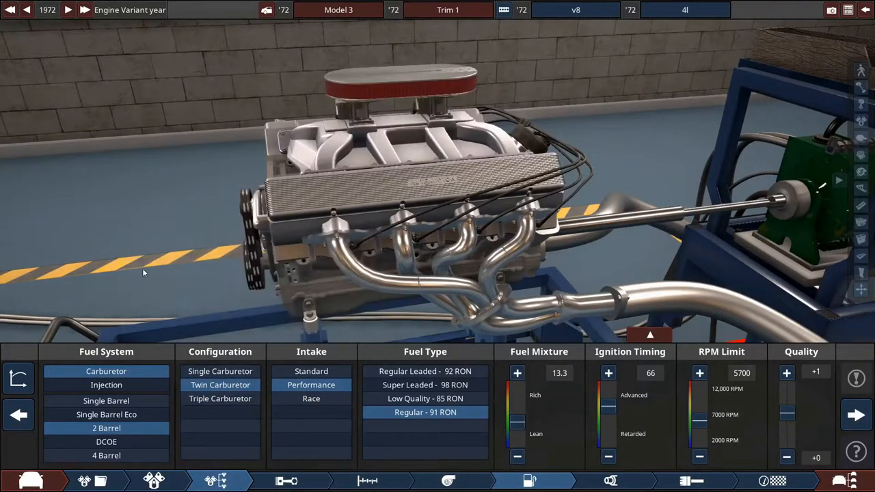
left_click(107, 455)
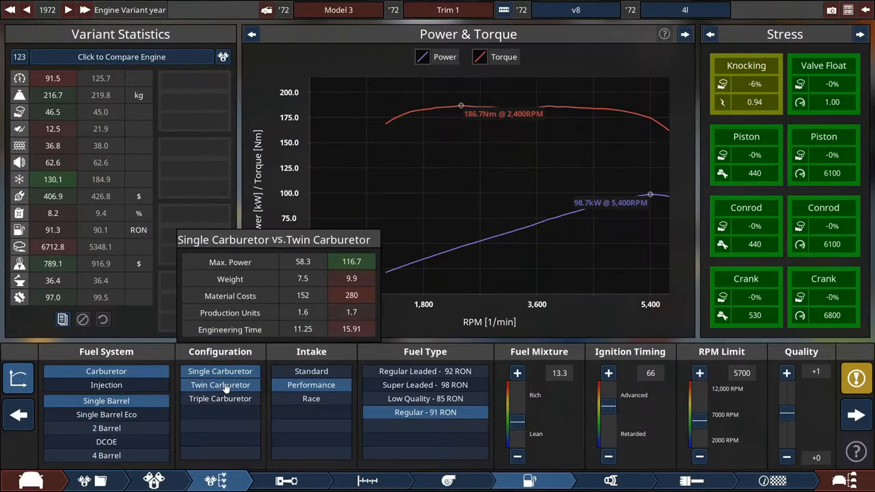
left_click(219, 399)
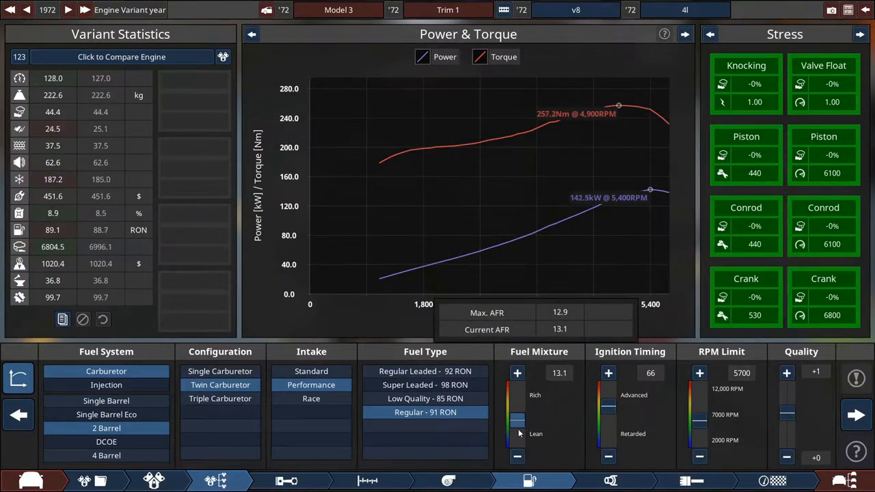
mouse_move(608, 481)
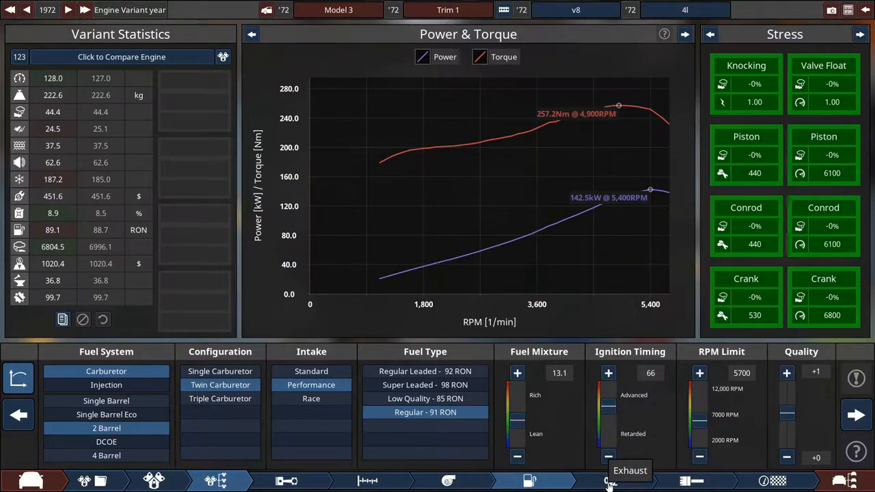
mouse_move(52, 230)
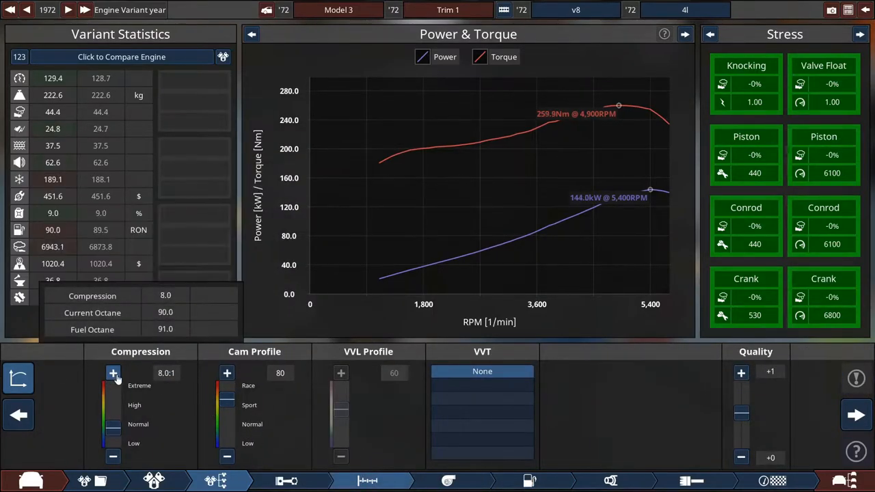
- Narrow the dual tubular exhaust diameter to 44.4 mm and check peak power at about 160 kW
left_click(112, 371)
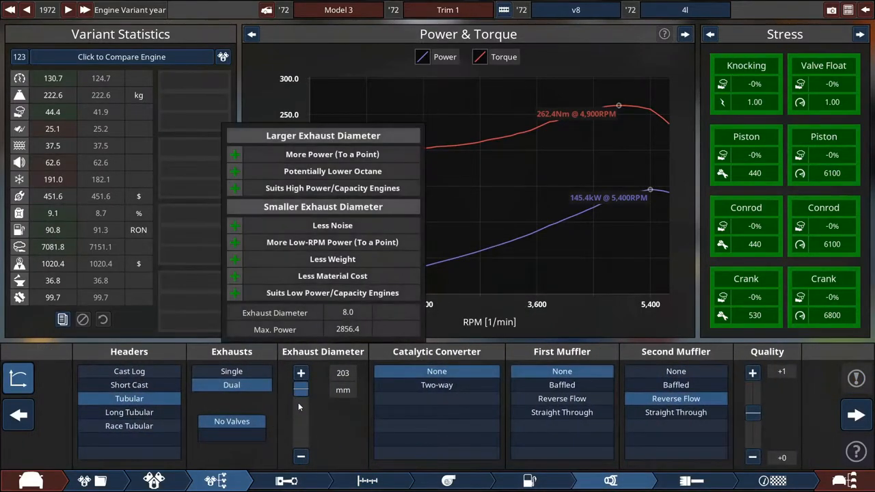
left_click(301, 456)
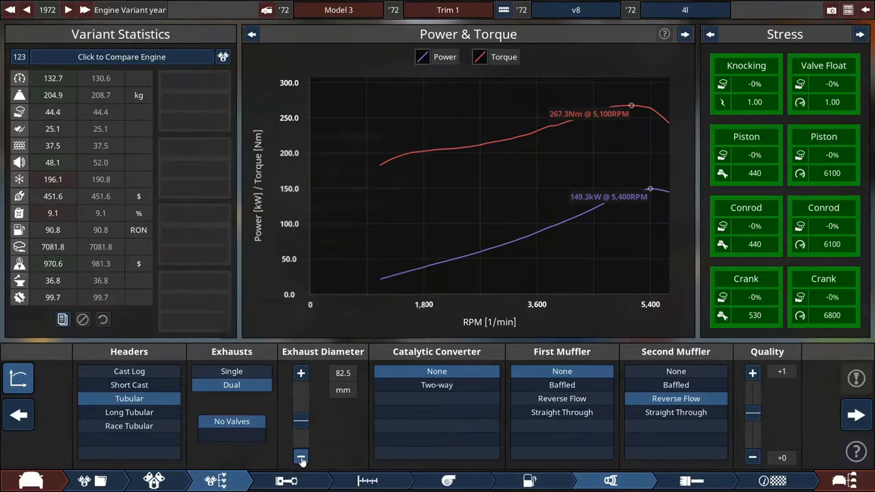
left_click(300, 457)
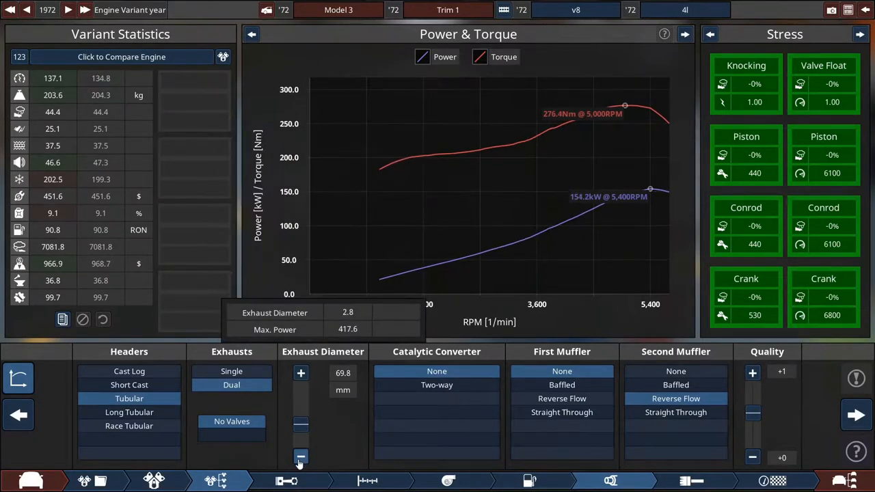
left_click(301, 456)
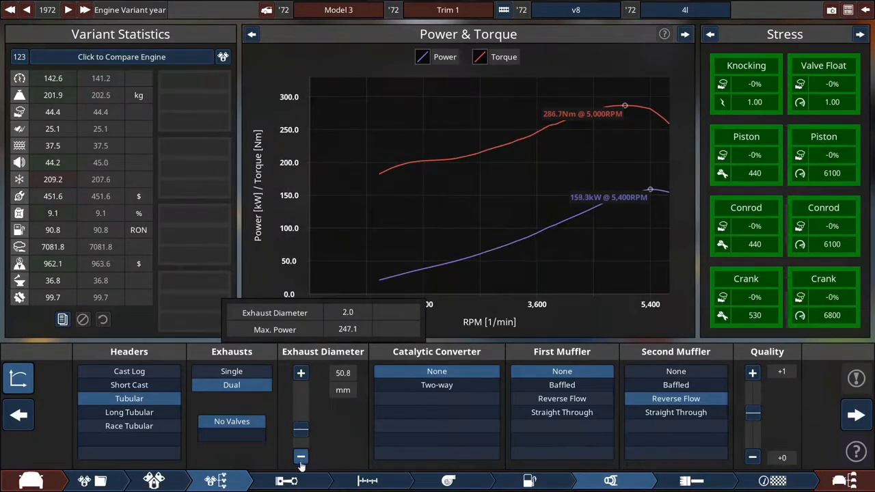
left_click(300, 456)
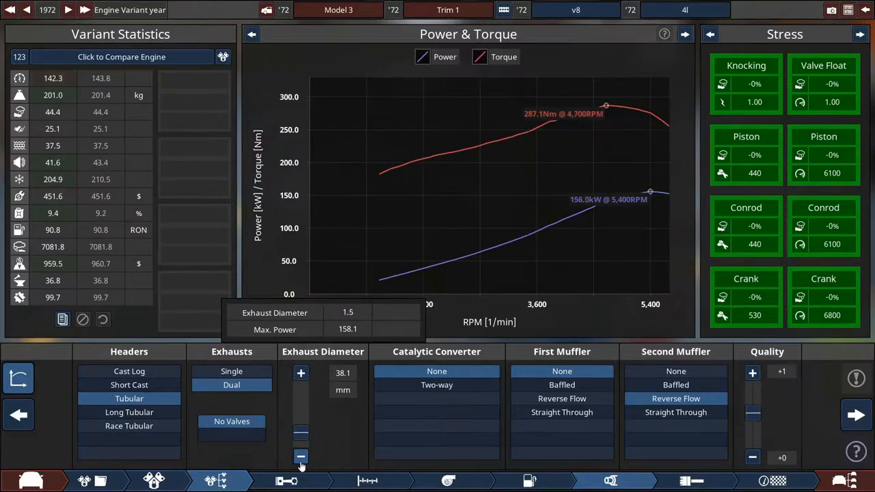
left_click(301, 371)
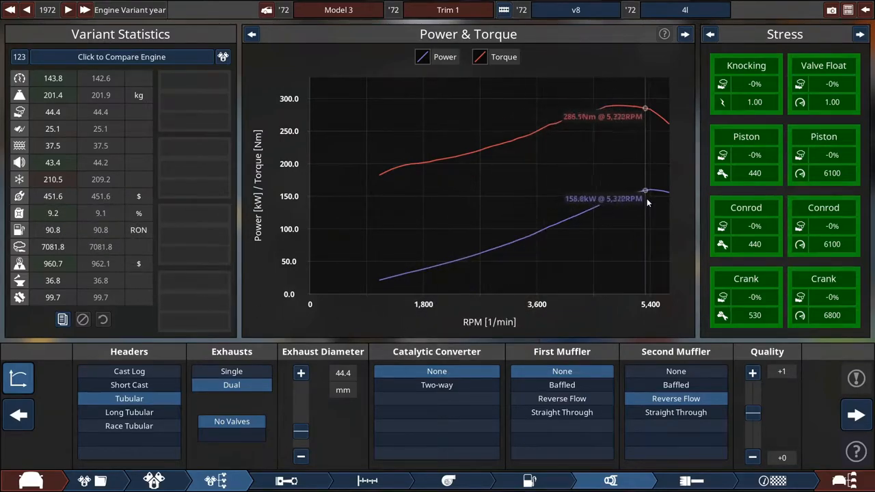
left_click(436, 385)
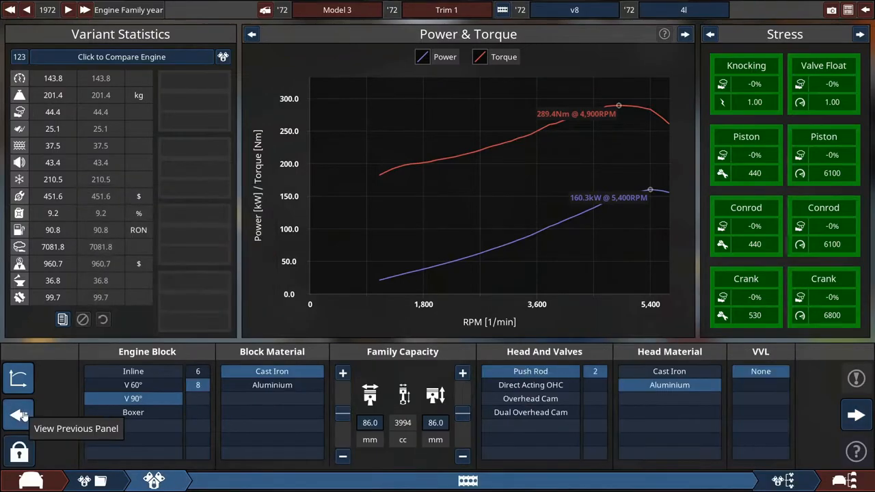
mouse_move(530, 386)
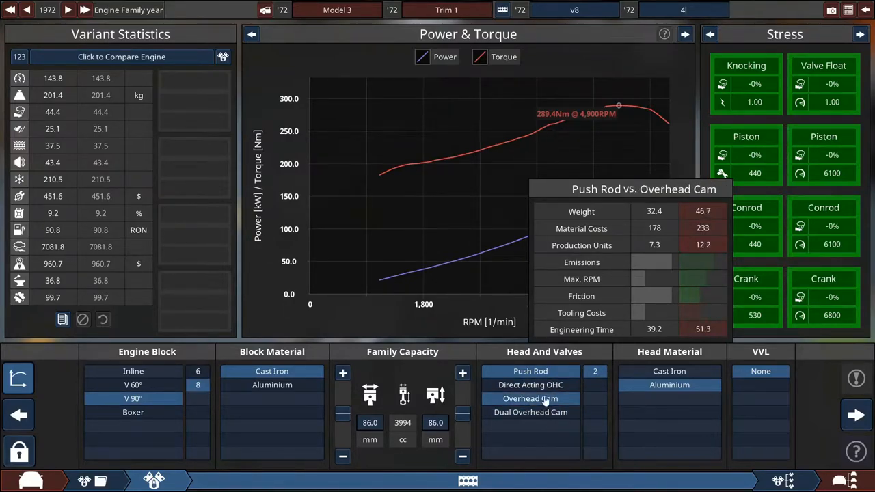
- Compare overhead-cam and dual overhead-cam heads against the pushrod valvetrain
left_click(530, 413)
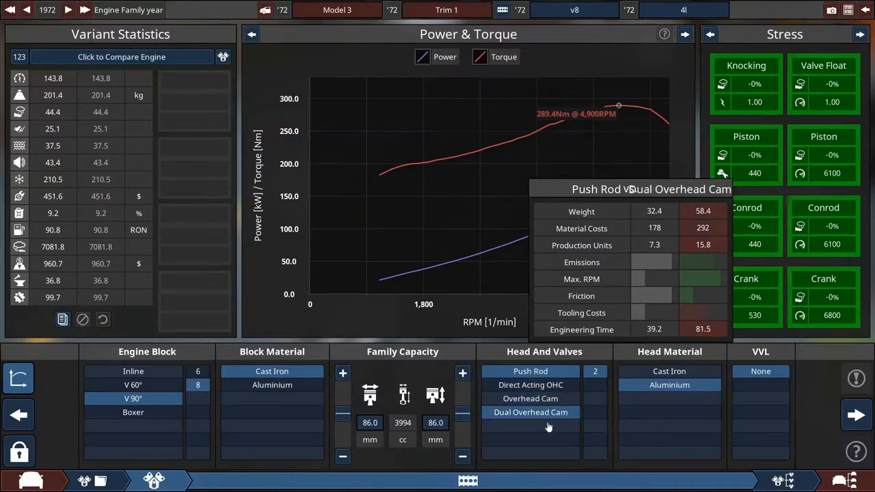
left_click(530, 399)
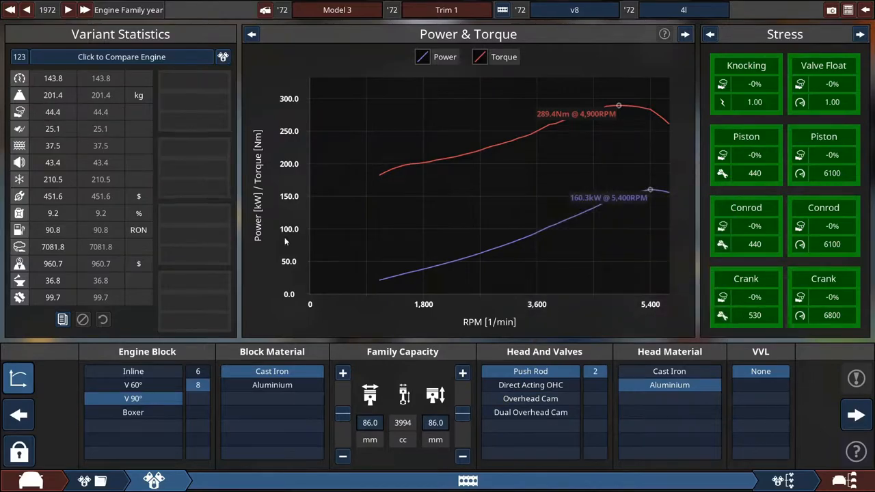
mouse_move(530, 399)
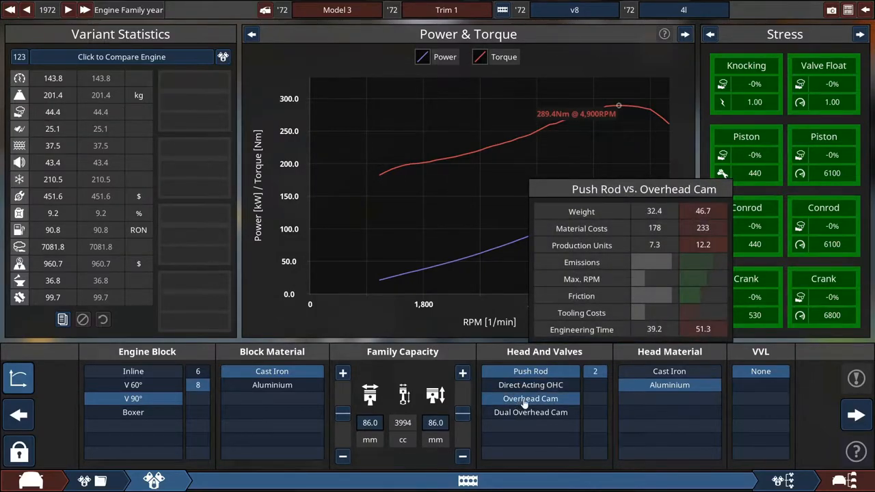
left_click(530, 413)
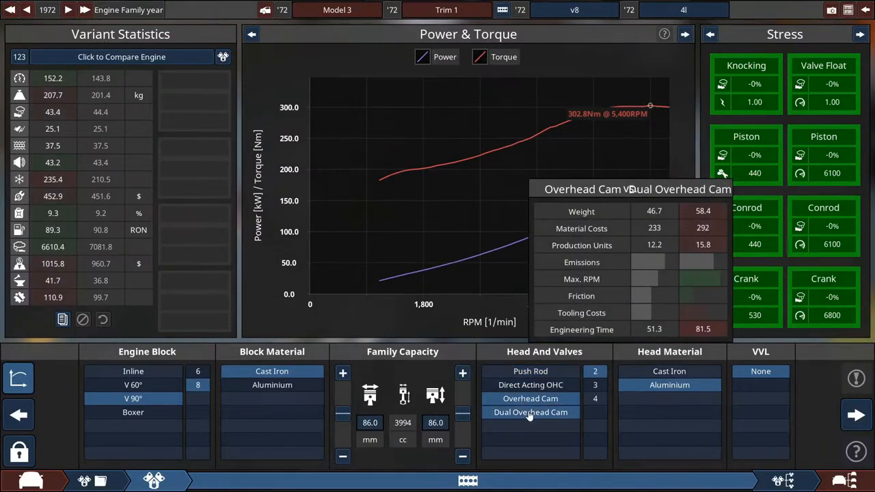
left_click(530, 412)
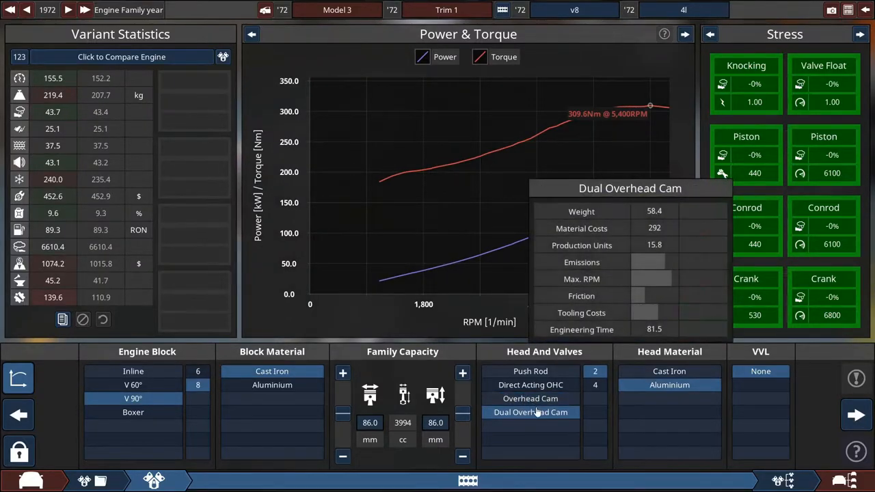
mouse_move(530, 399)
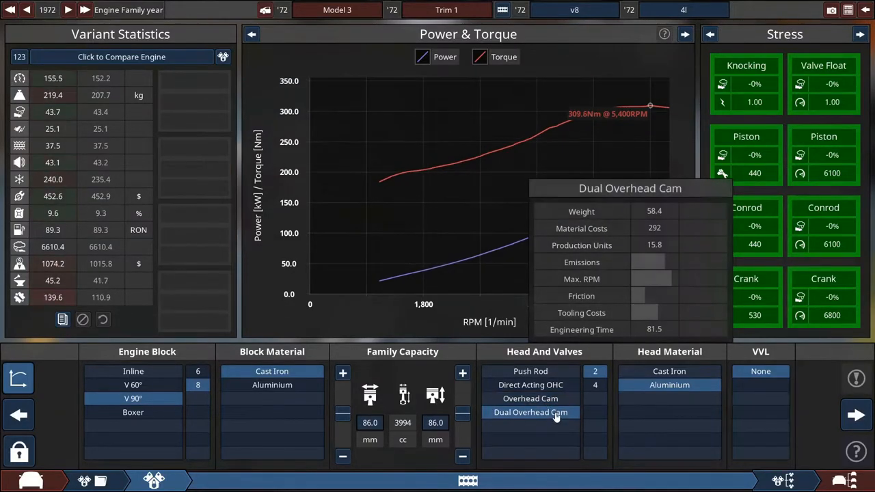
- Preview direct-acting OHC, OHC and DOHC heads on the engine model, keeping the pushrod aluminium head
left_click(530, 372)
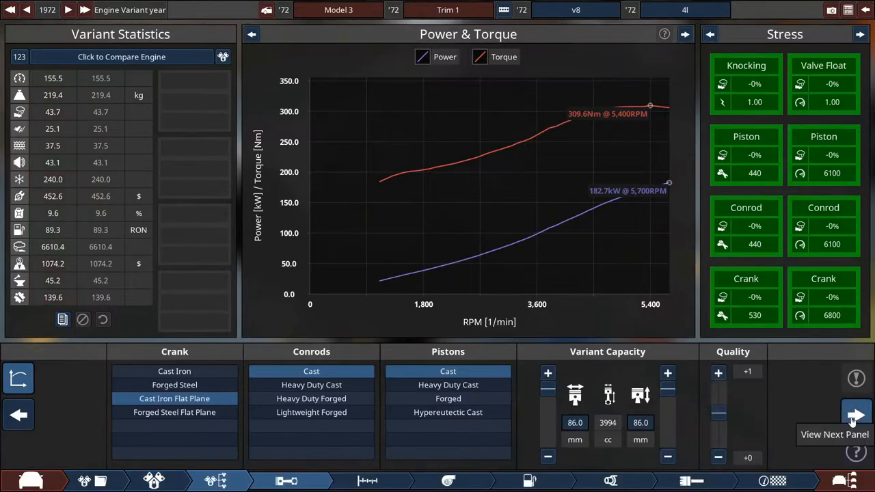
left_click(855, 415)
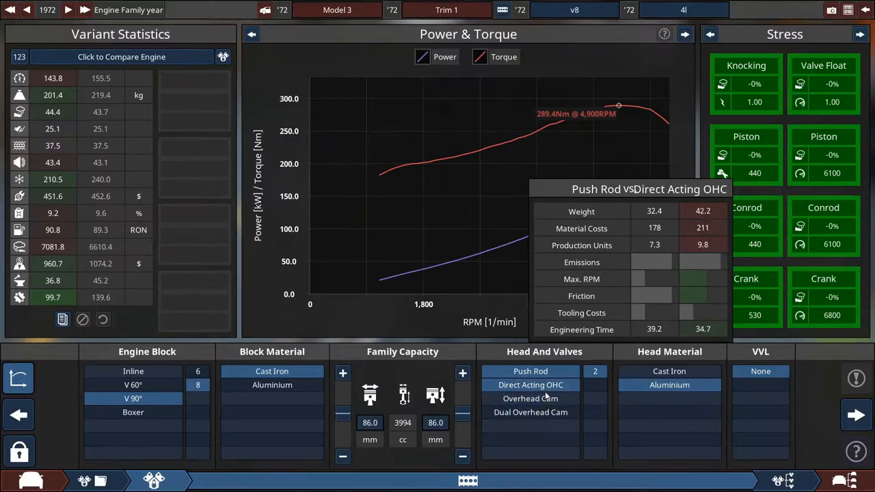
left_click(530, 372)
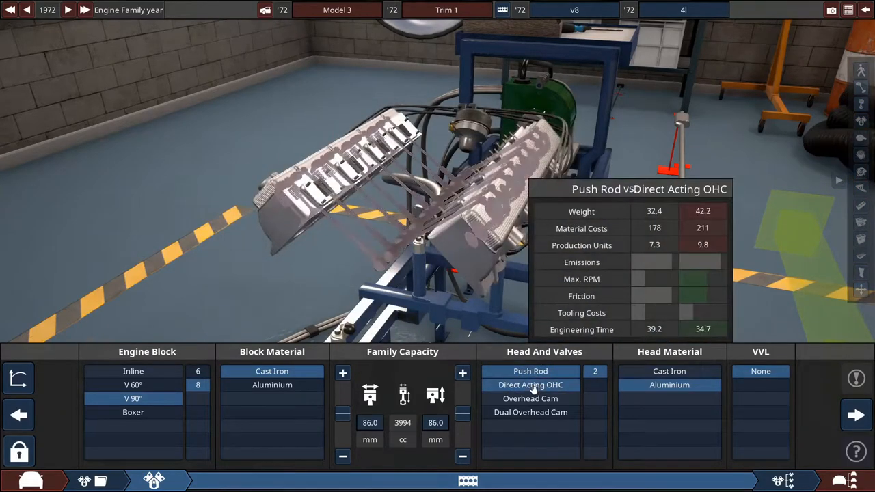
left_click(530, 399)
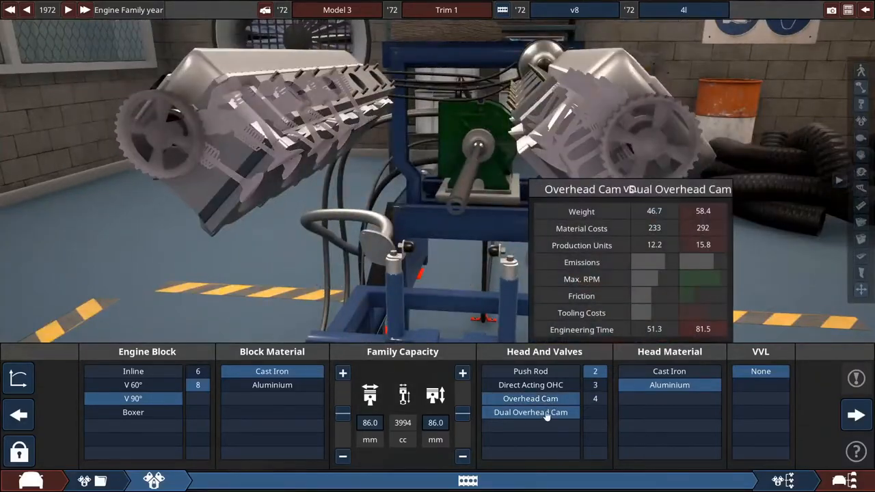
left_click(530, 413)
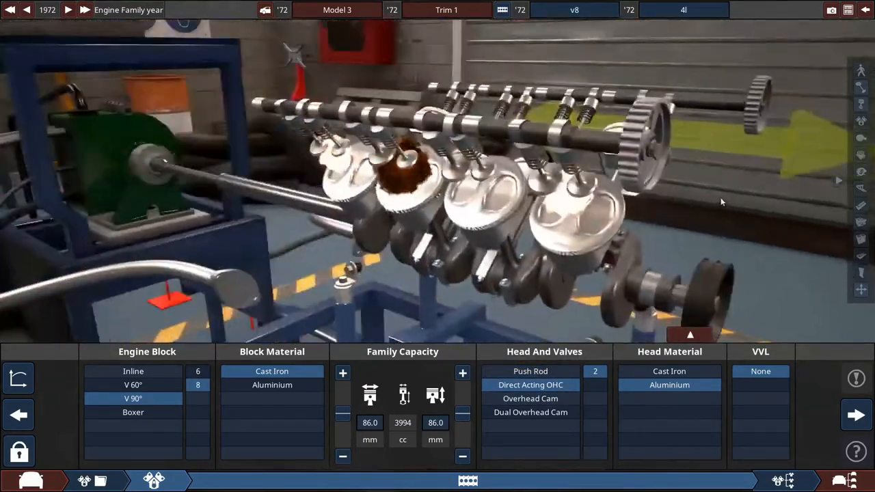
left_click(530, 412)
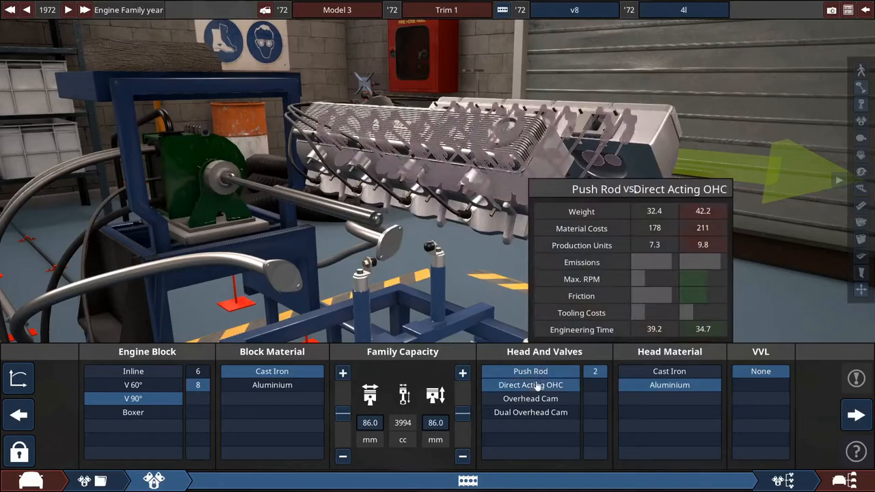
- Step through the variant's Bottom End, Fuel System, Exhaust and Engine Paint panels
left_click(855, 415)
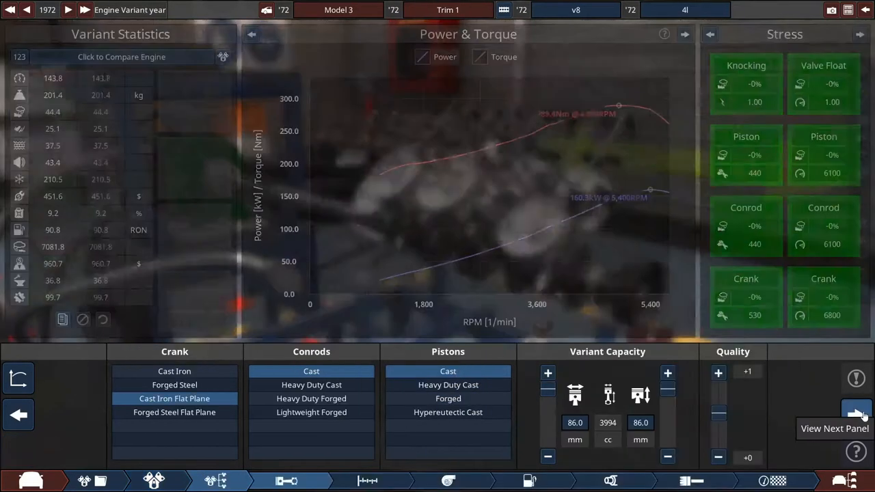
left_click(856, 416)
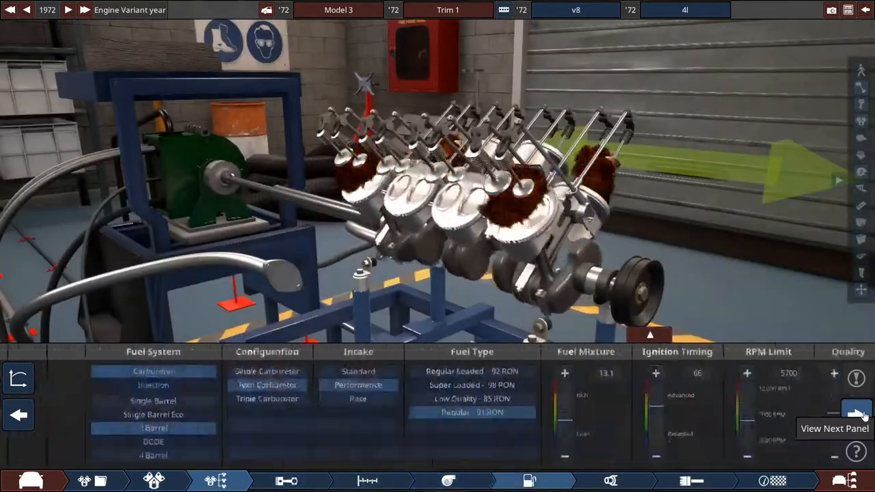
left_click(855, 415)
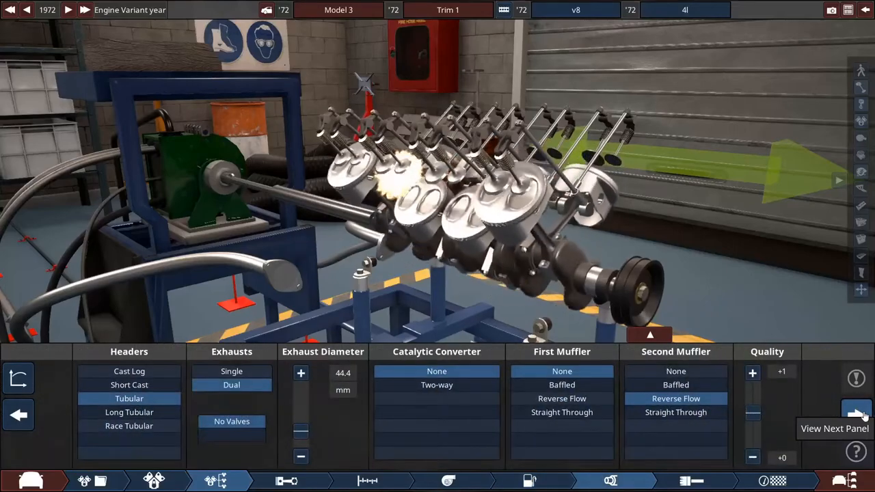
left_click(855, 415)
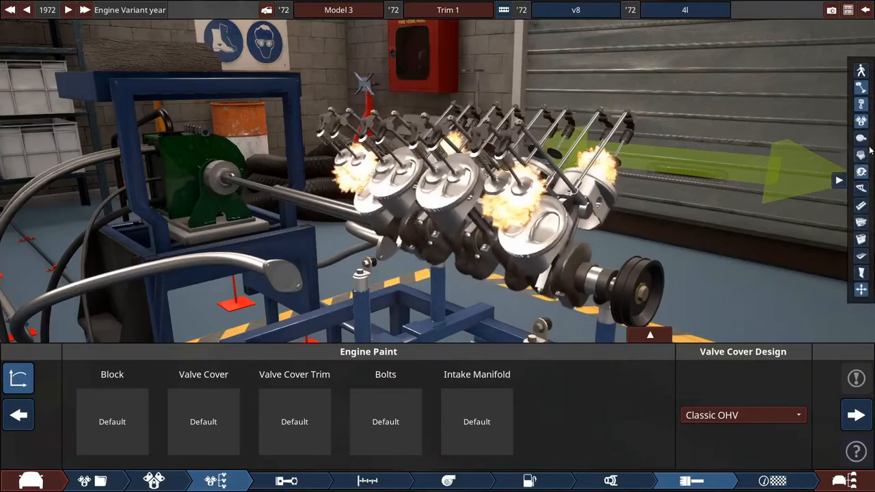
mouse_move(861, 120)
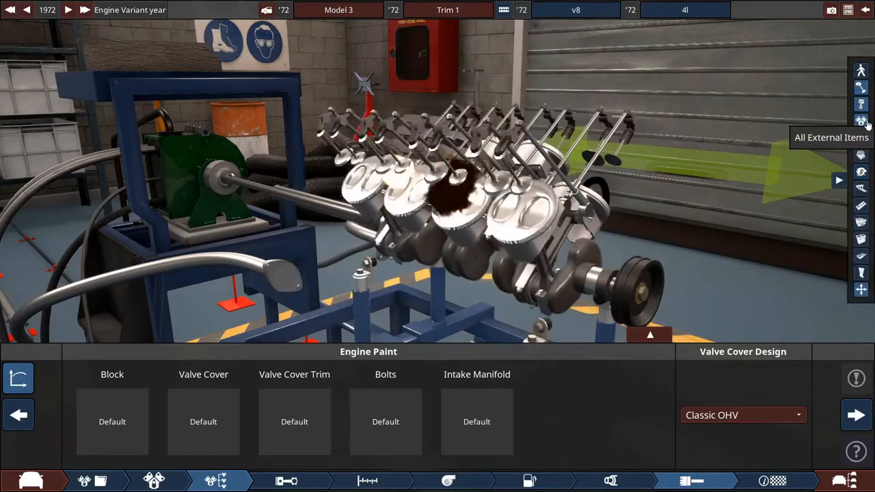
- Show all external engine parts, return to Bottom End and choose the Cast Iron Flat Plane crank
left_click(112, 421)
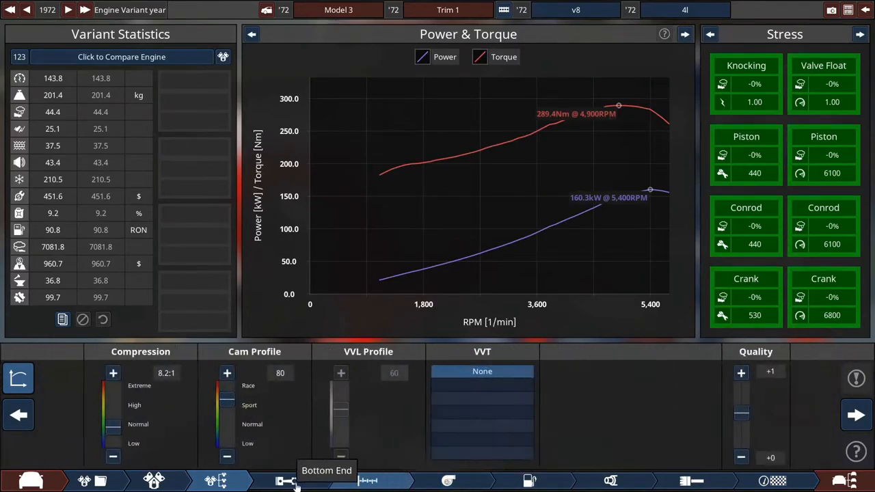
left_click(295, 481)
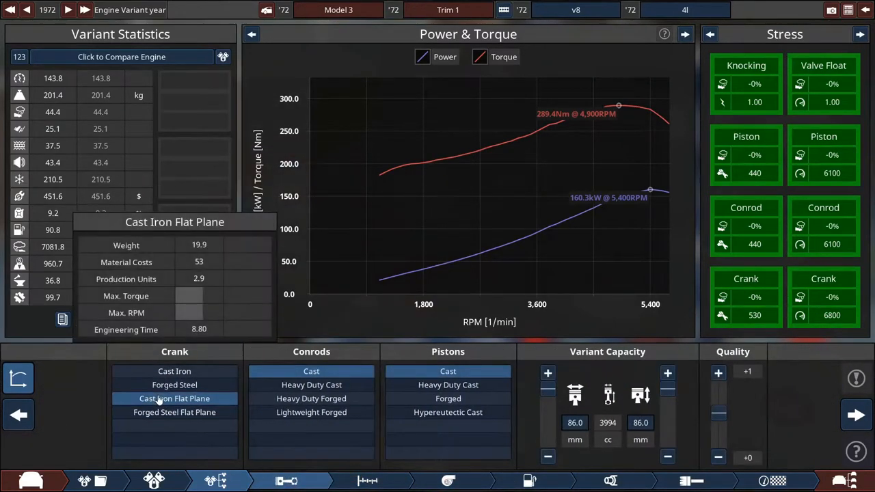
left_click(175, 372)
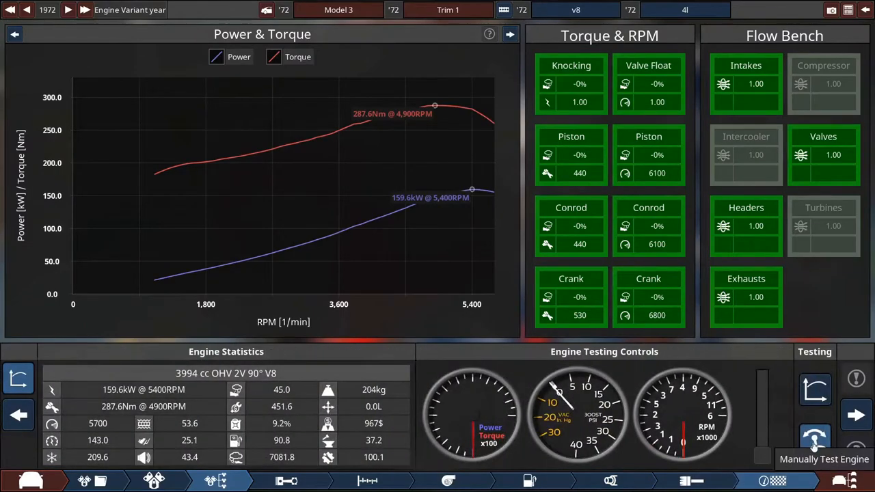
- Paint the V8's block red and finish the engine, returning to the car body stage
left_click(815, 437)
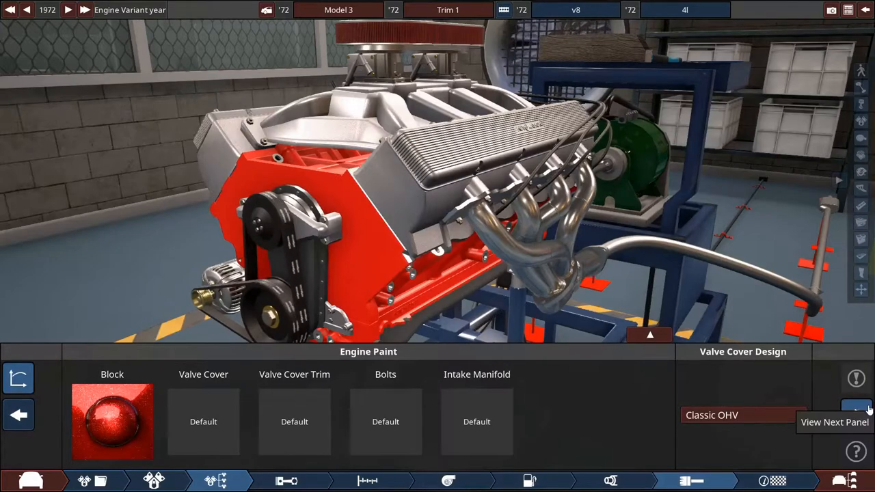
left_click(856, 416)
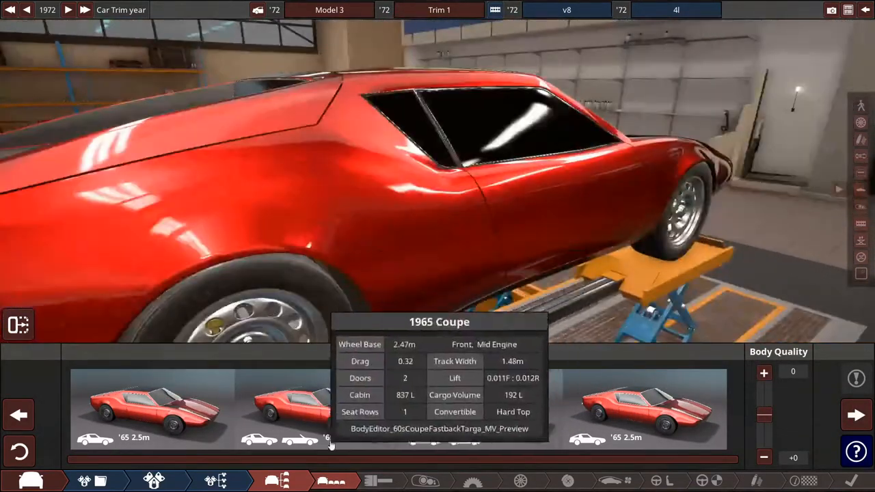
- Compare the 1965 2.5m coupe body variants, settle on the last one and bring up body paint slots
left_click(151, 409)
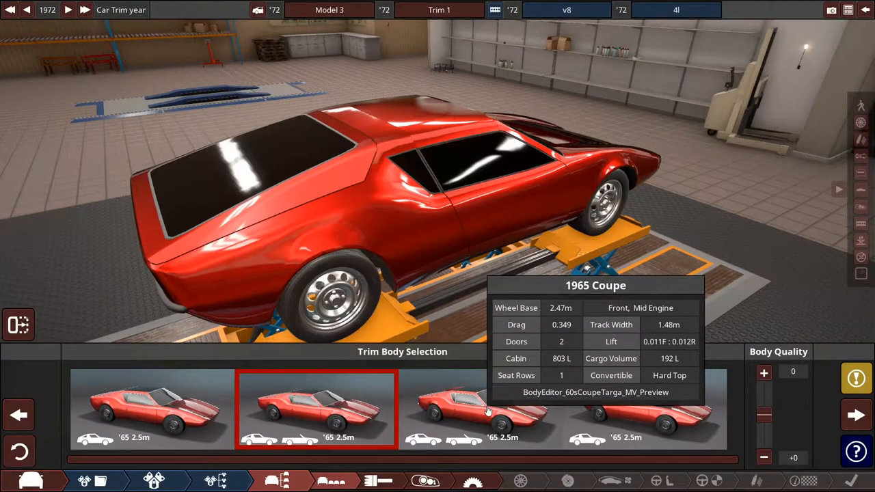
left_click(478, 407)
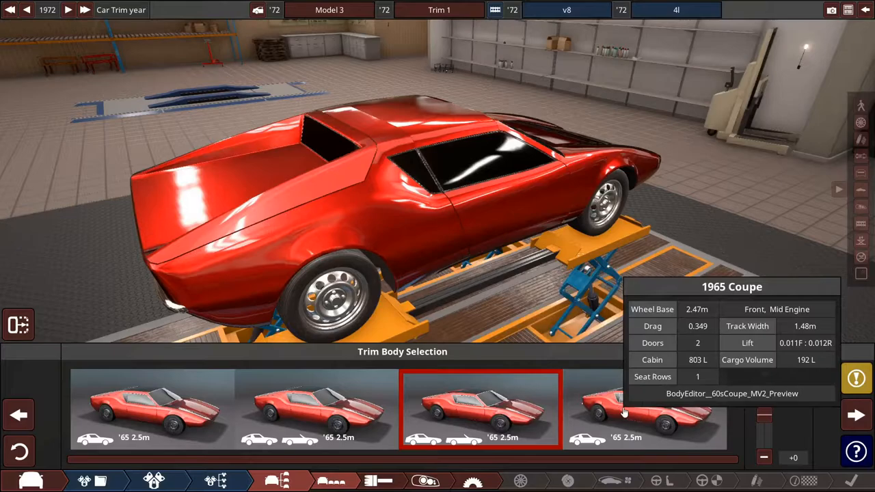
left_click(643, 409)
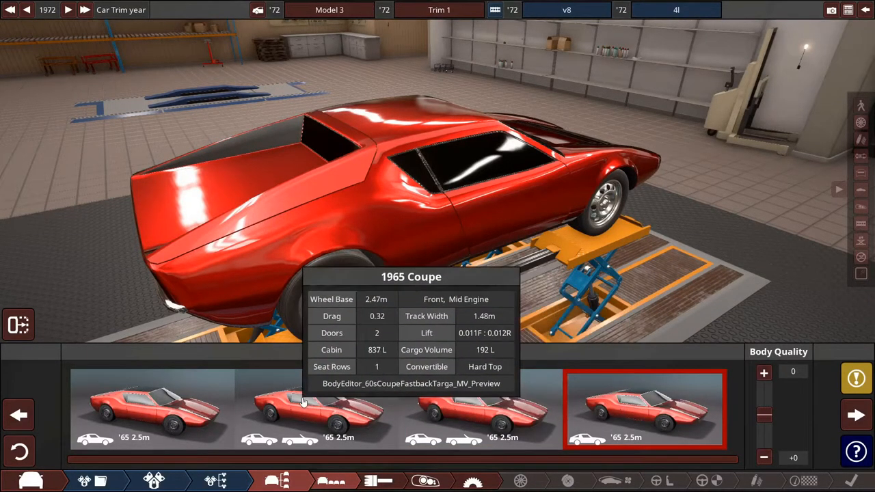
left_click(479, 410)
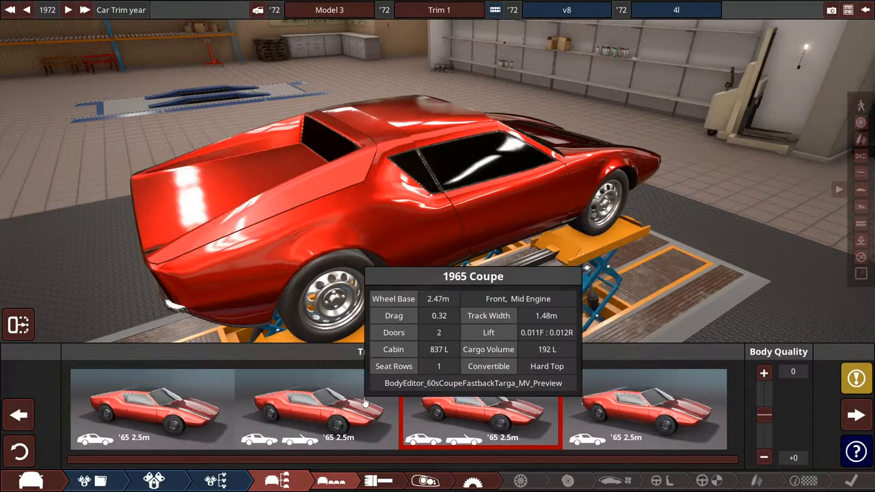
left_click(151, 407)
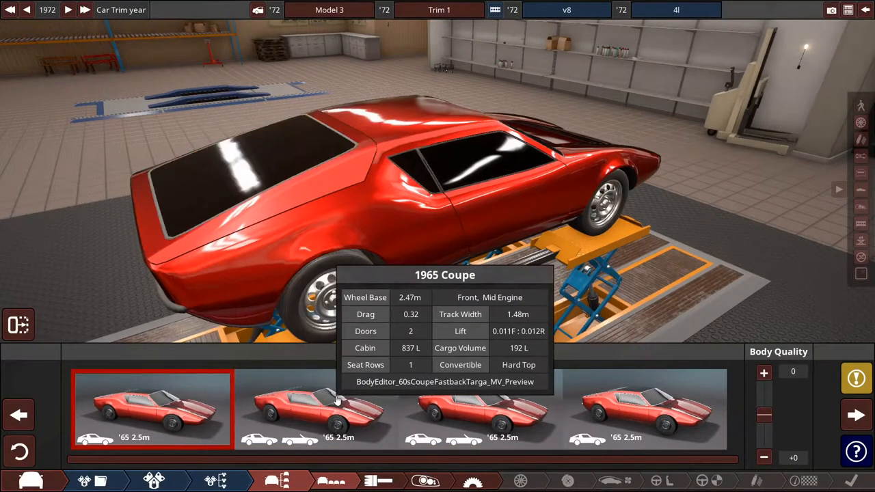
left_click(480, 407)
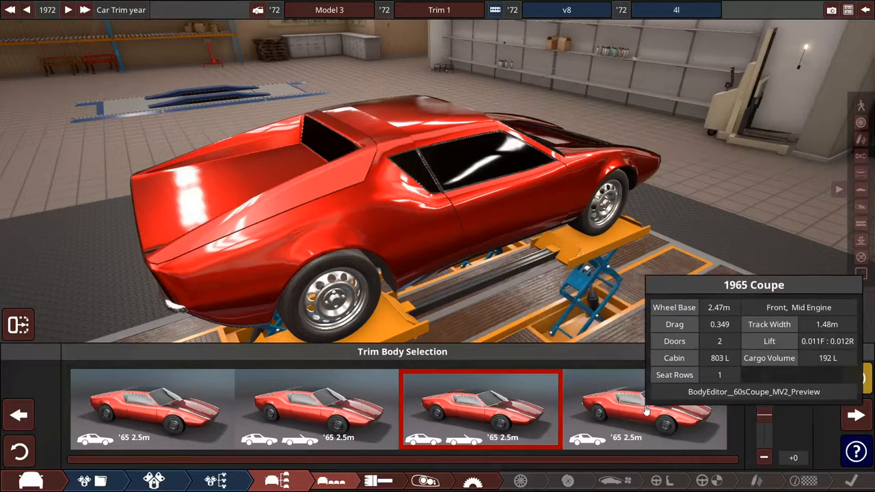
left_click(643, 410)
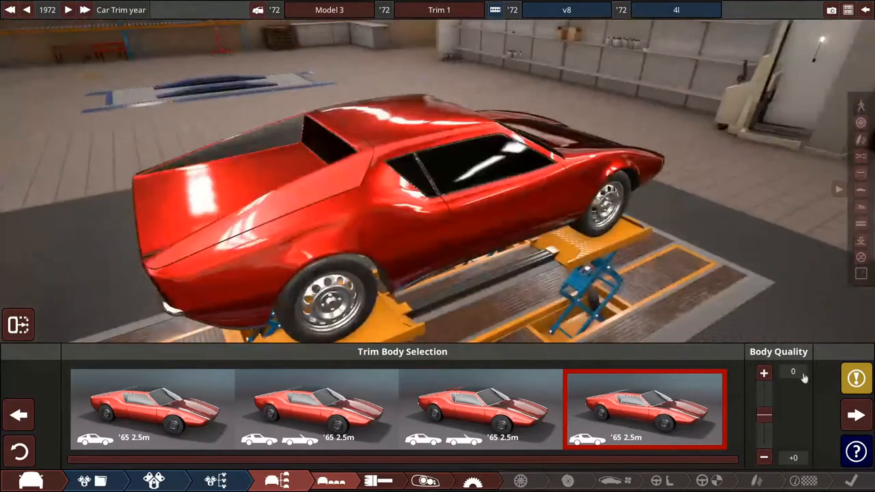
left_click(58, 380)
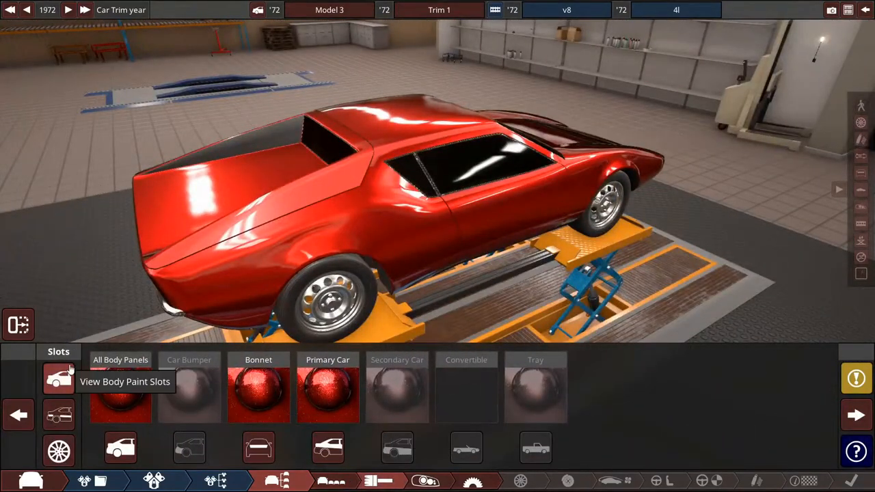
- Clone the default All Body Panels paint and browse plastic and other body materials
left_click(57, 377)
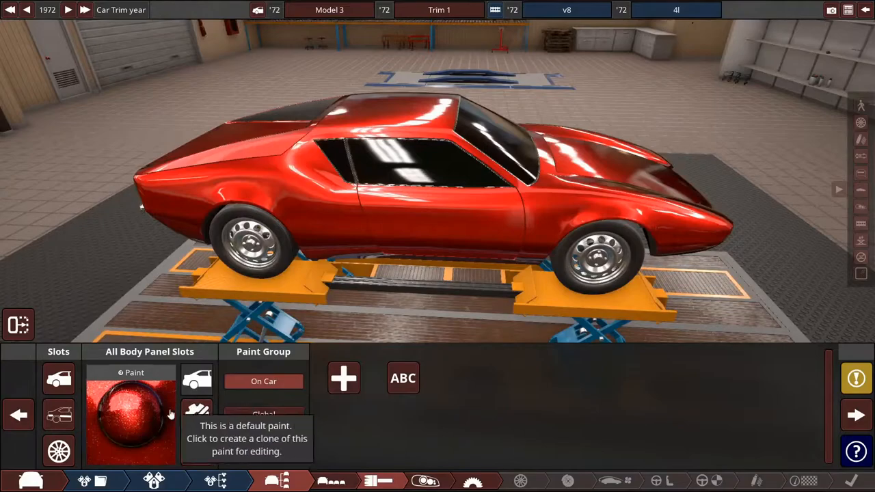
left_click(129, 413)
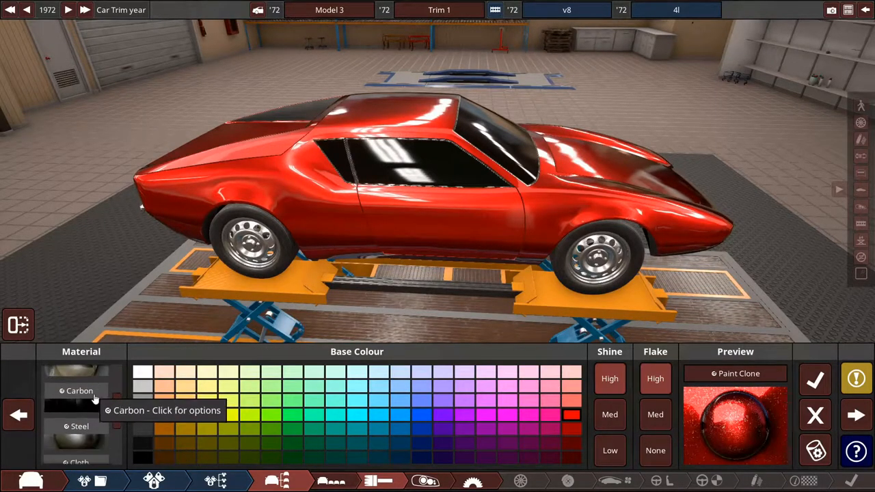
left_click(79, 391)
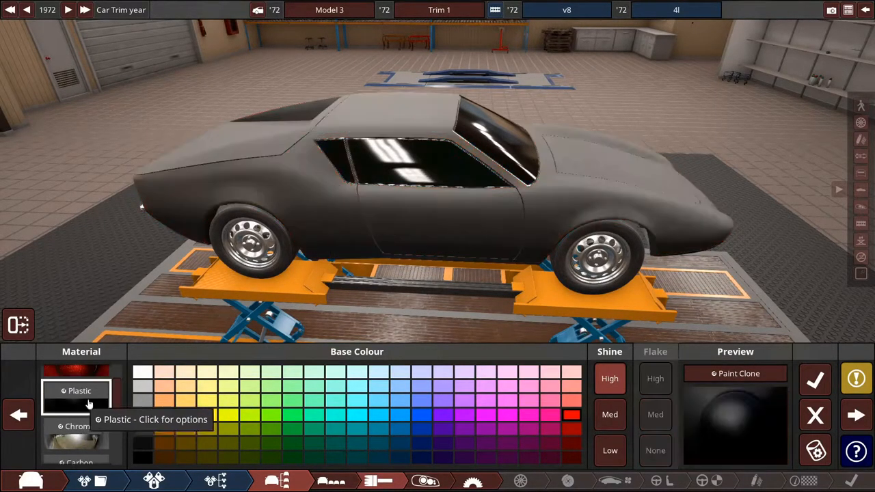
left_click(79, 413)
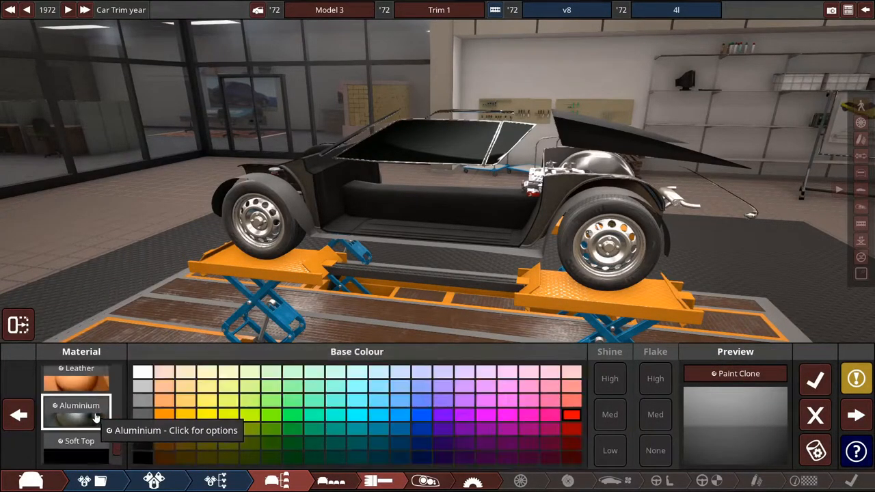
- Trial blue and silver tints, then choose glossy Paint material in black and confirm it
left_click(421, 402)
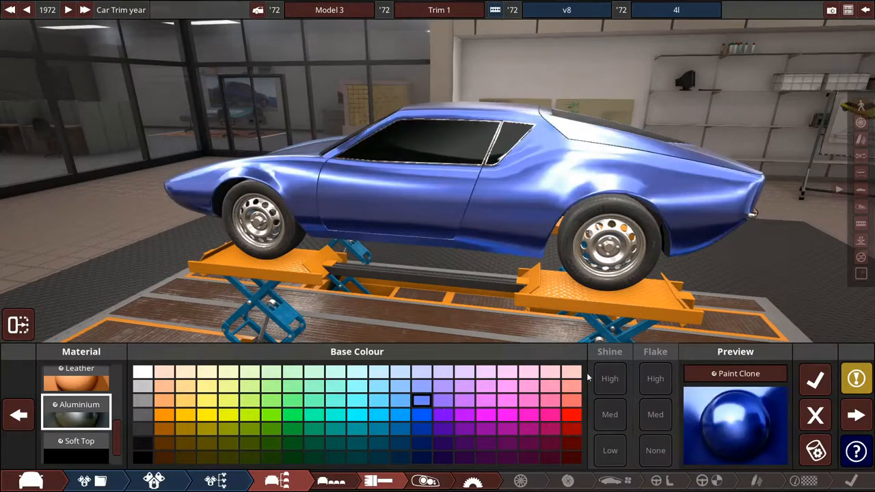
left_click(142, 372)
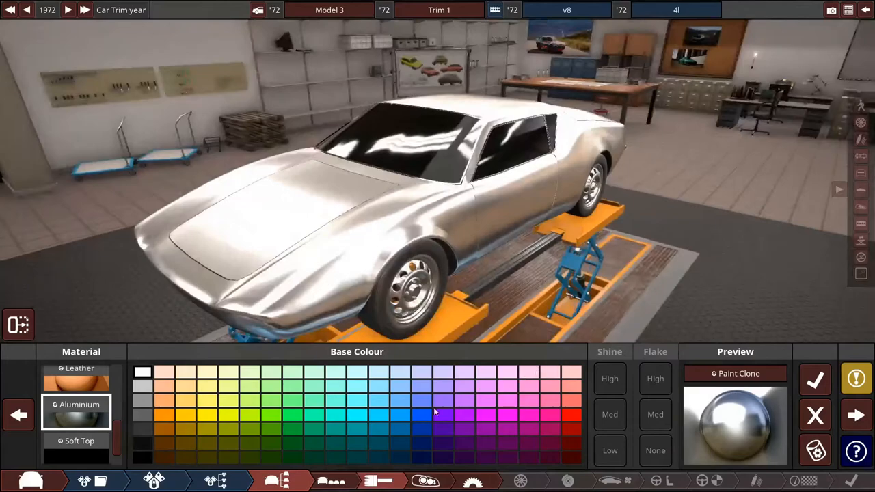
left_click(399, 430)
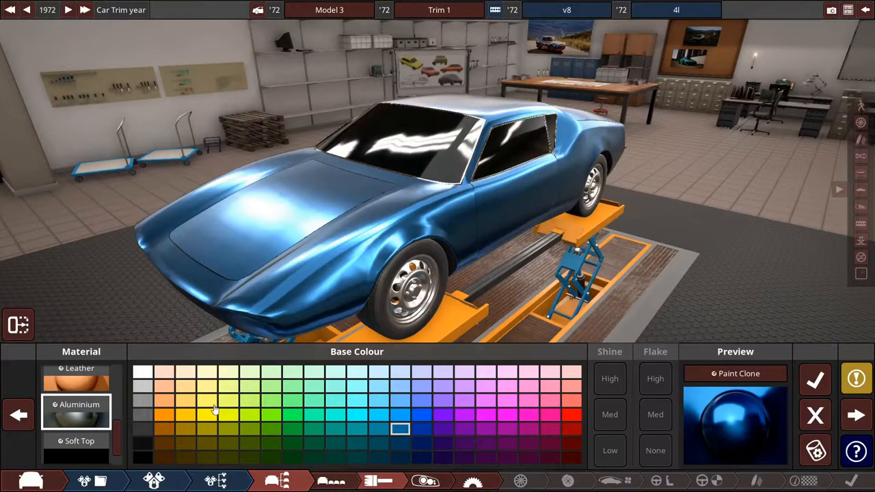
left_click(357, 415)
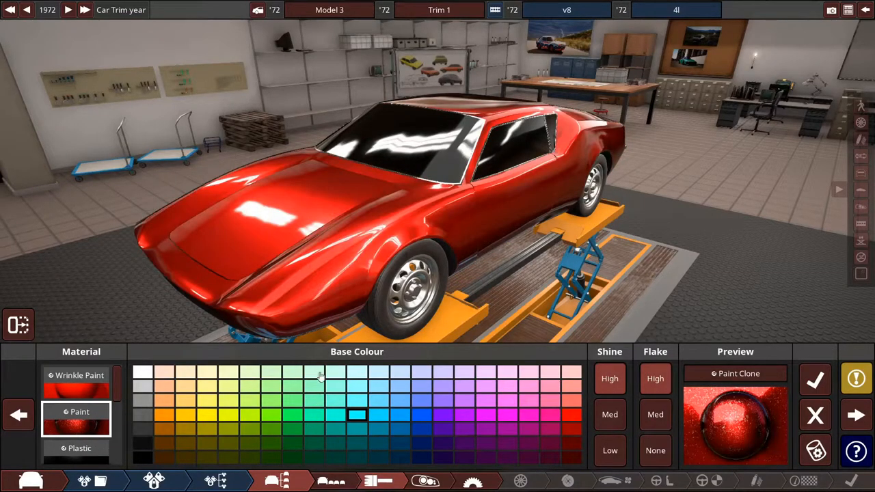
left_click(142, 417)
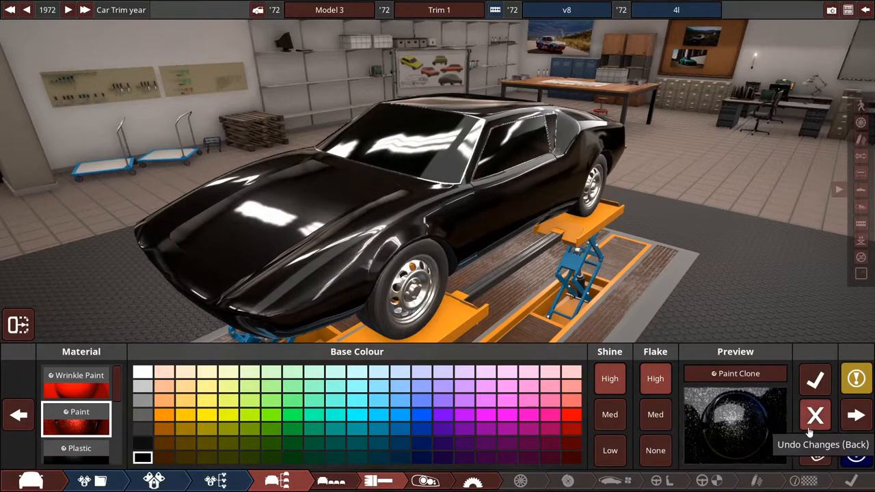
left_click(610, 451)
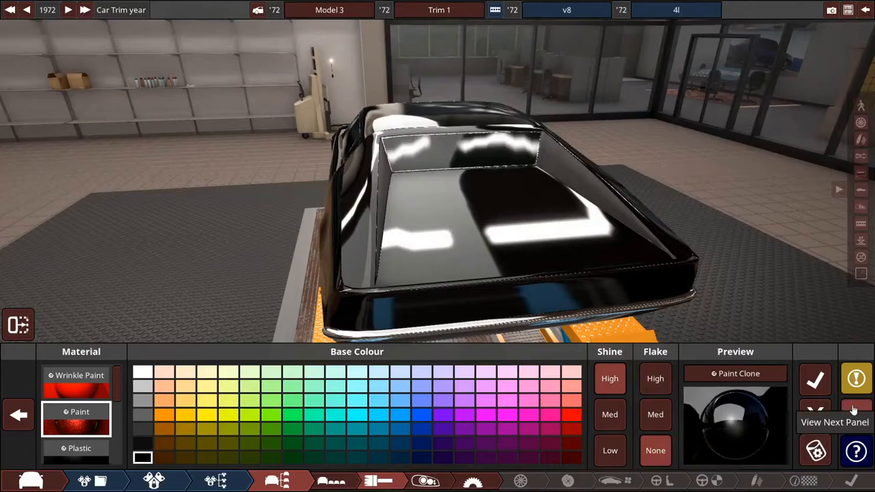
- Move on to fixtures and place a pill-shaped orange indicator on the car's front corner
left_click(855, 377)
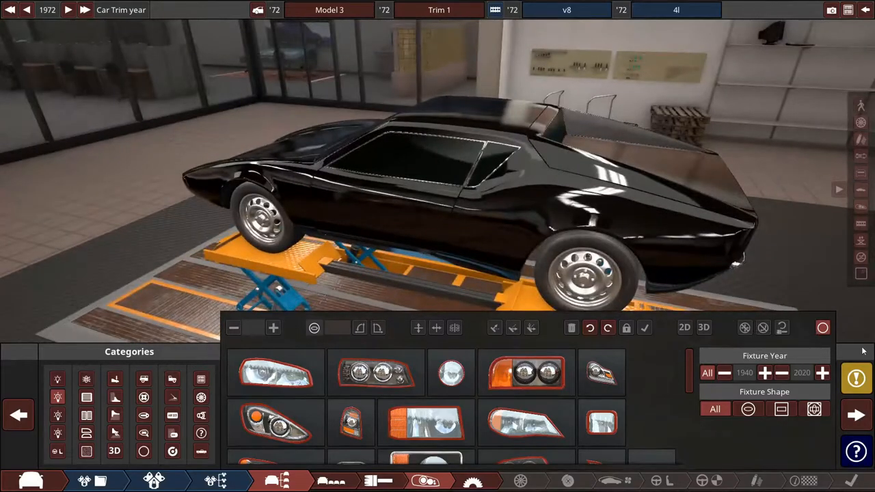
left_click(855, 377)
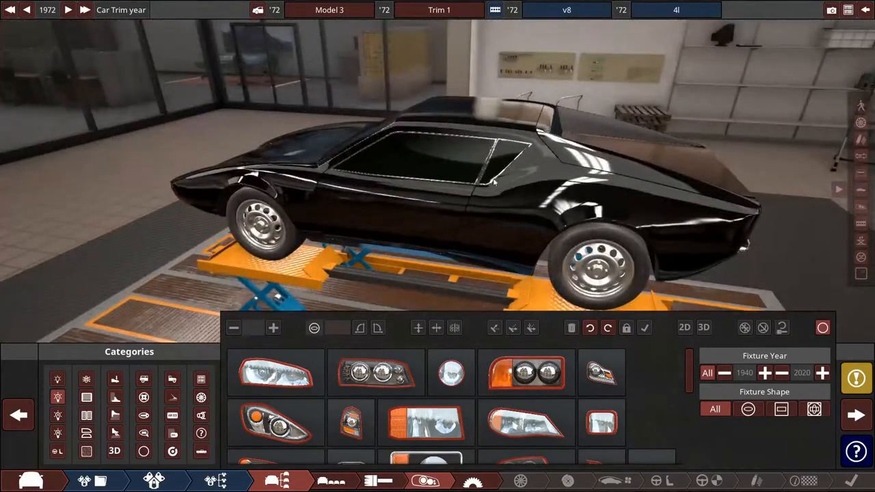
left_click_drag(492, 178, 560, 153)
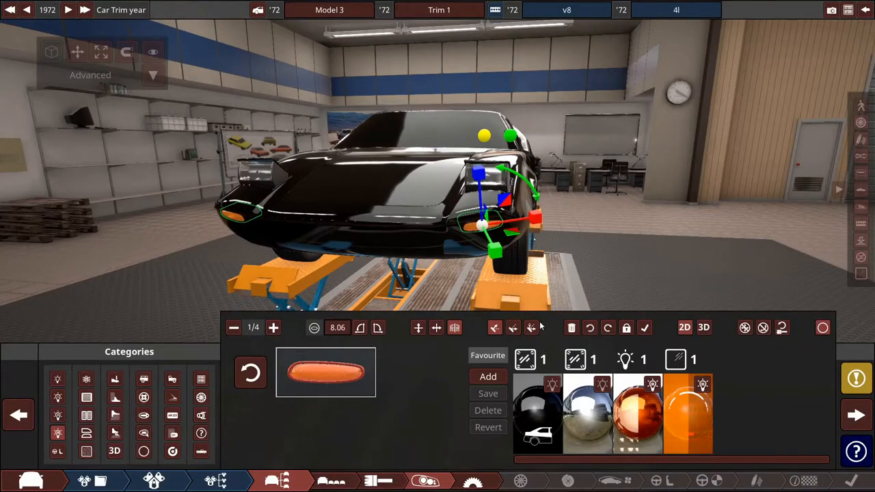
mouse_move(530, 328)
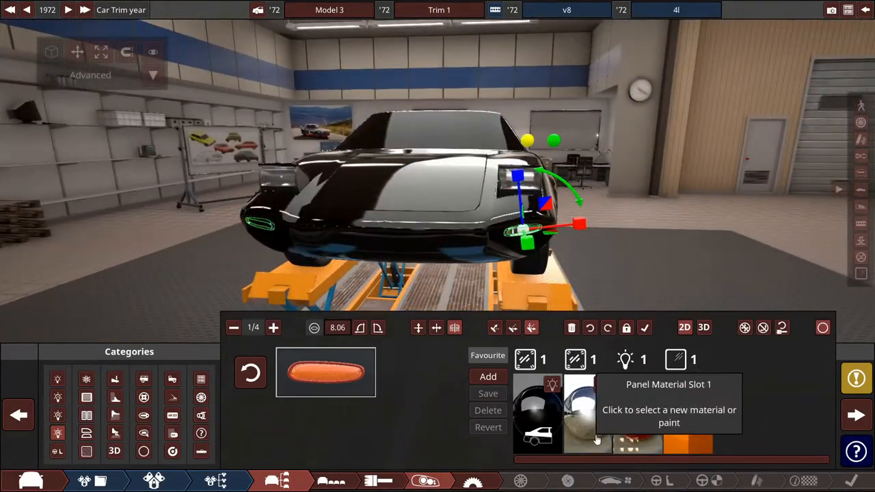
- Set the indicator housing's Panel Material Slot 1 to the Bonnet's black paint
left_click(599, 410)
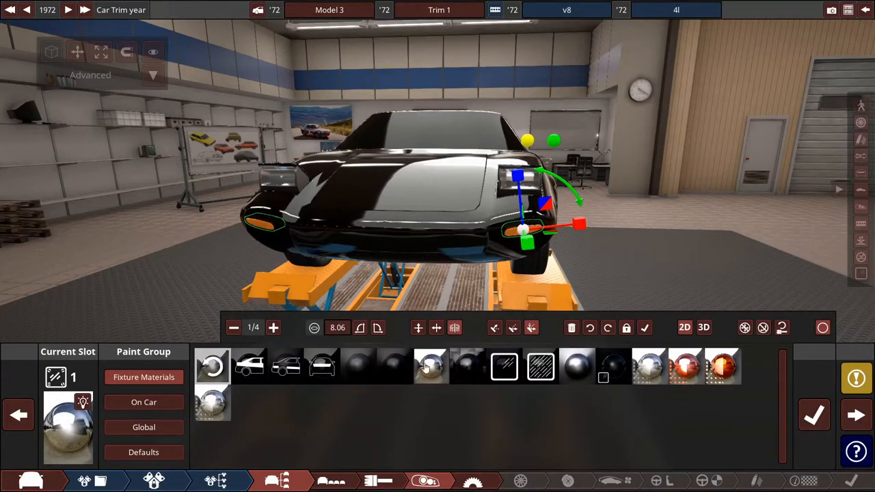
left_click(430, 366)
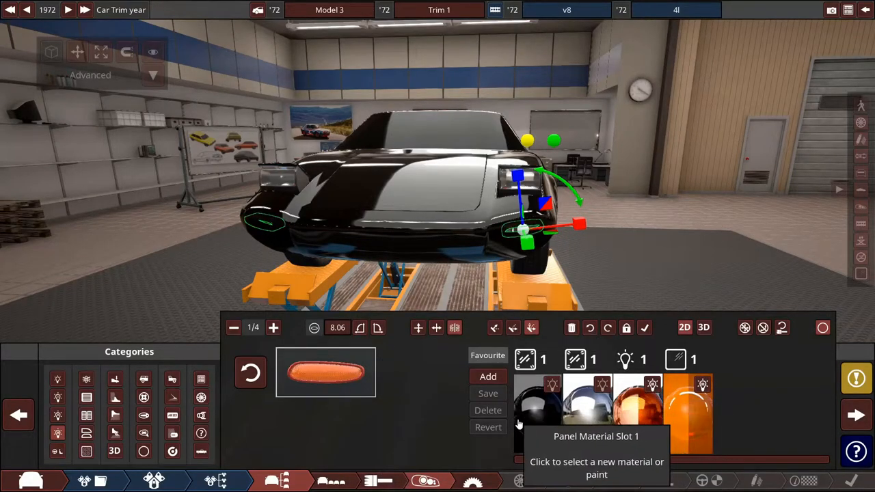
mouse_move(587, 417)
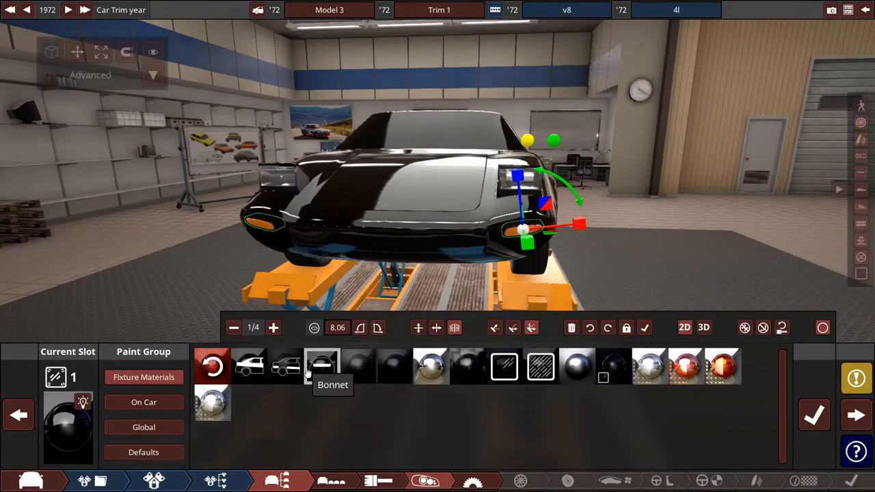
left_click(285, 366)
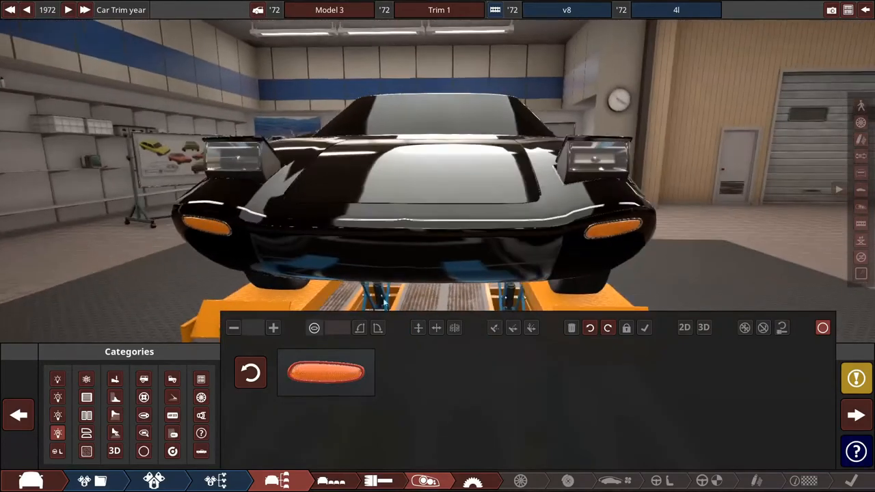
- Place a steering wheel in the cabin, viewing the interior without the body to compare designs
left_click(58, 451)
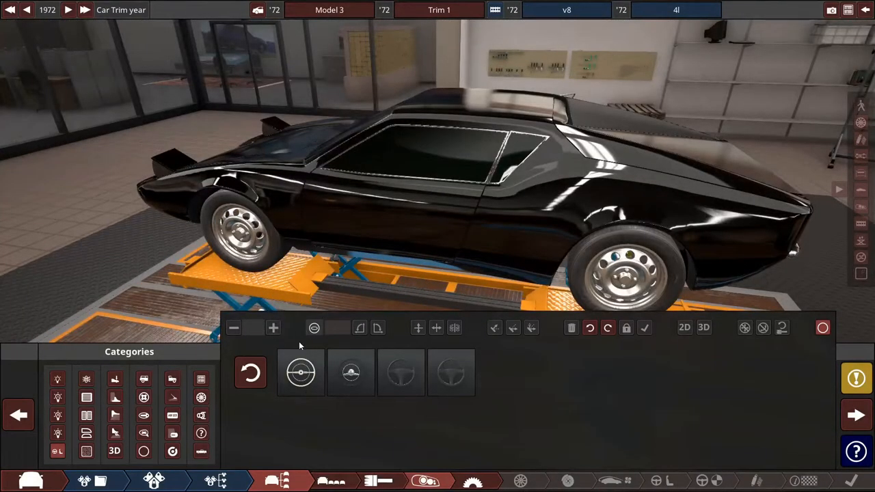
left_click(300, 372)
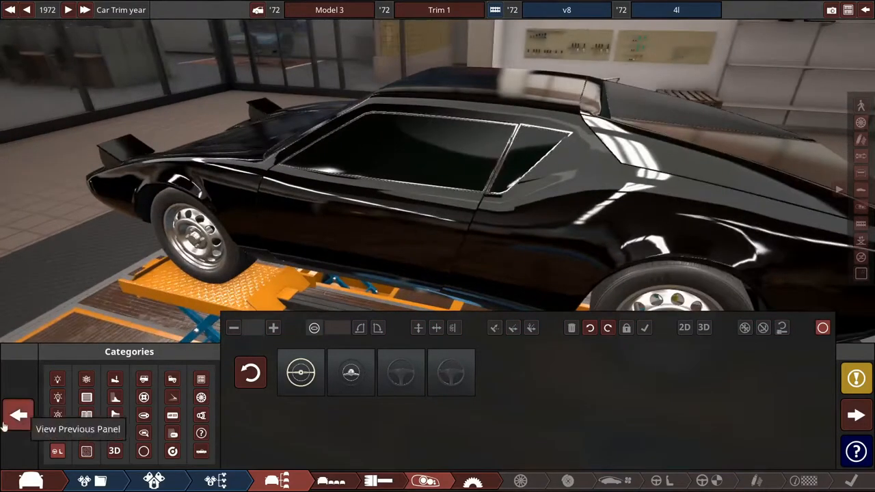
left_click(426, 481)
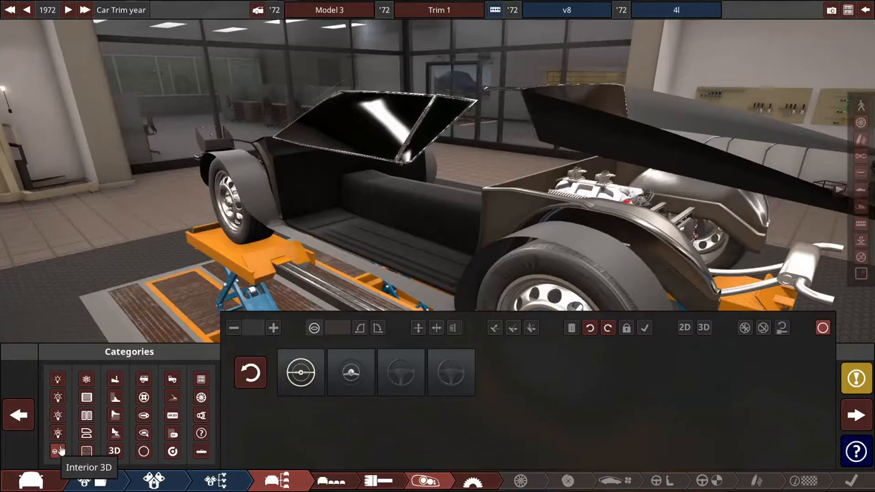
mouse_move(401, 372)
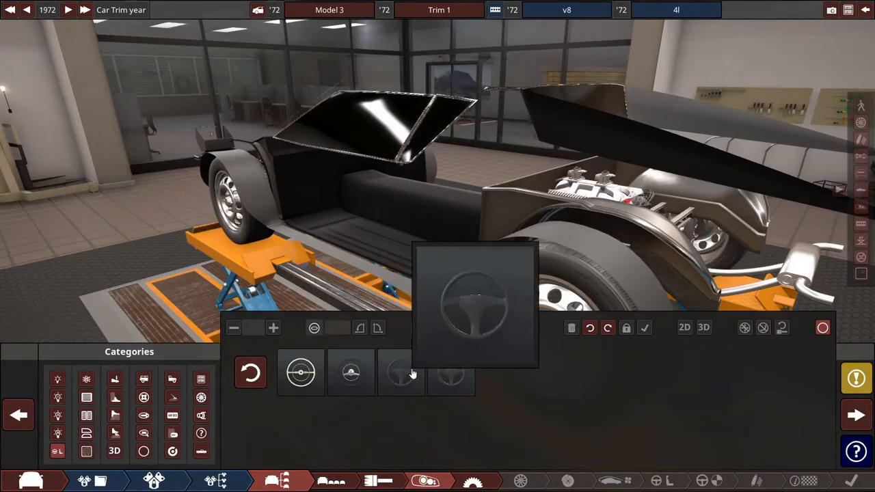
left_click(402, 372)
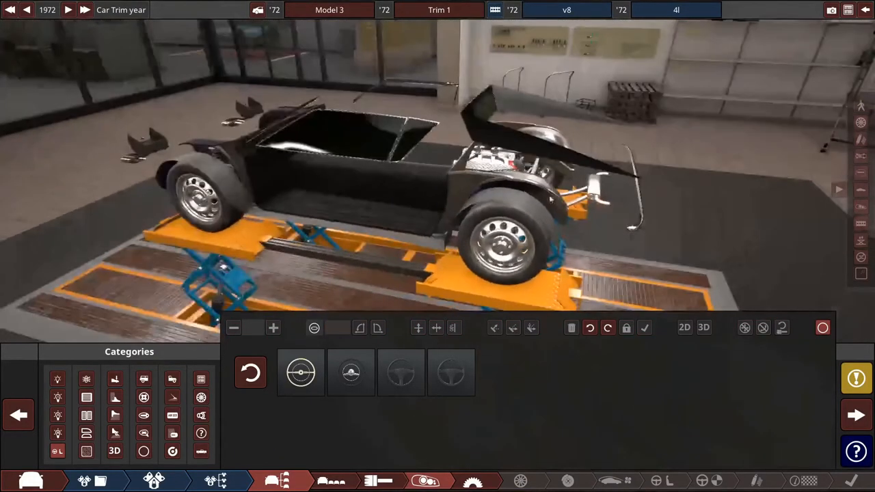
- Switch the steering wheel's material to Paint and finish editing it
left_click(57, 432)
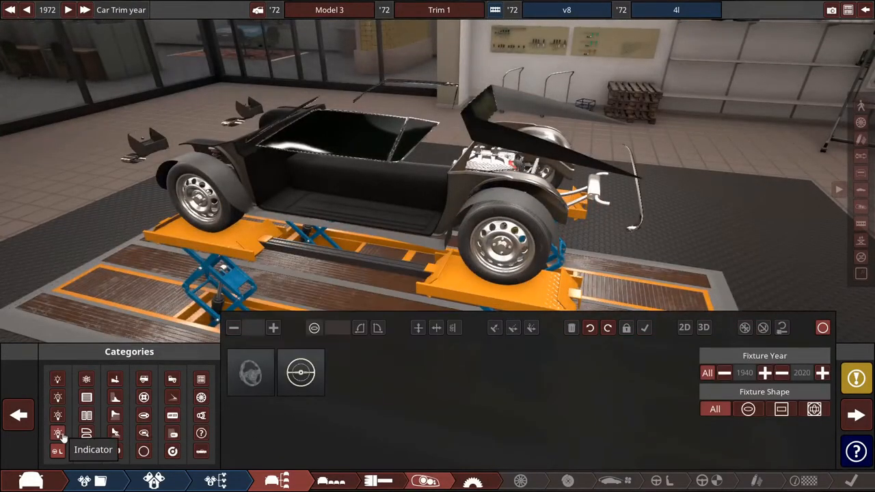
left_click(57, 433)
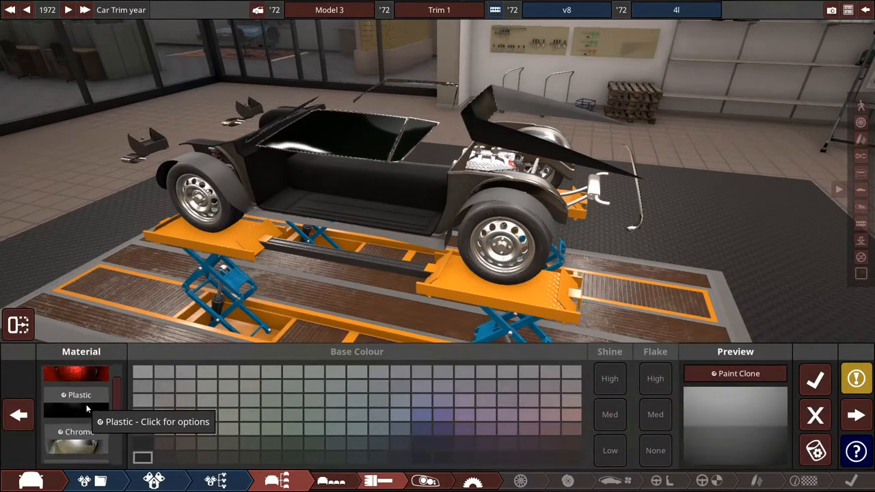
left_click(76, 411)
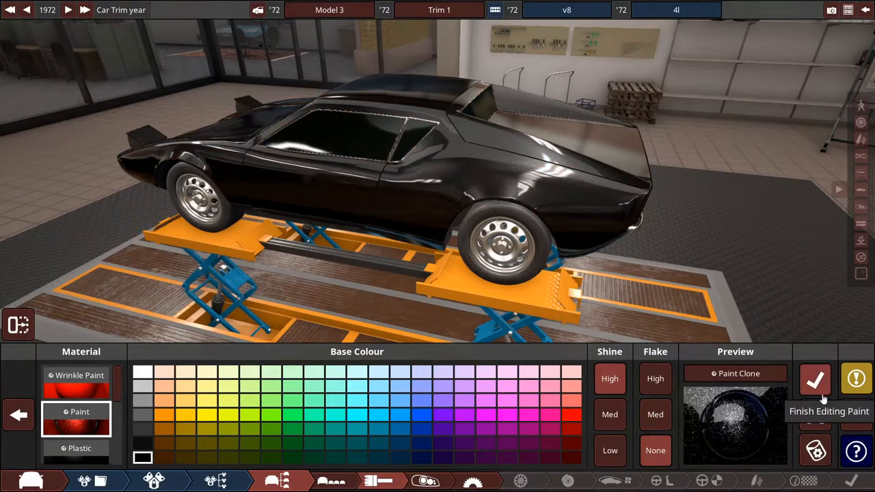
left_click(815, 379)
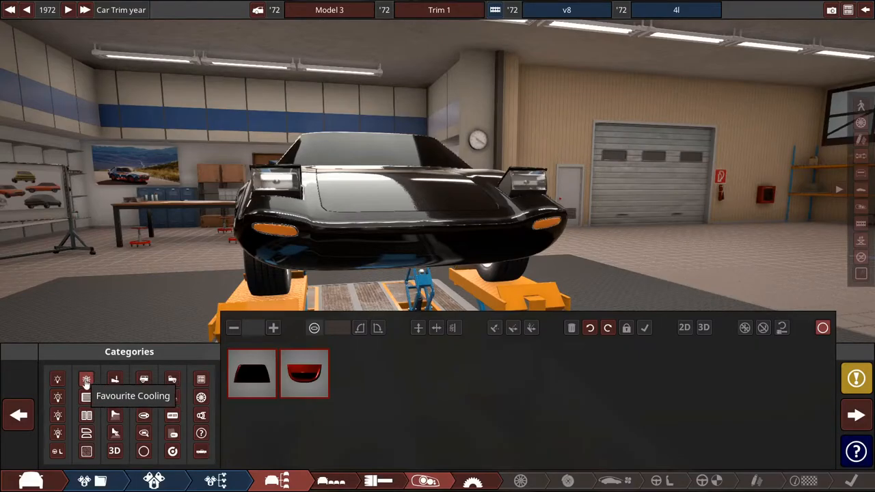
- Browse the number plate fixture category
left_click(86, 380)
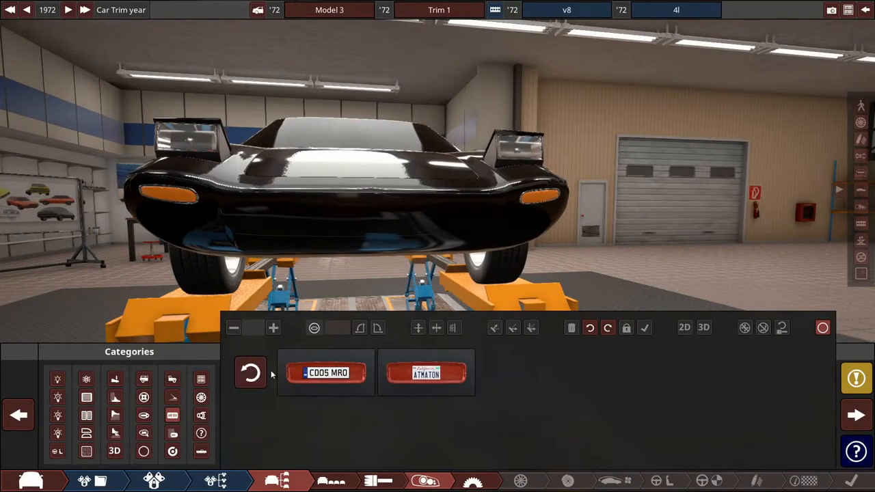
- Mount the CD05 MRO plate on the nose and select it for adjustment
left_click(325, 372)
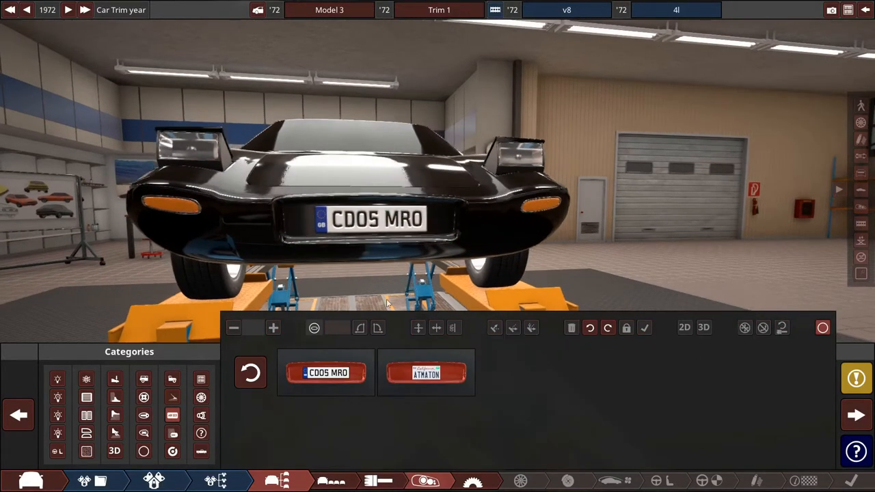
left_click(57, 432)
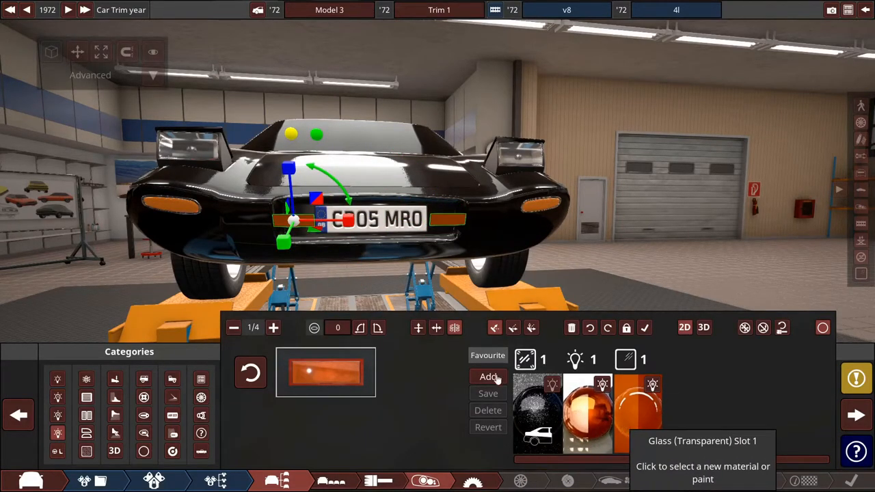
left_click(490, 377)
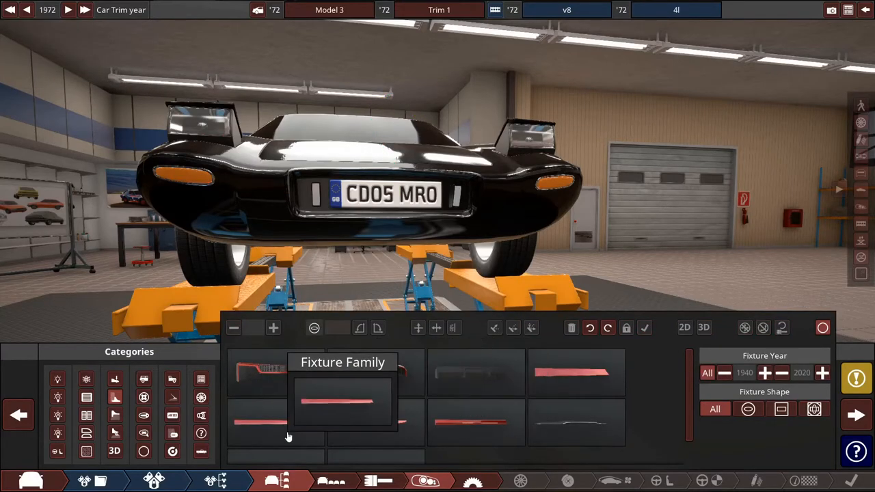
- Fit a slim trim strip under the front bumper as a lip
left_click(341, 410)
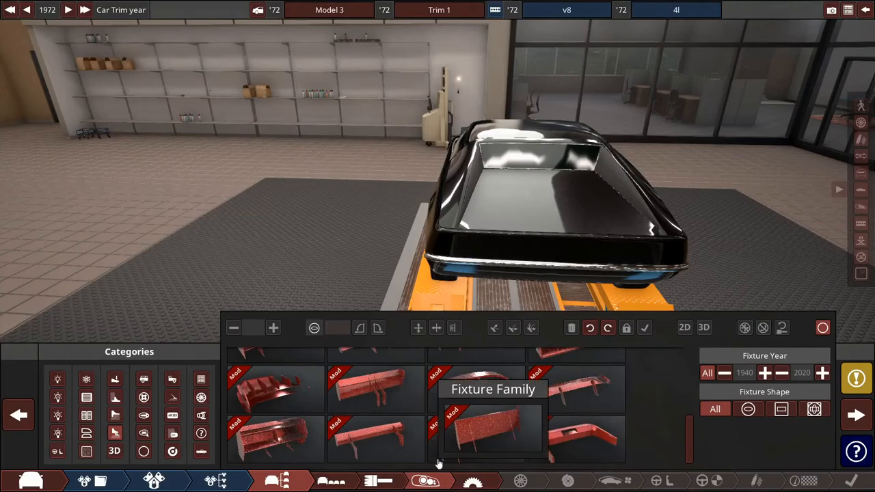
left_click(492, 435)
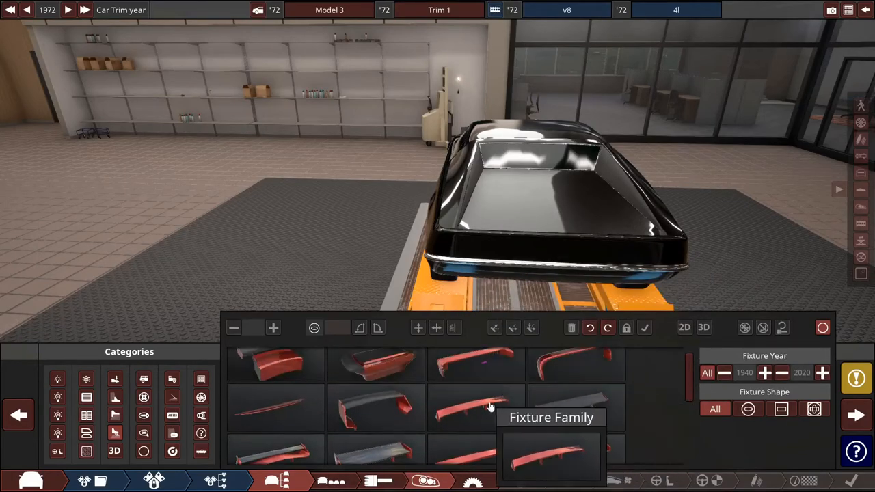
scroll("down", 3)
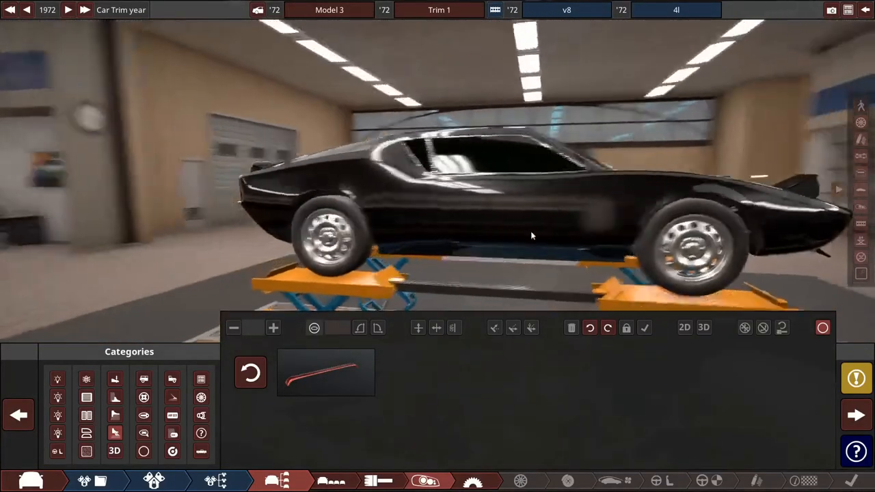
- Place a side vent fixture on the flank just behind the door
left_click(86, 416)
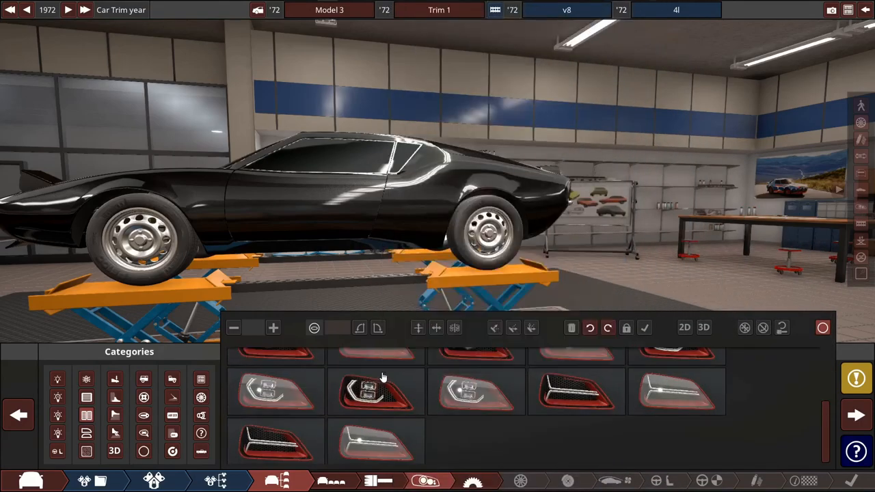
left_click(374, 391)
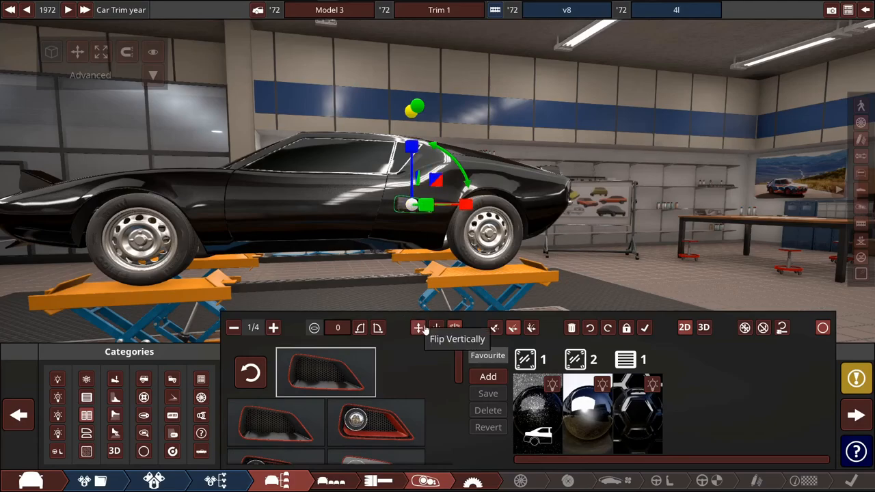
mouse_move(399, 271)
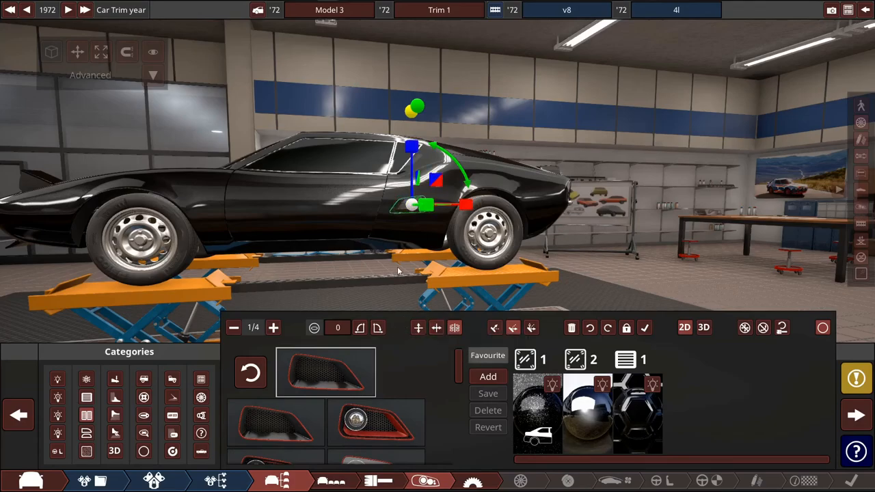